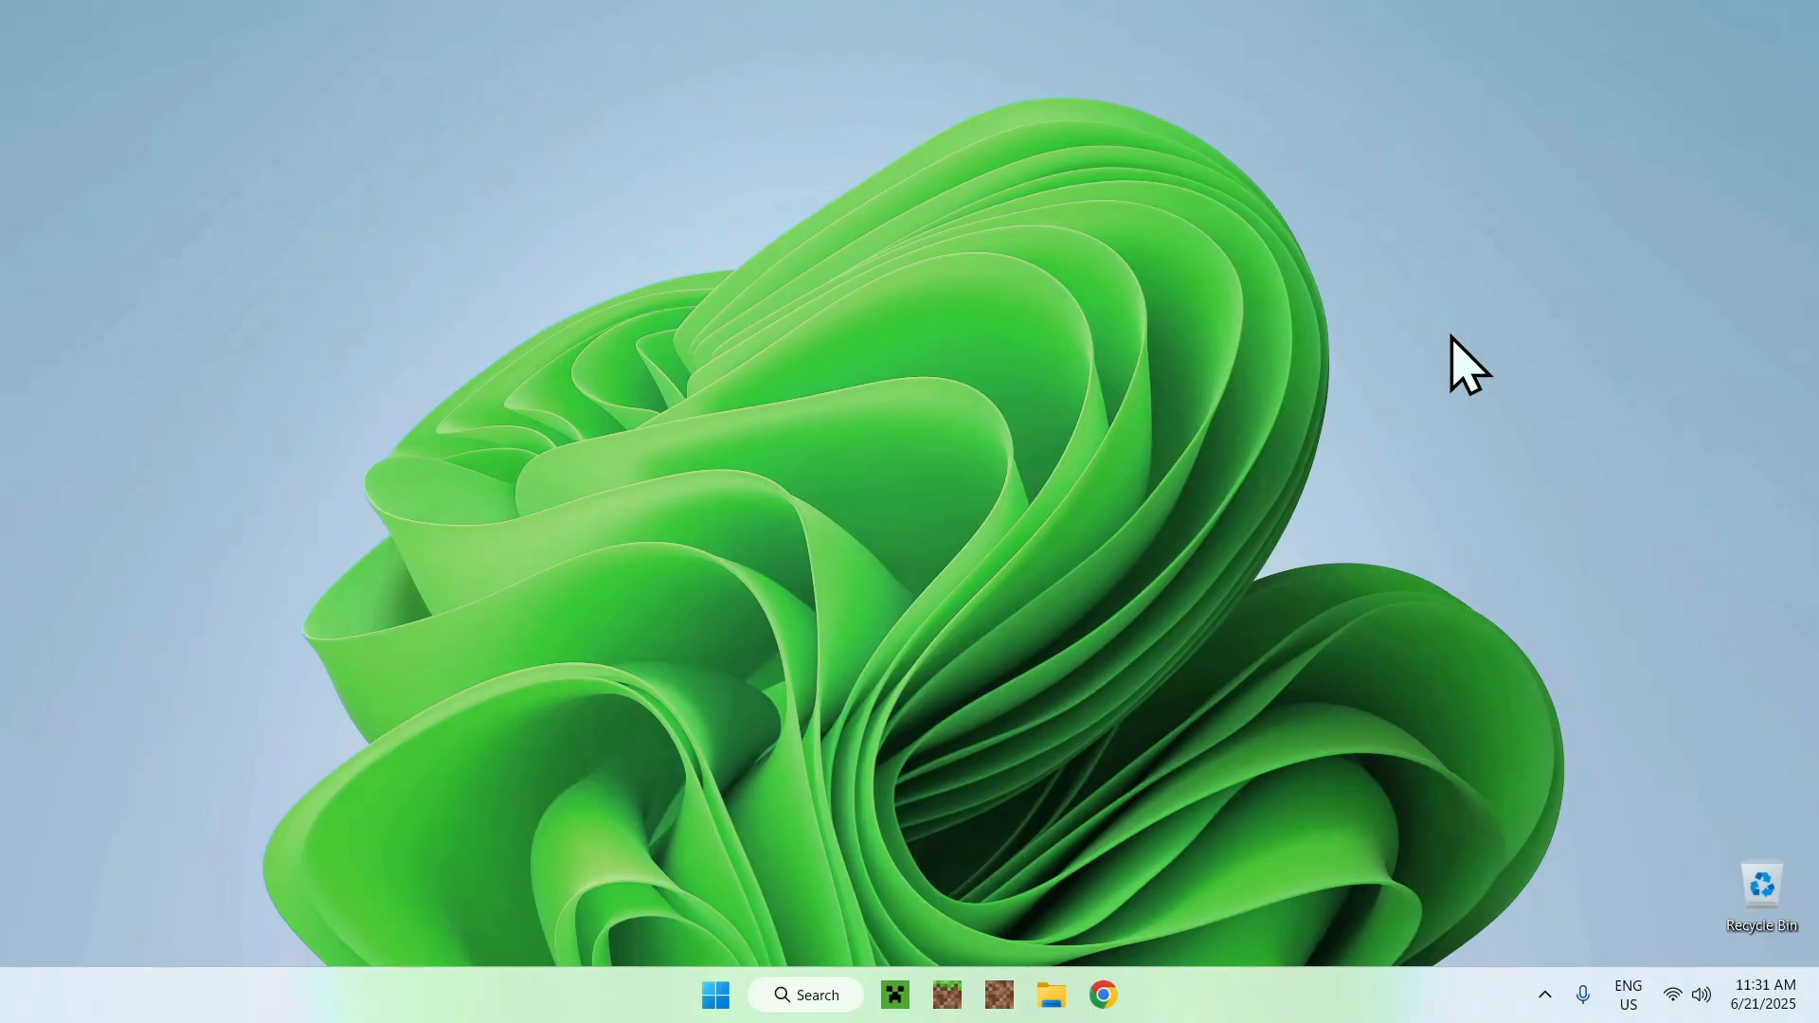
mouse_move(1456, 476)
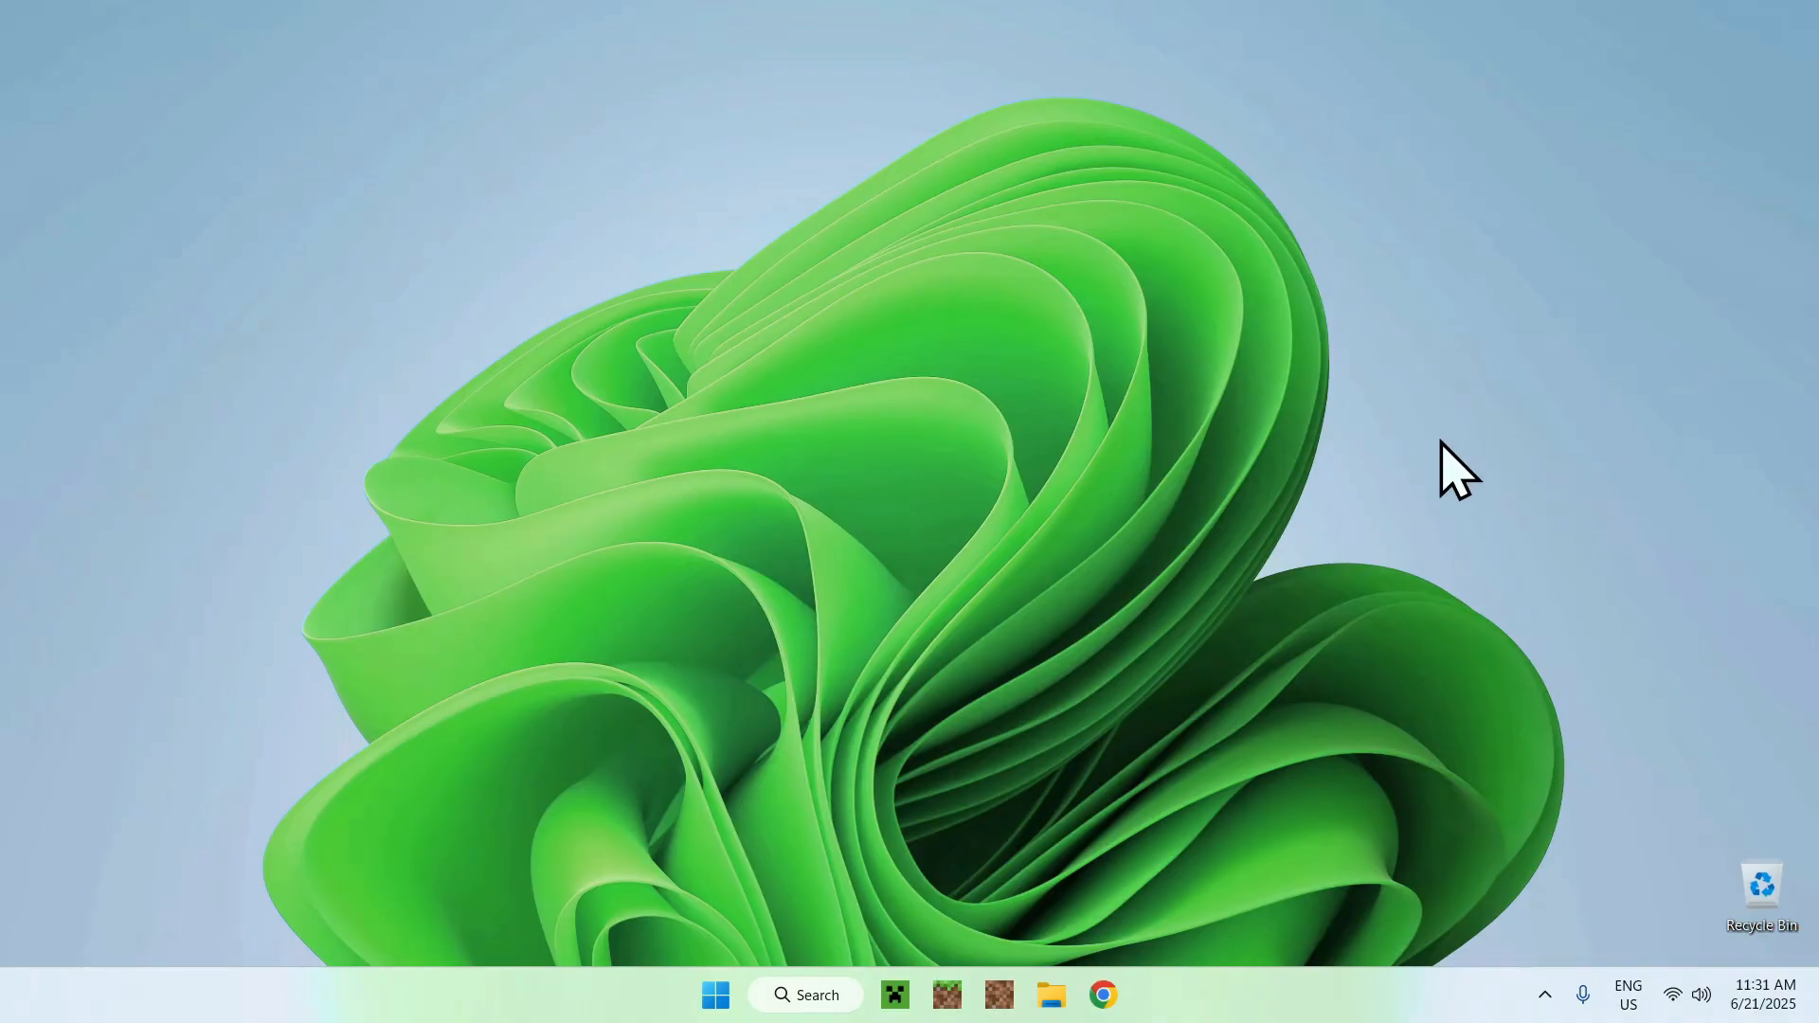
mouse_move(892, 608)
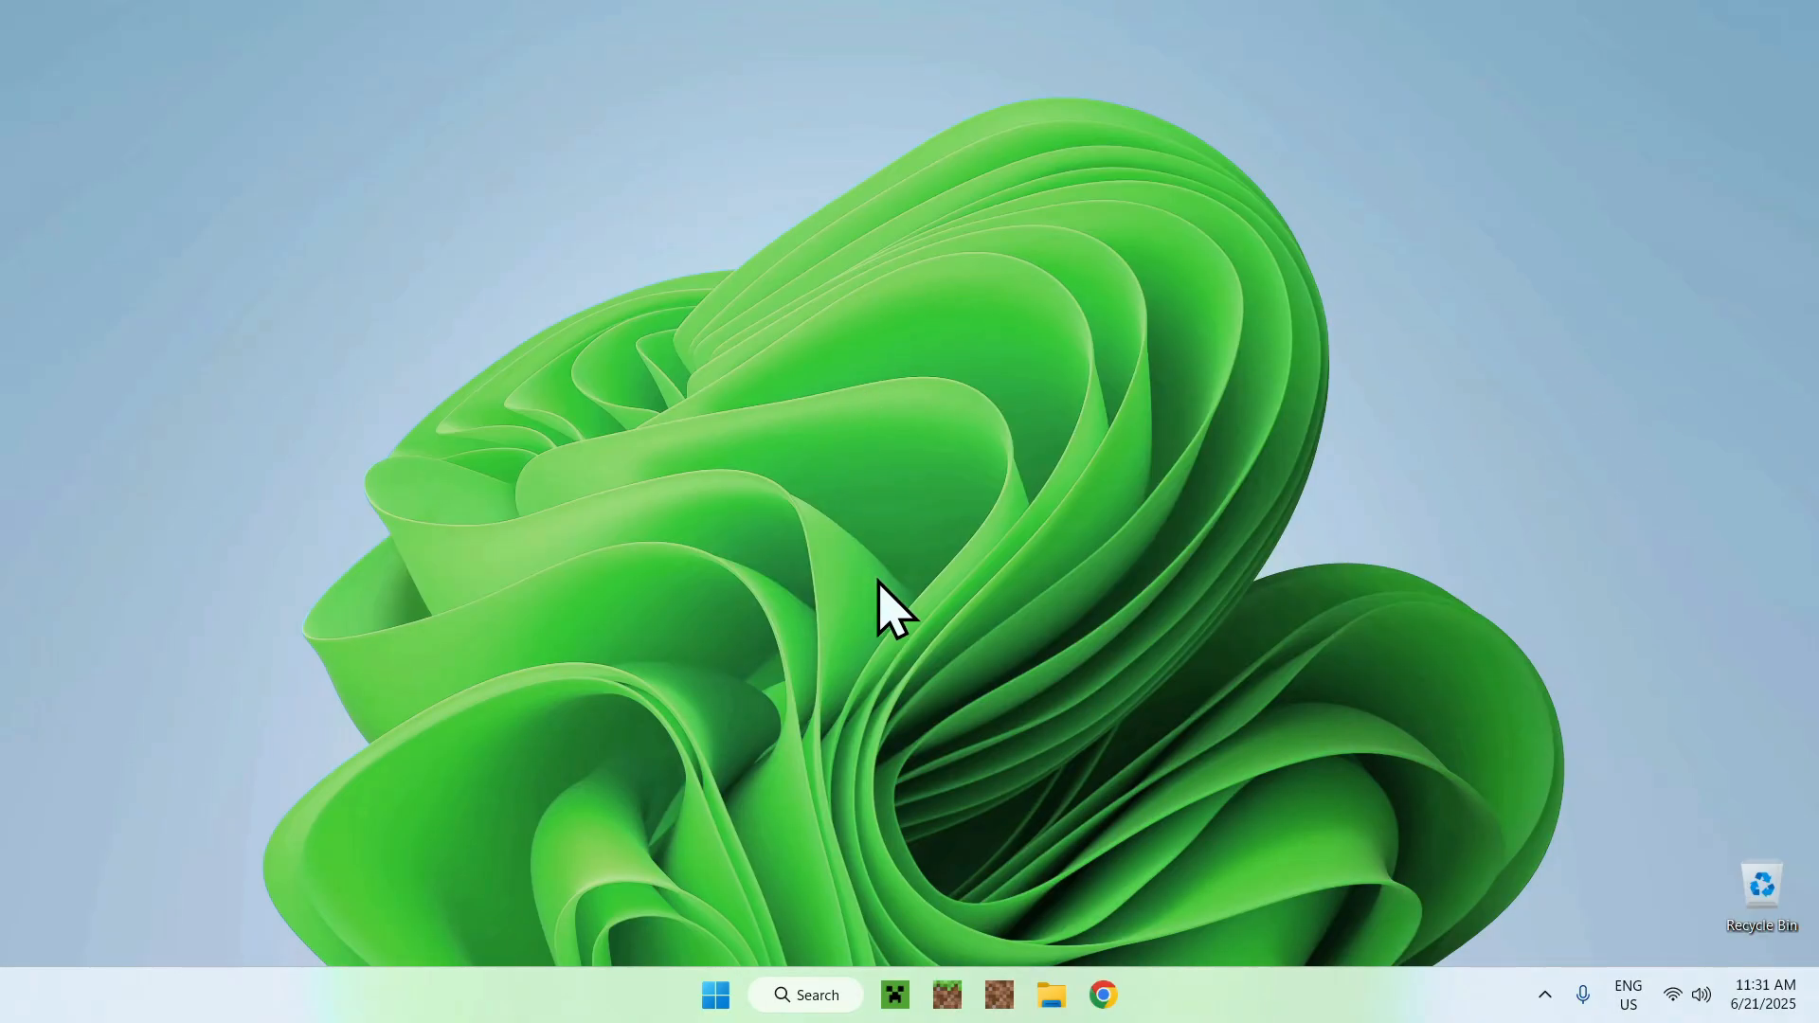
- Search Google for 'Modrinth' in Chrome
click(1101, 995)
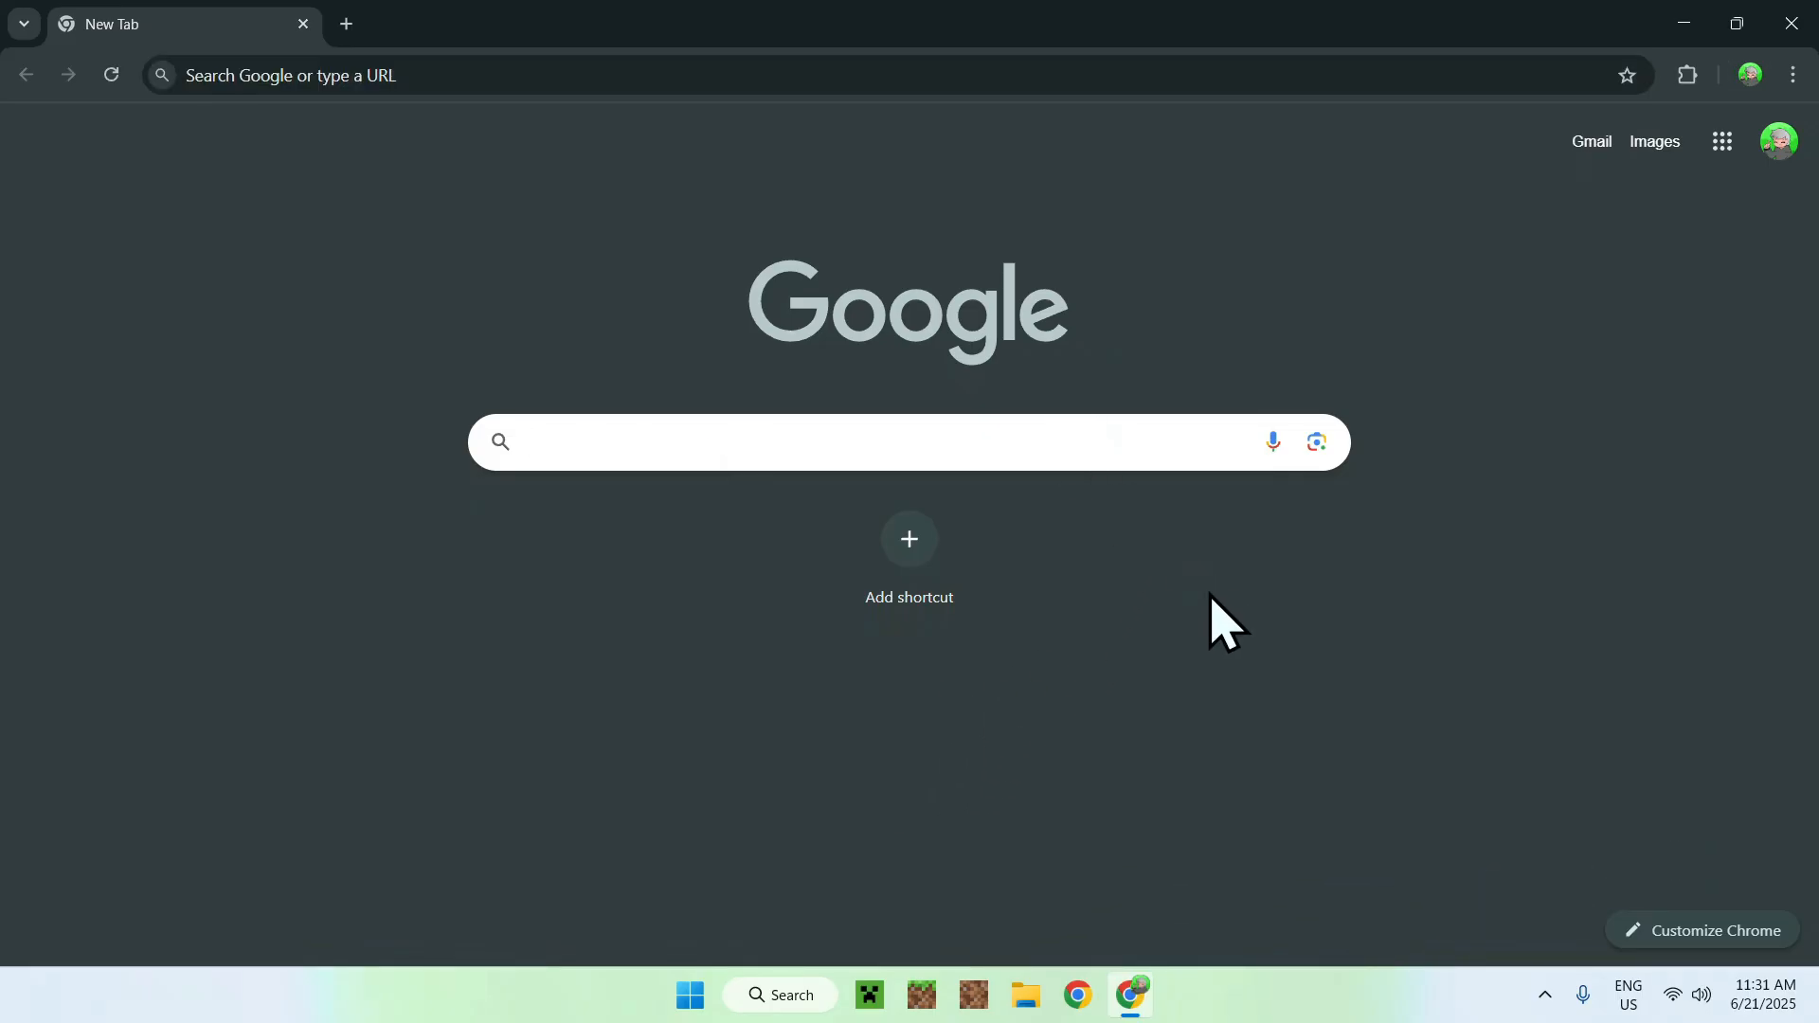
text(Modrinth)
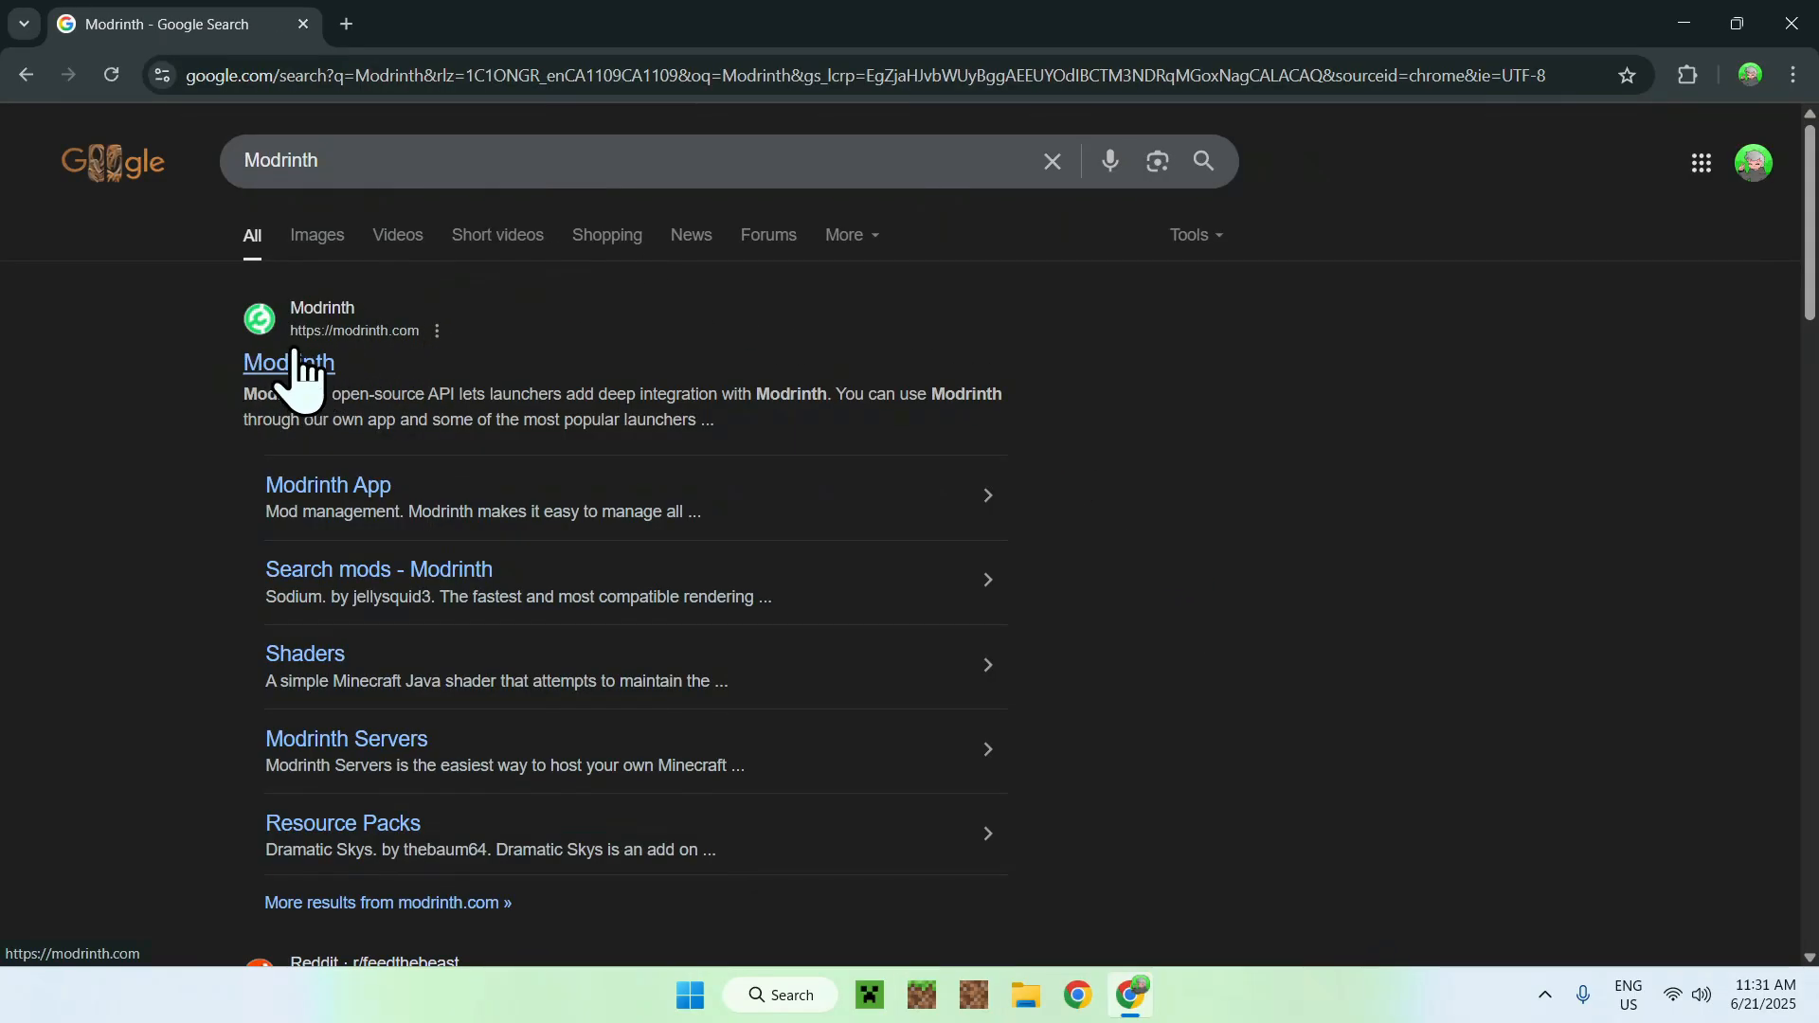
- Go to modrinth.com and show its Discover content categories menu
click(288, 364)
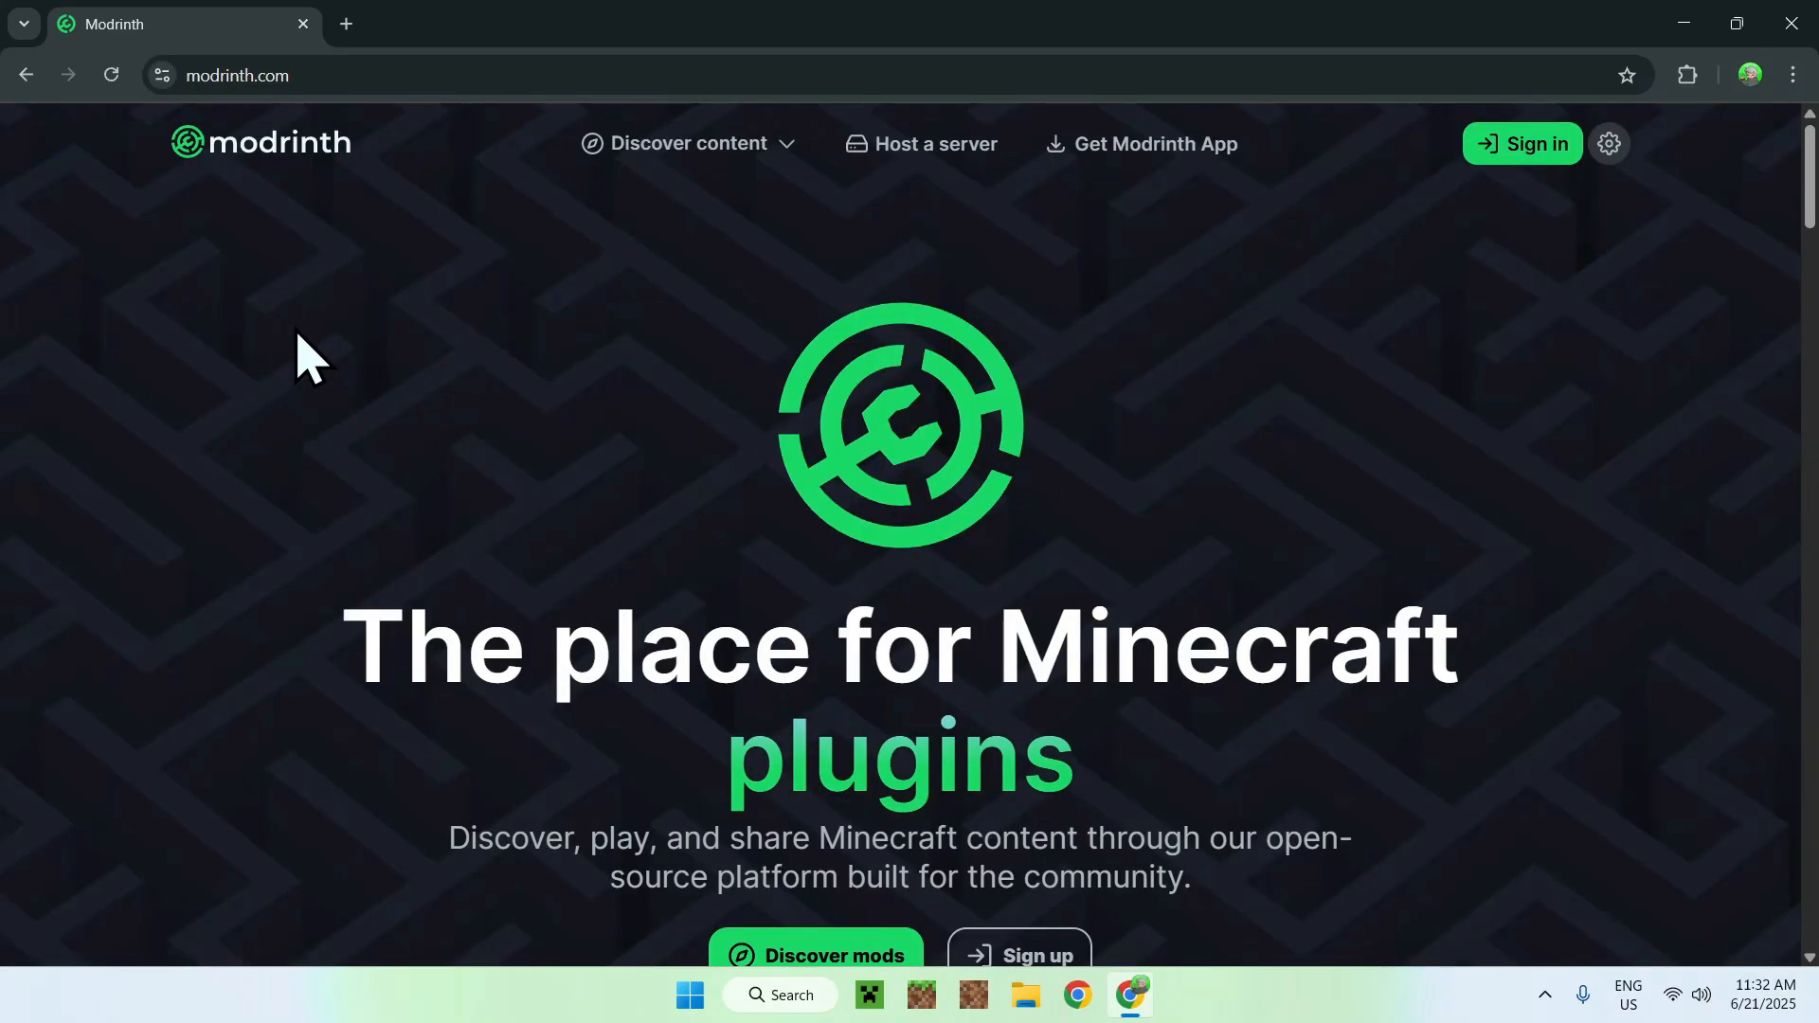
mouse_move(597, 214)
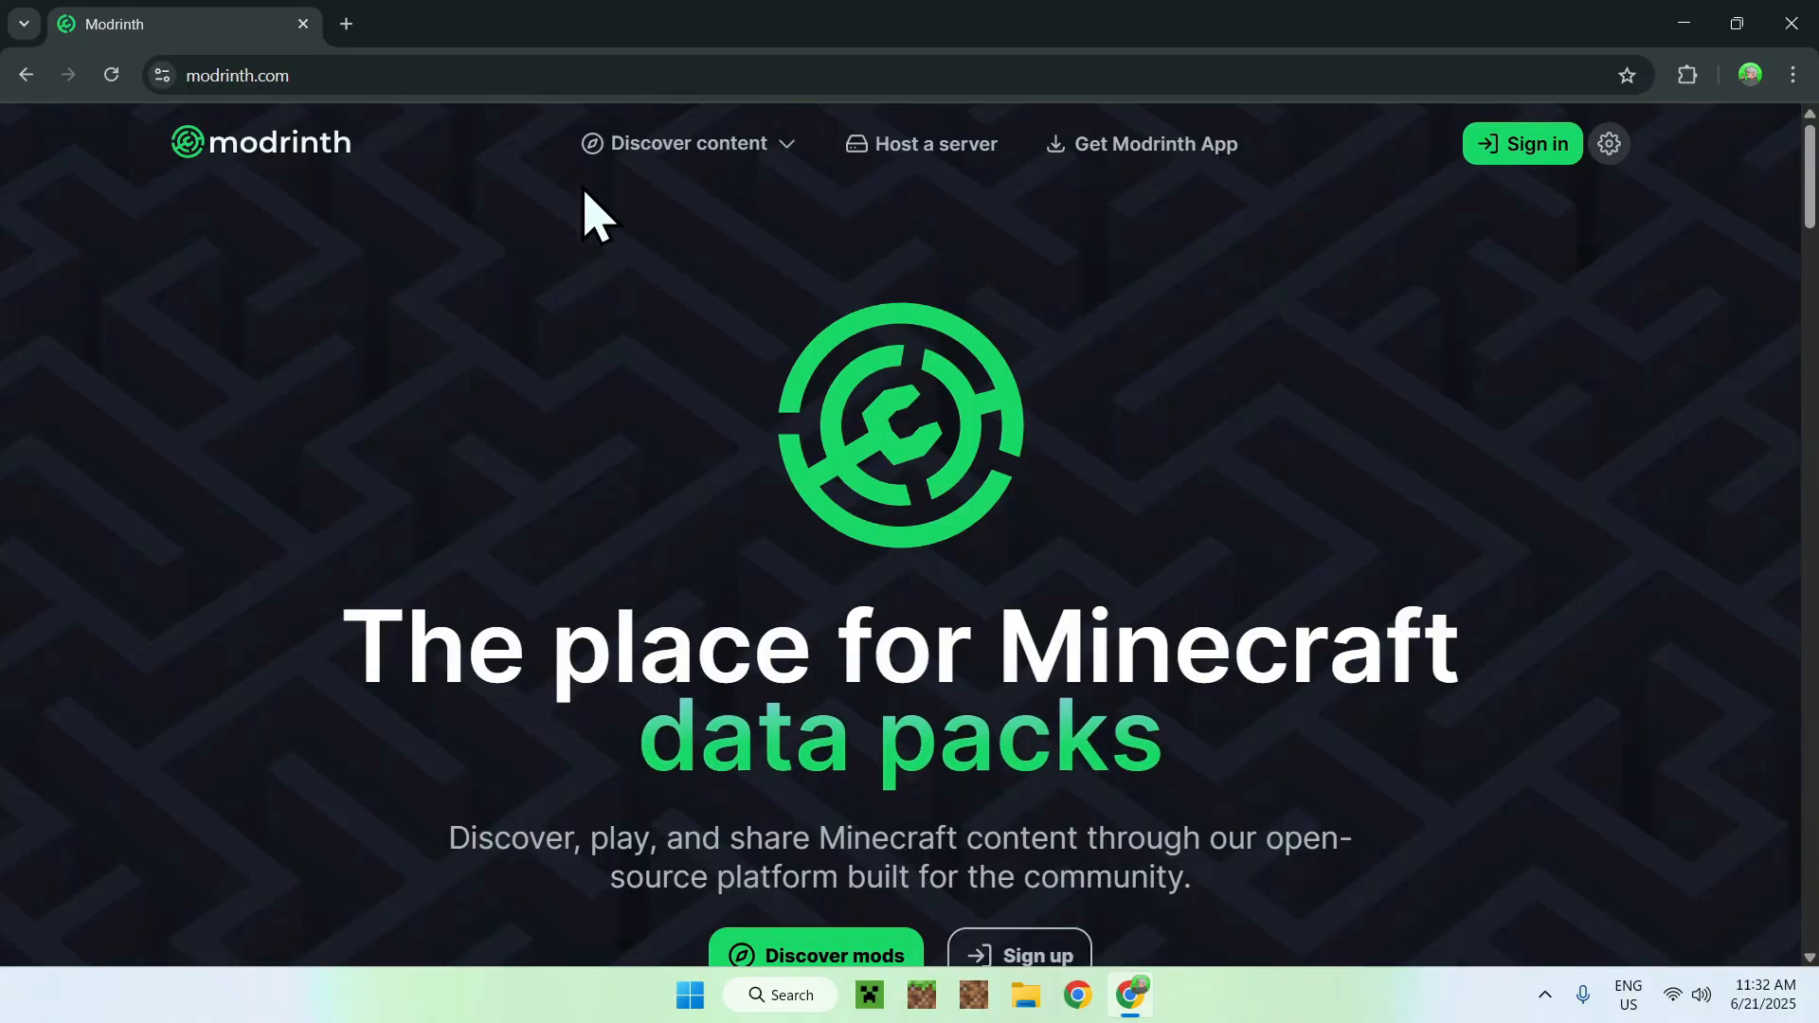
click(690, 142)
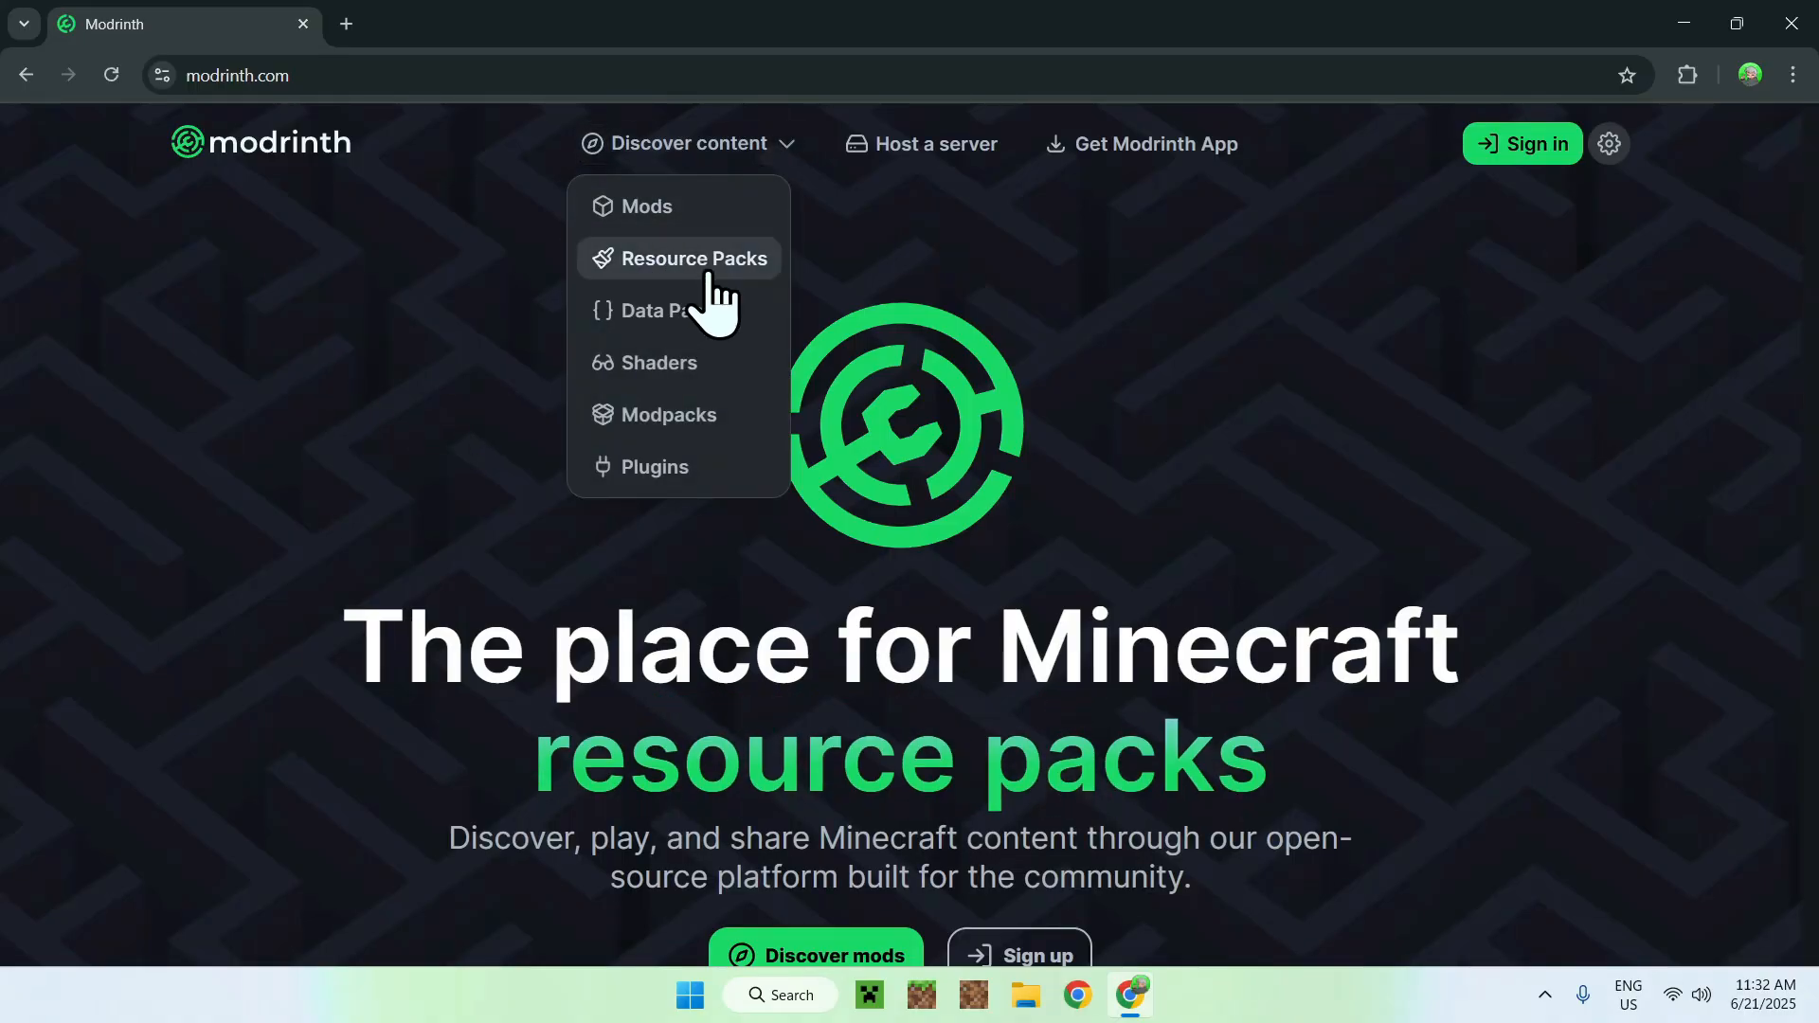
- Browse the Resource Packs listing down to the Bare Bones pack
click(697, 258)
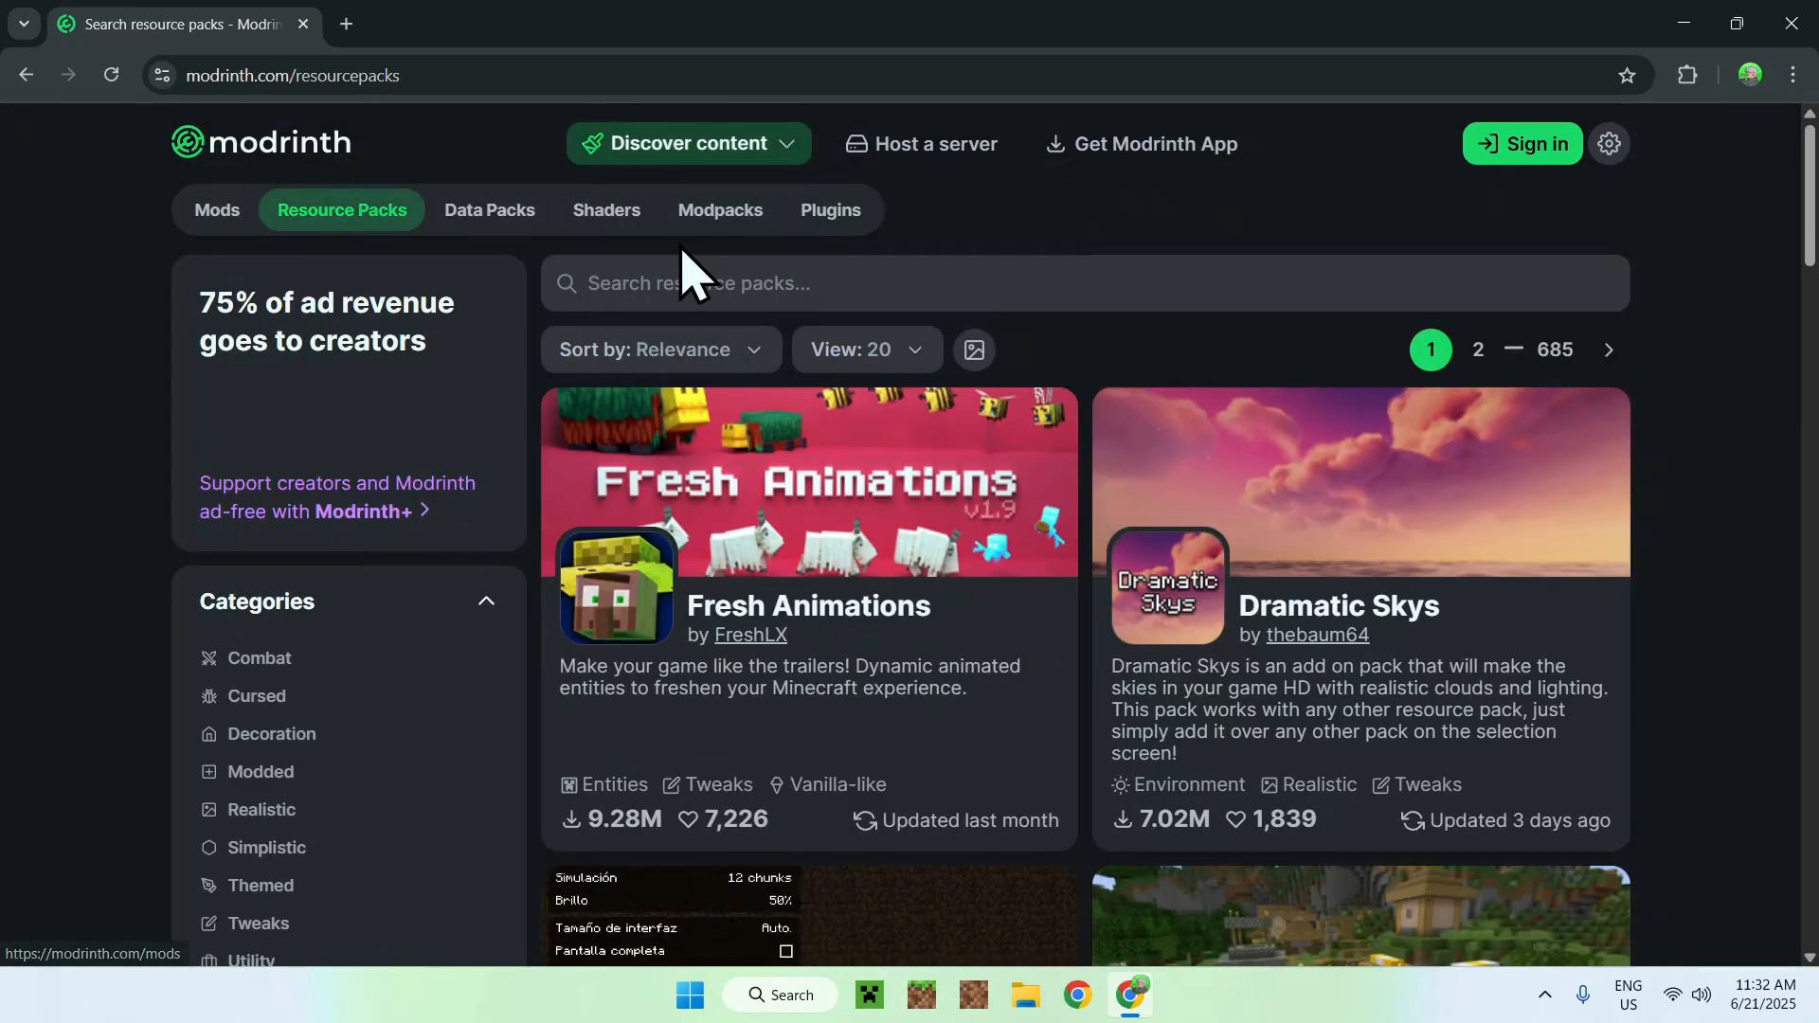
mouse_move(1554, 348)
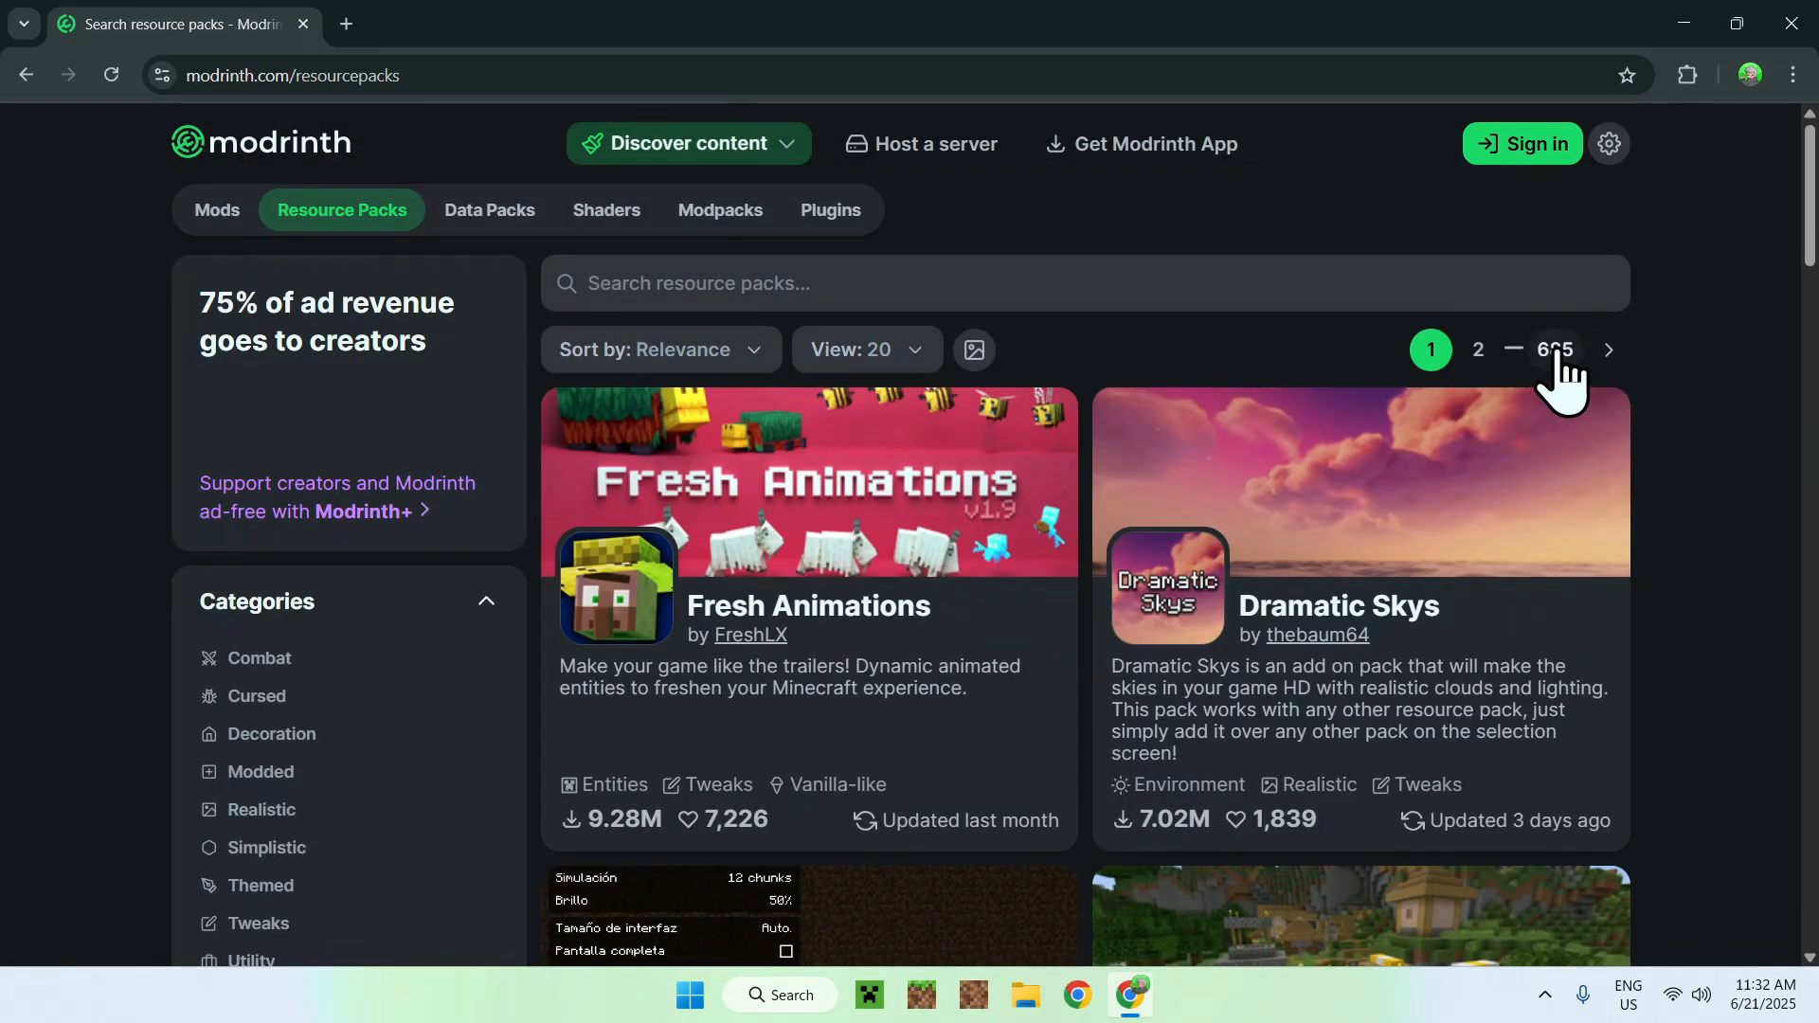
scroll(down, 3)
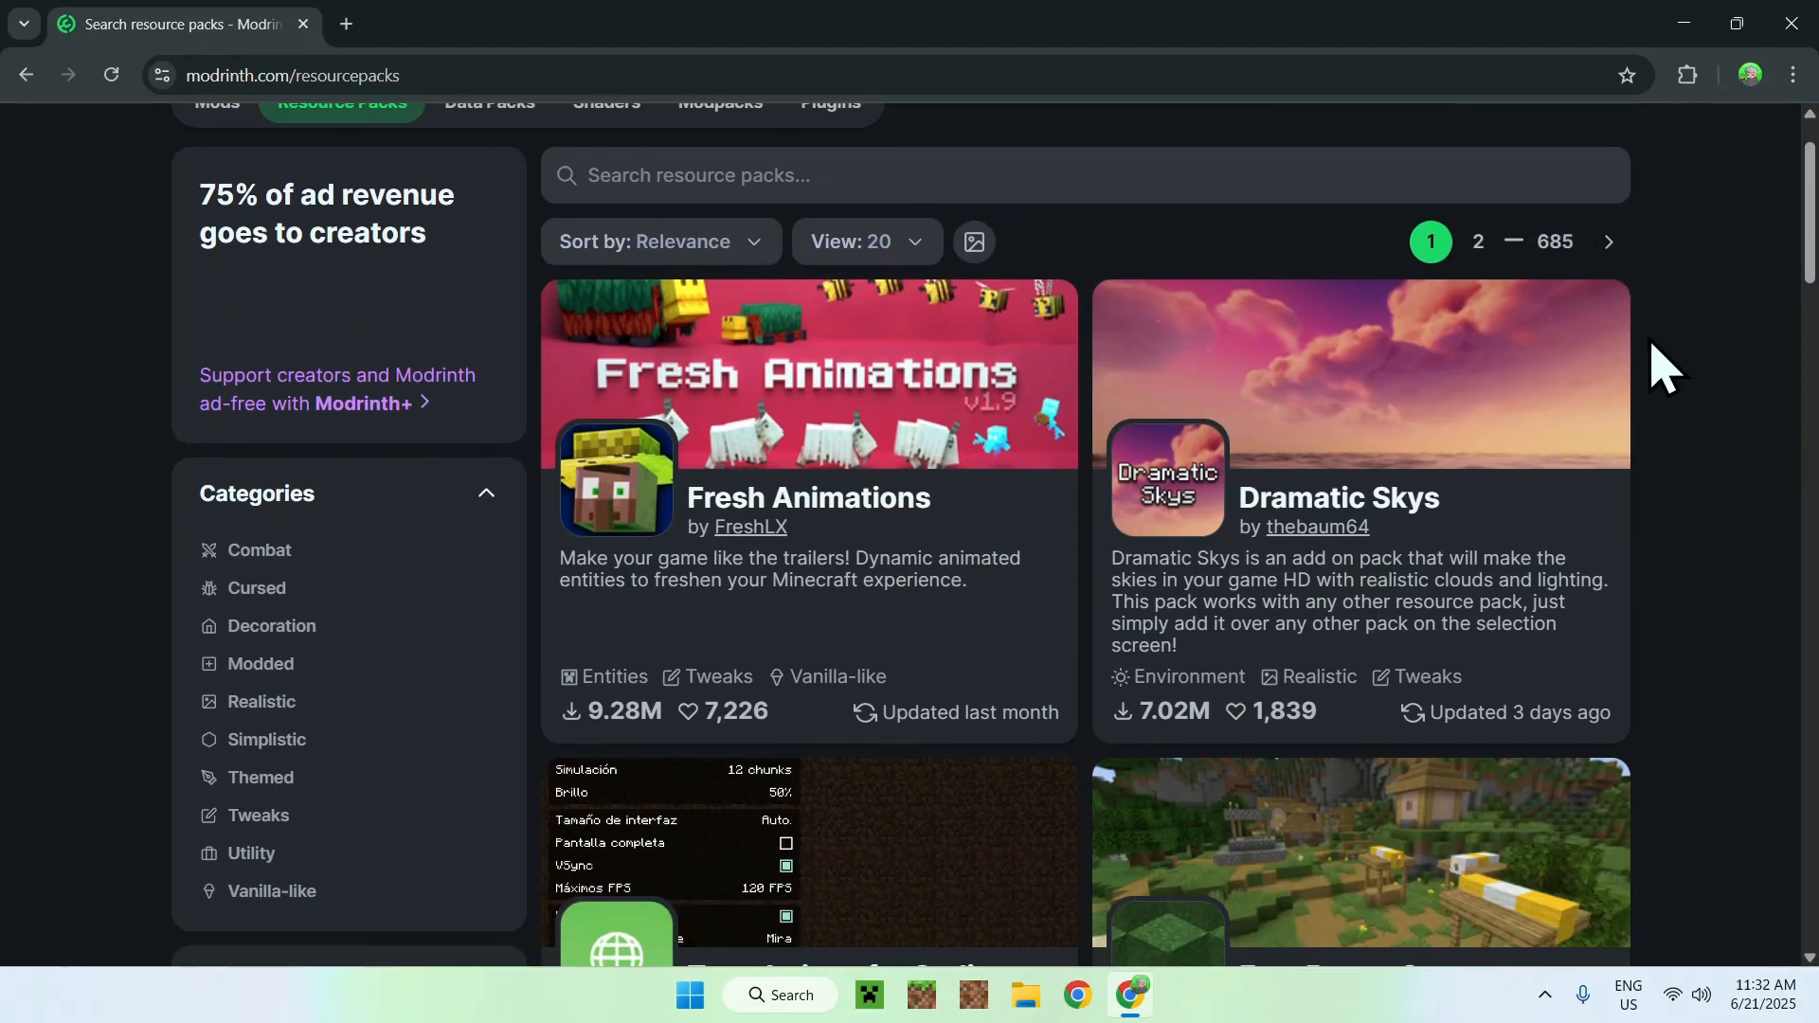
scroll(down, 3)
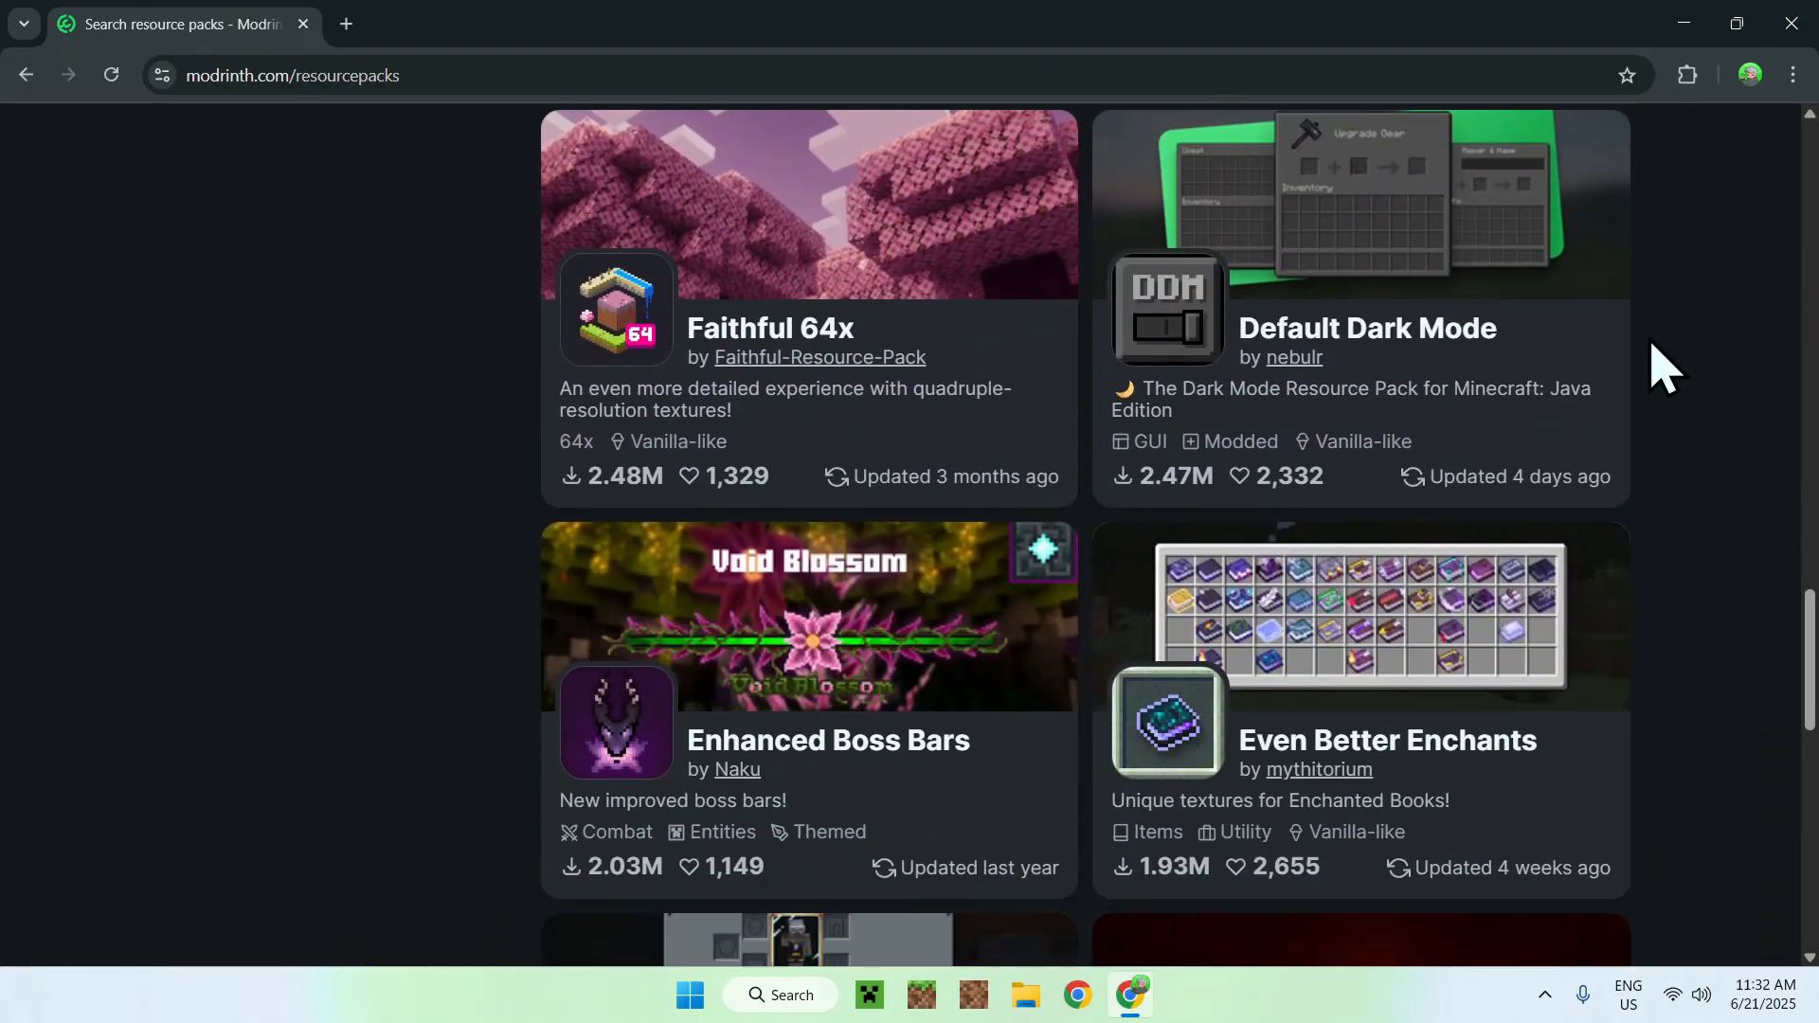
scroll(down, 3)
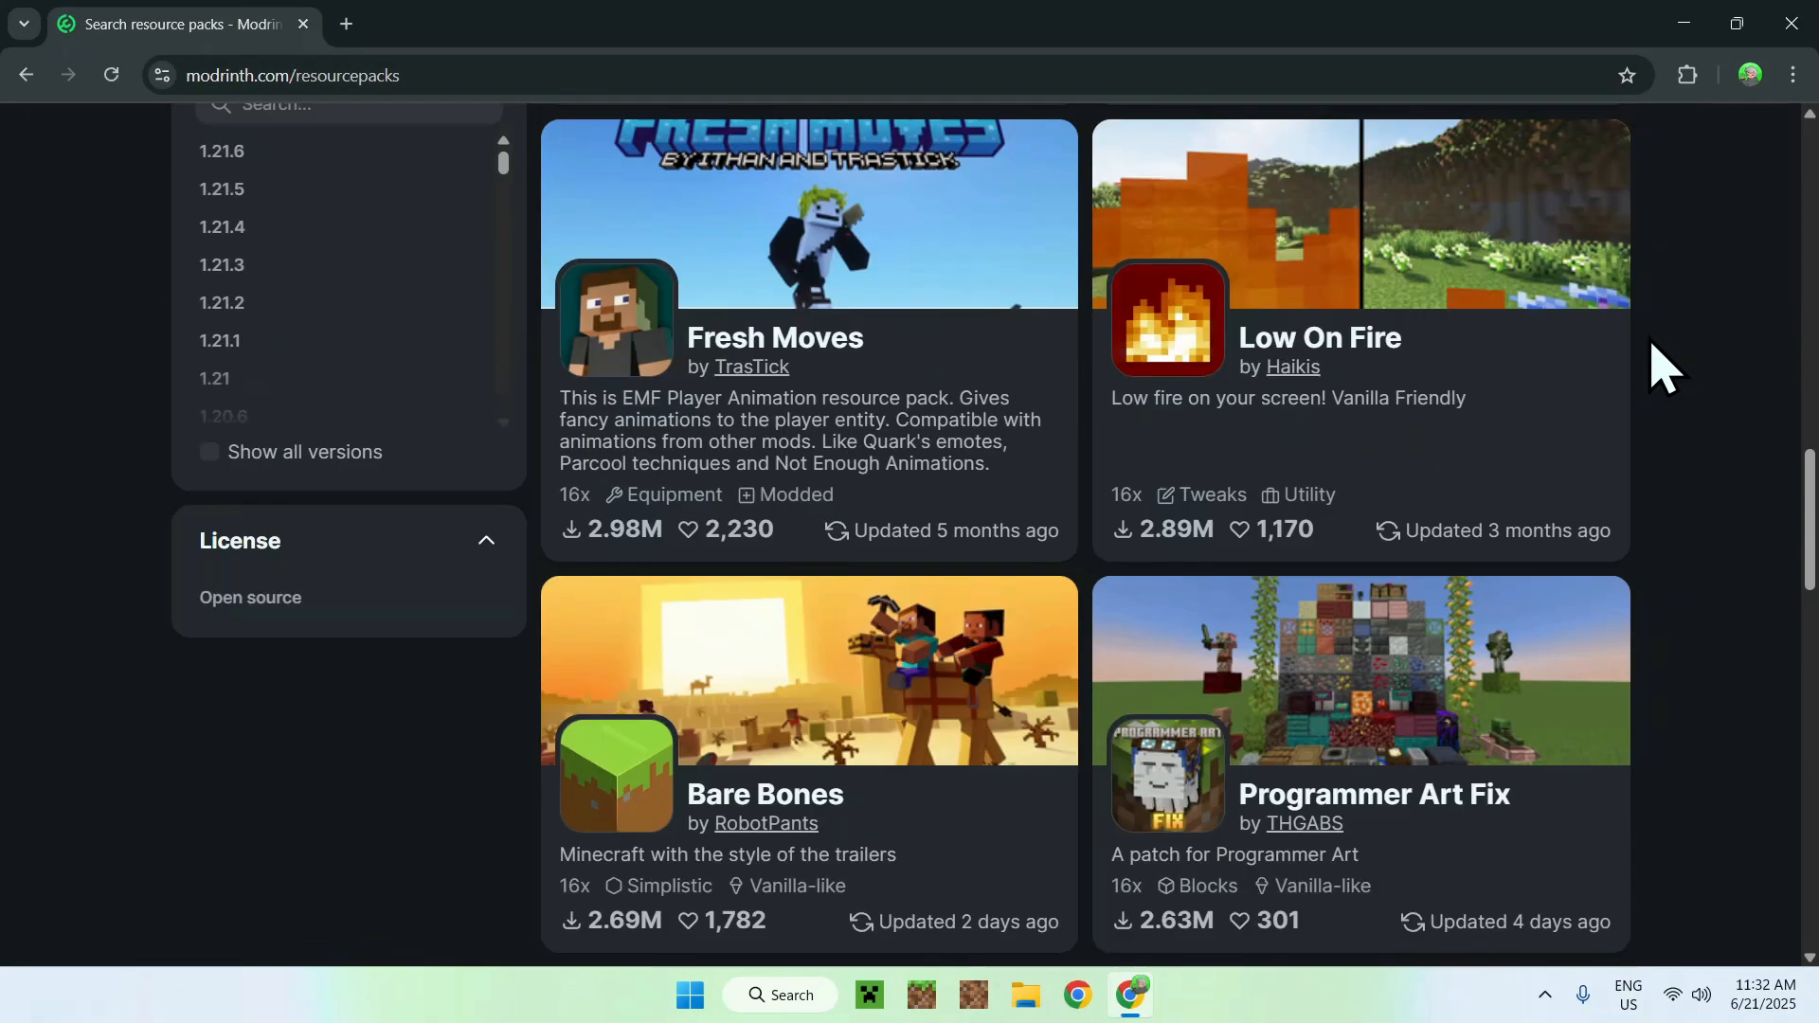
scroll(down, 3)
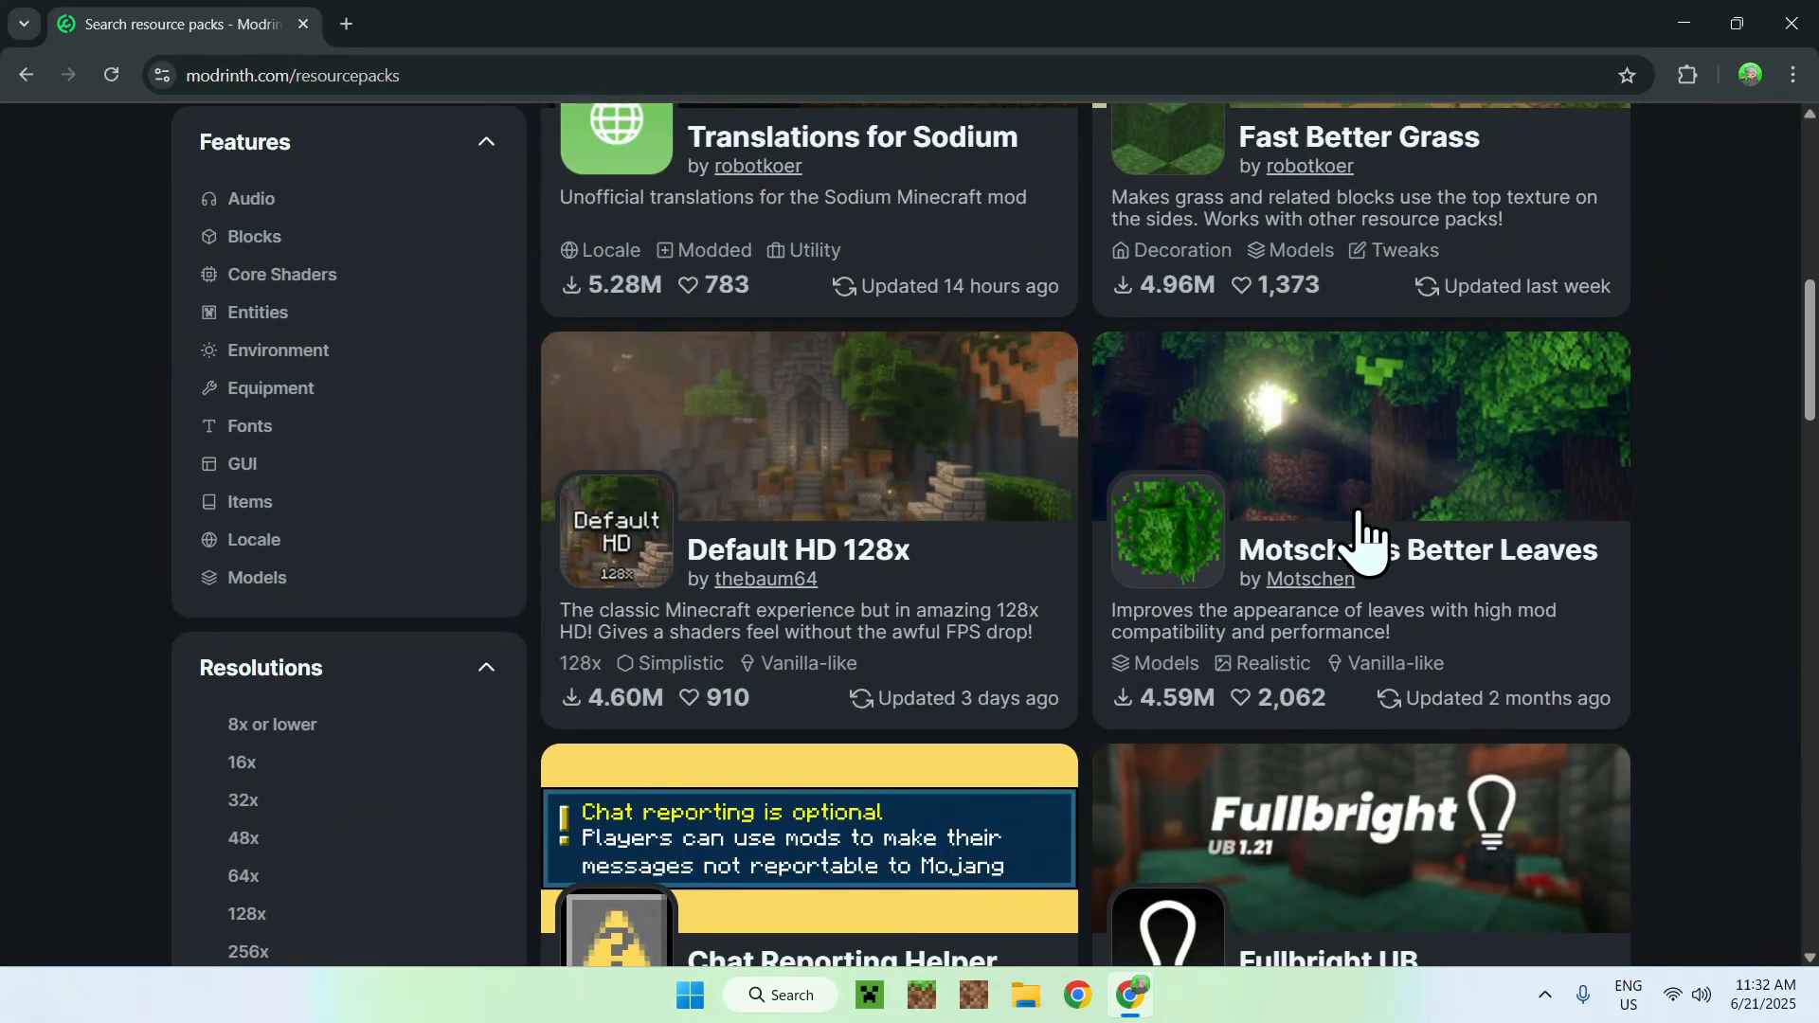
scroll(down, 3)
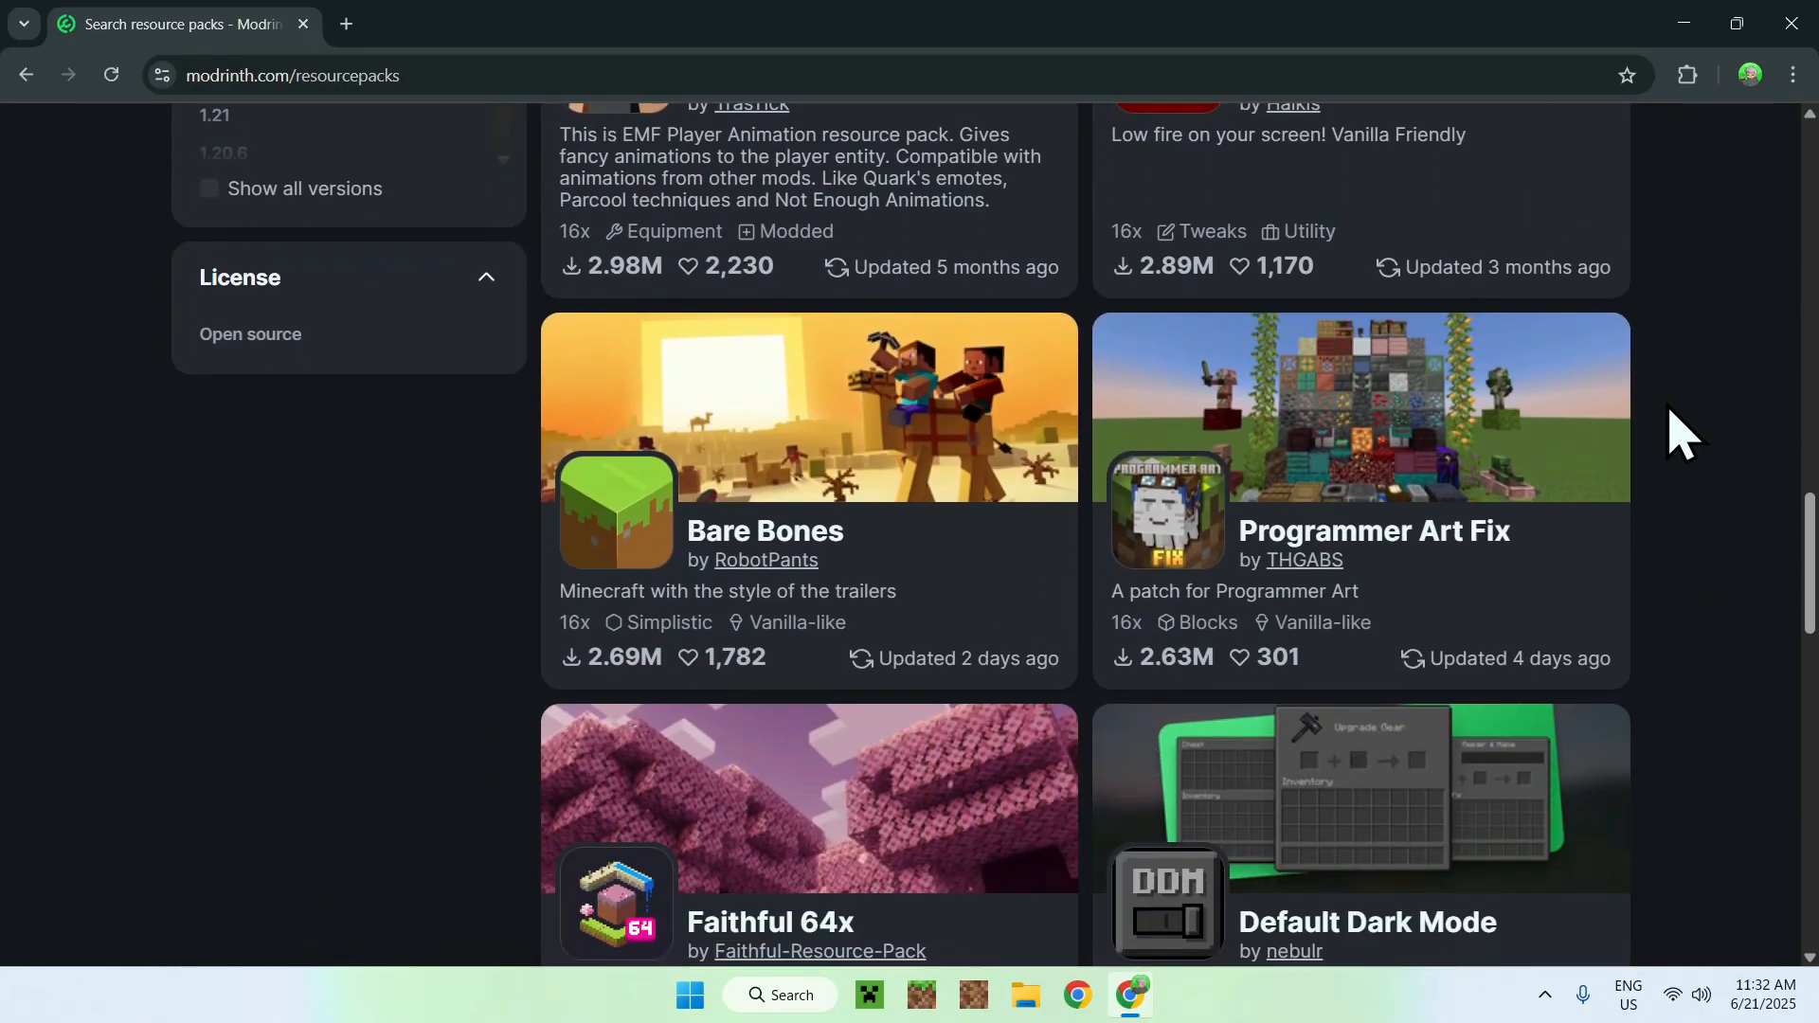
scroll(down, 3)
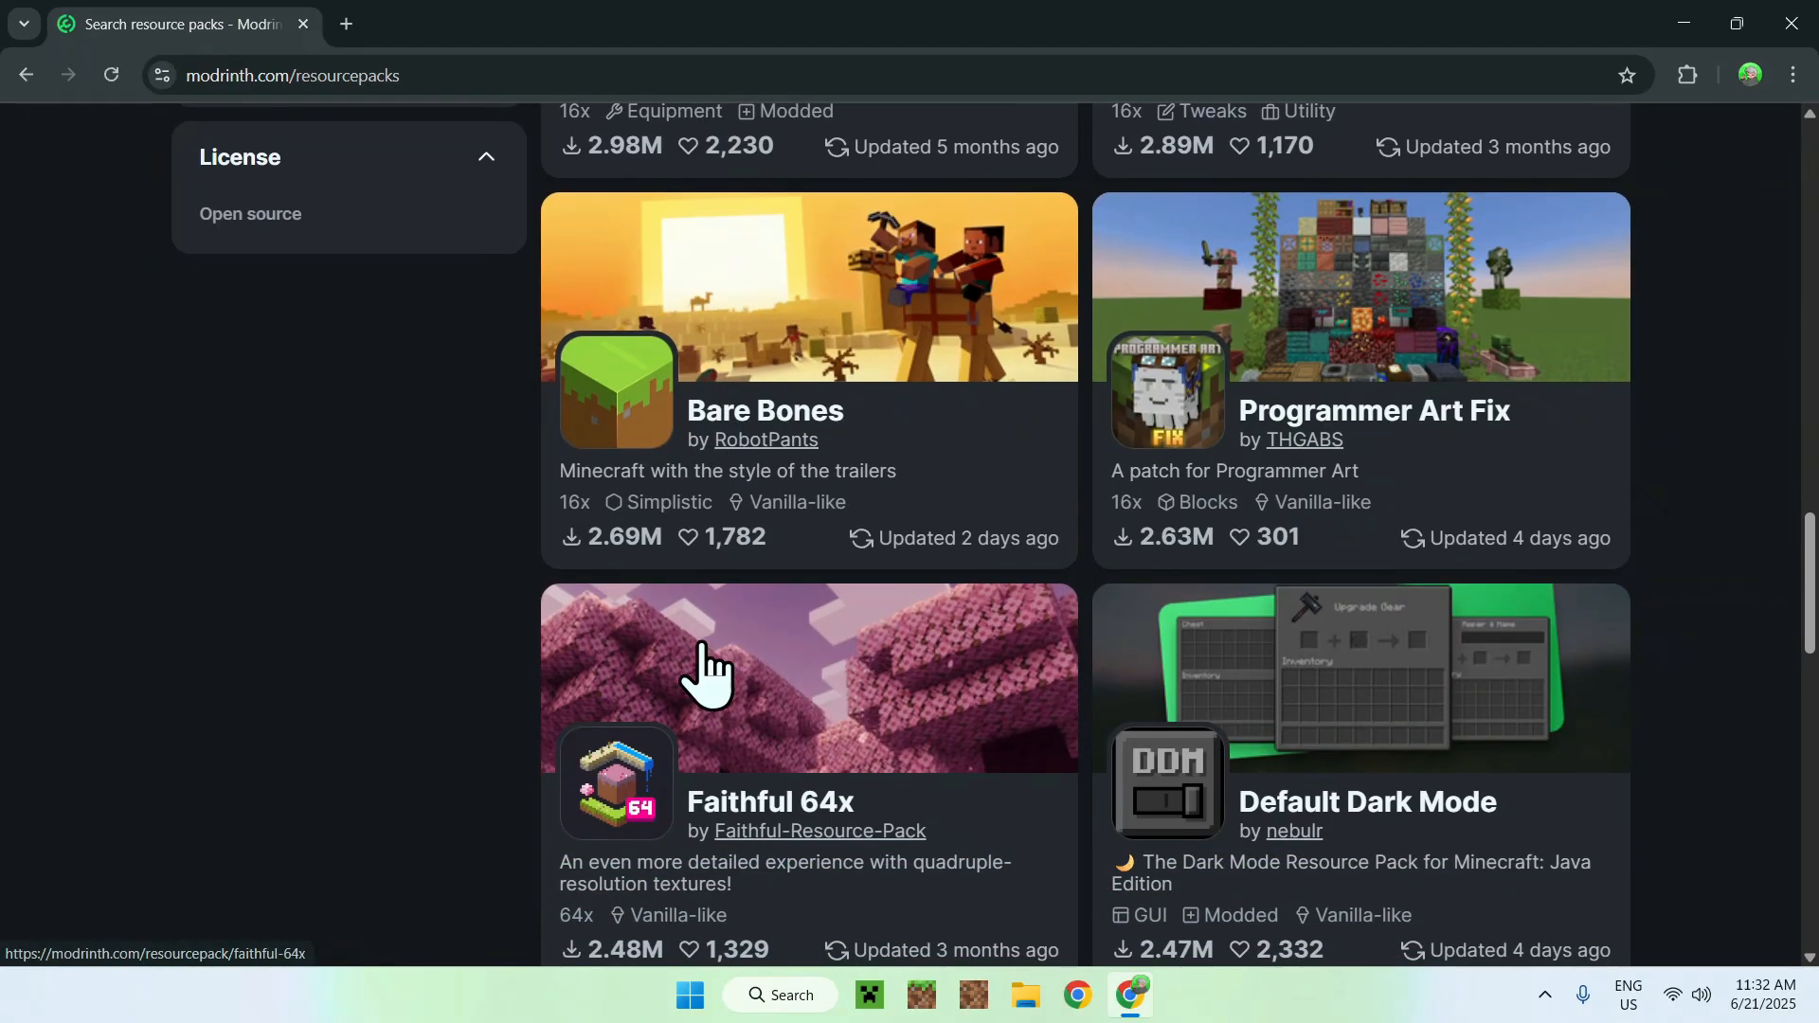
scroll(down, 3)
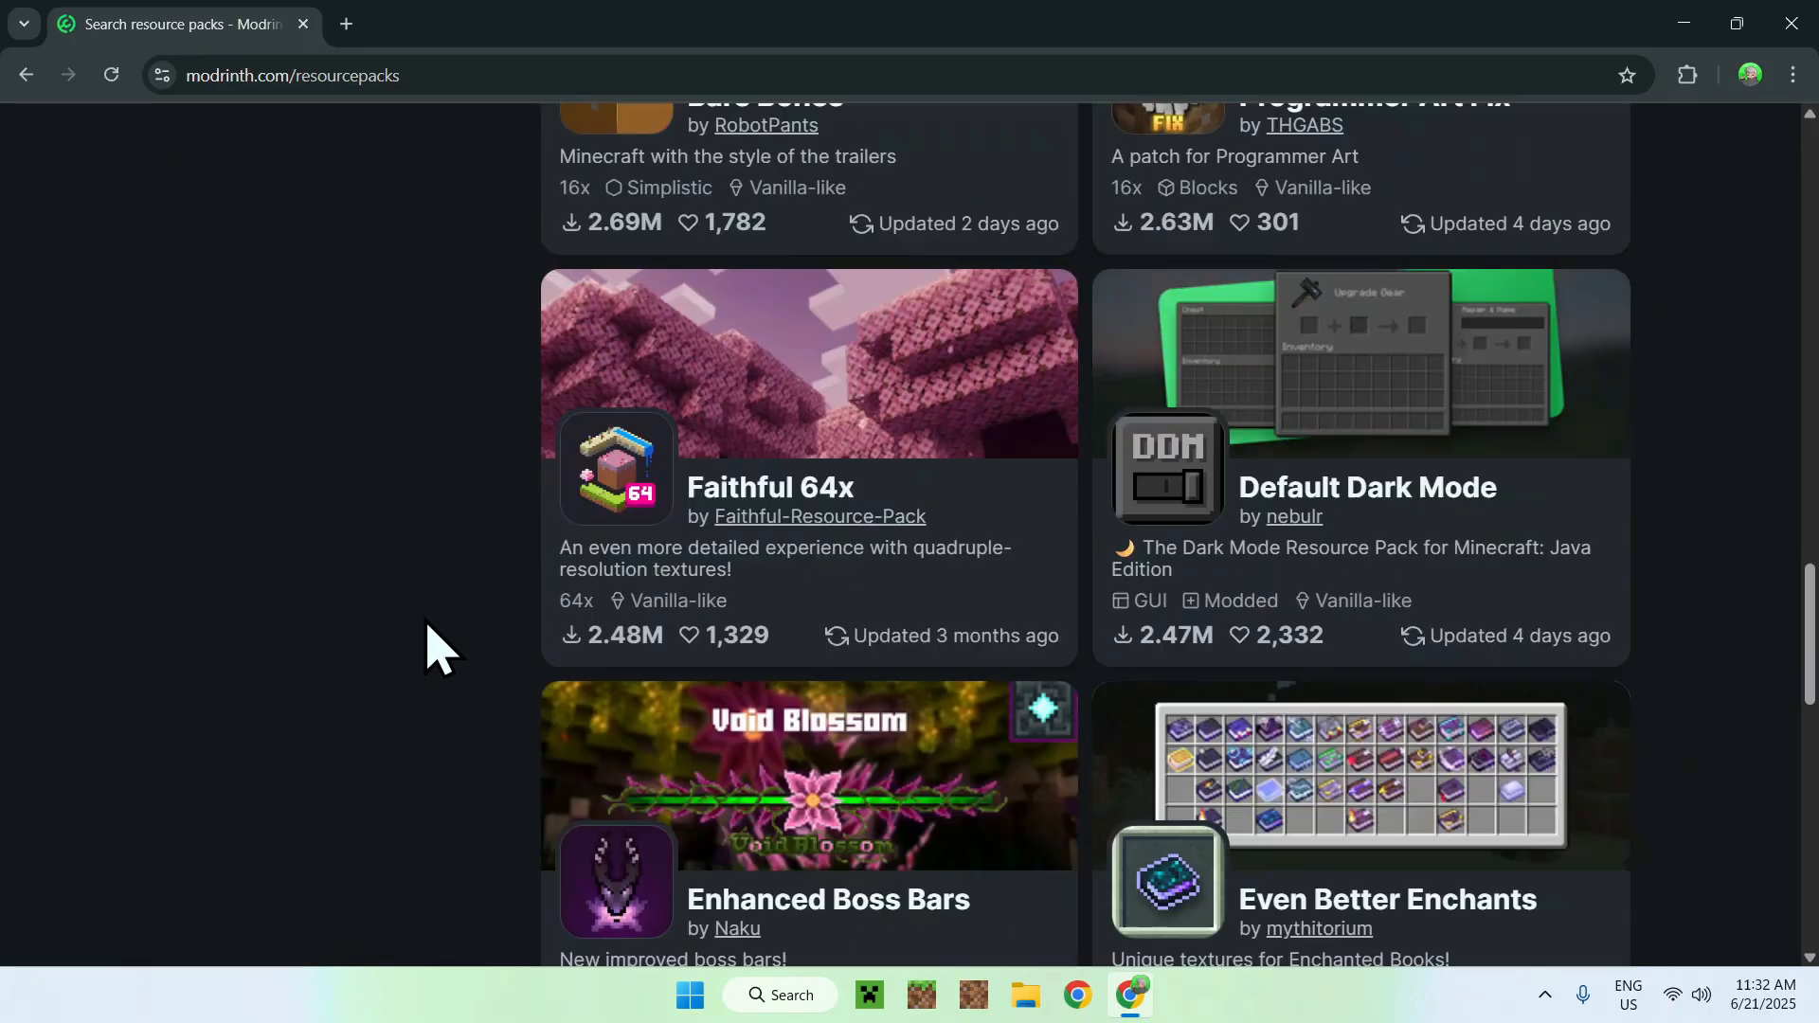
scroll(down, 3)
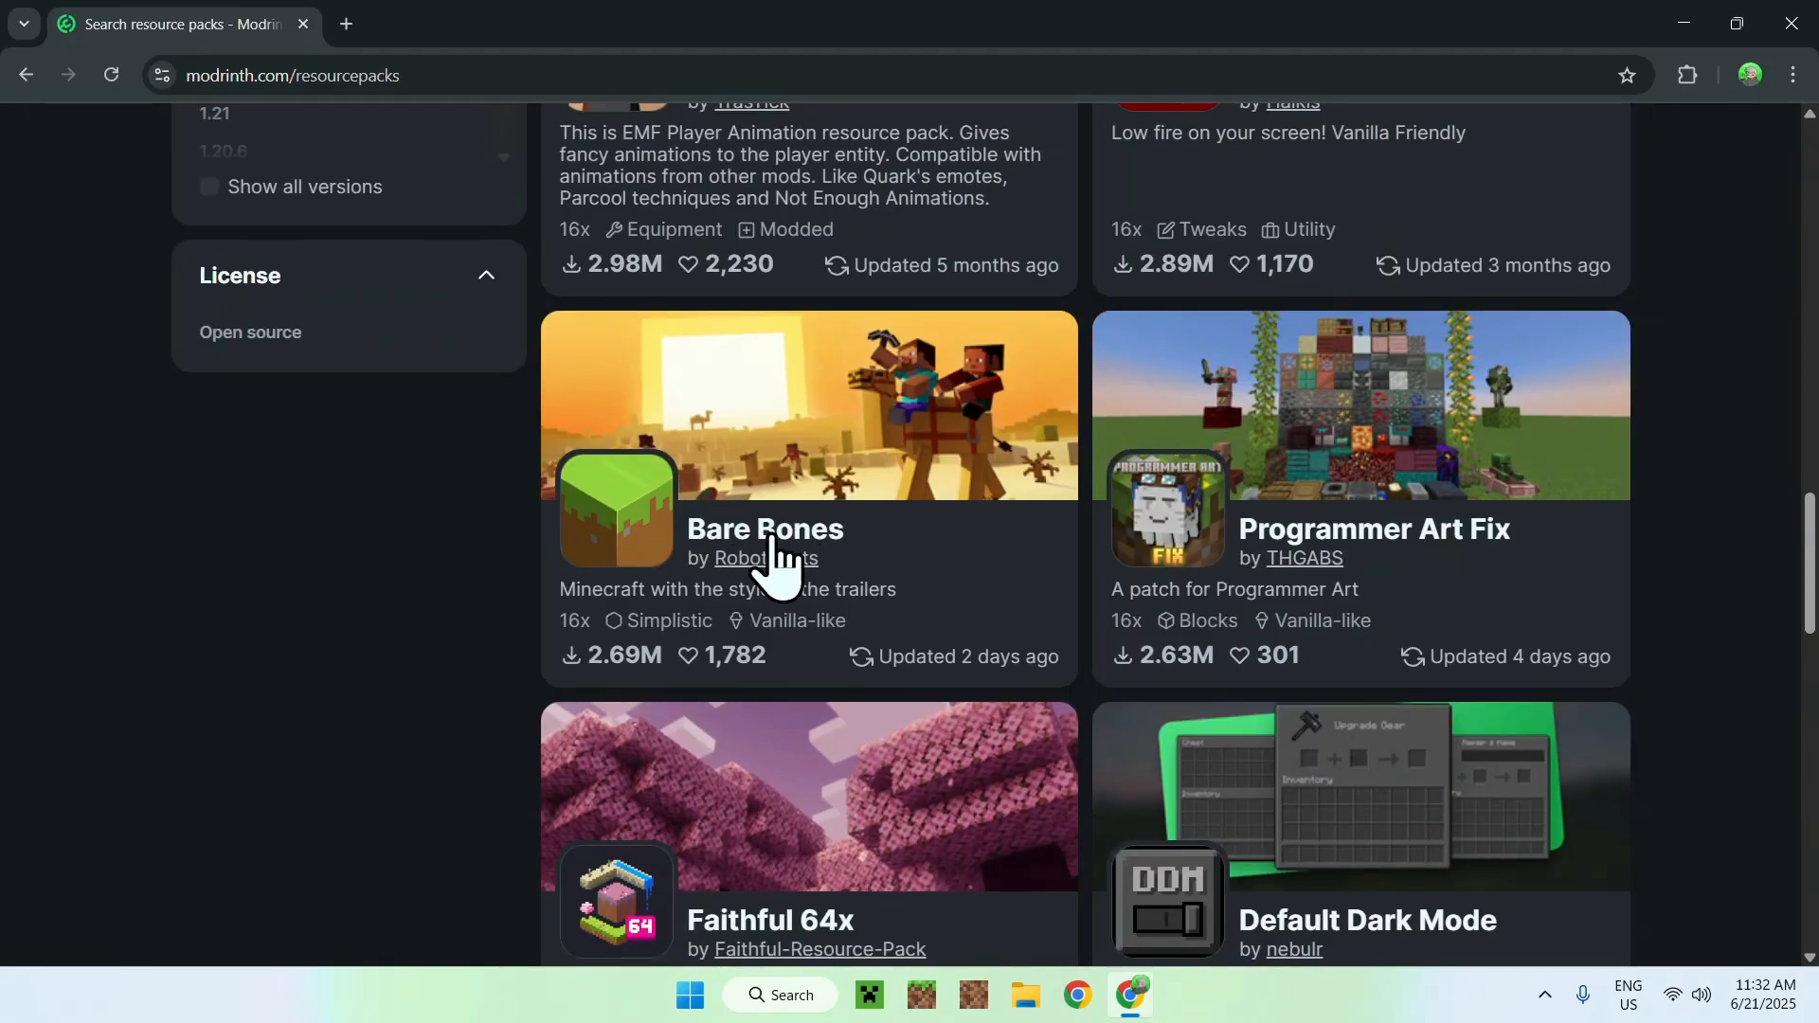
mouse_move(437, 536)
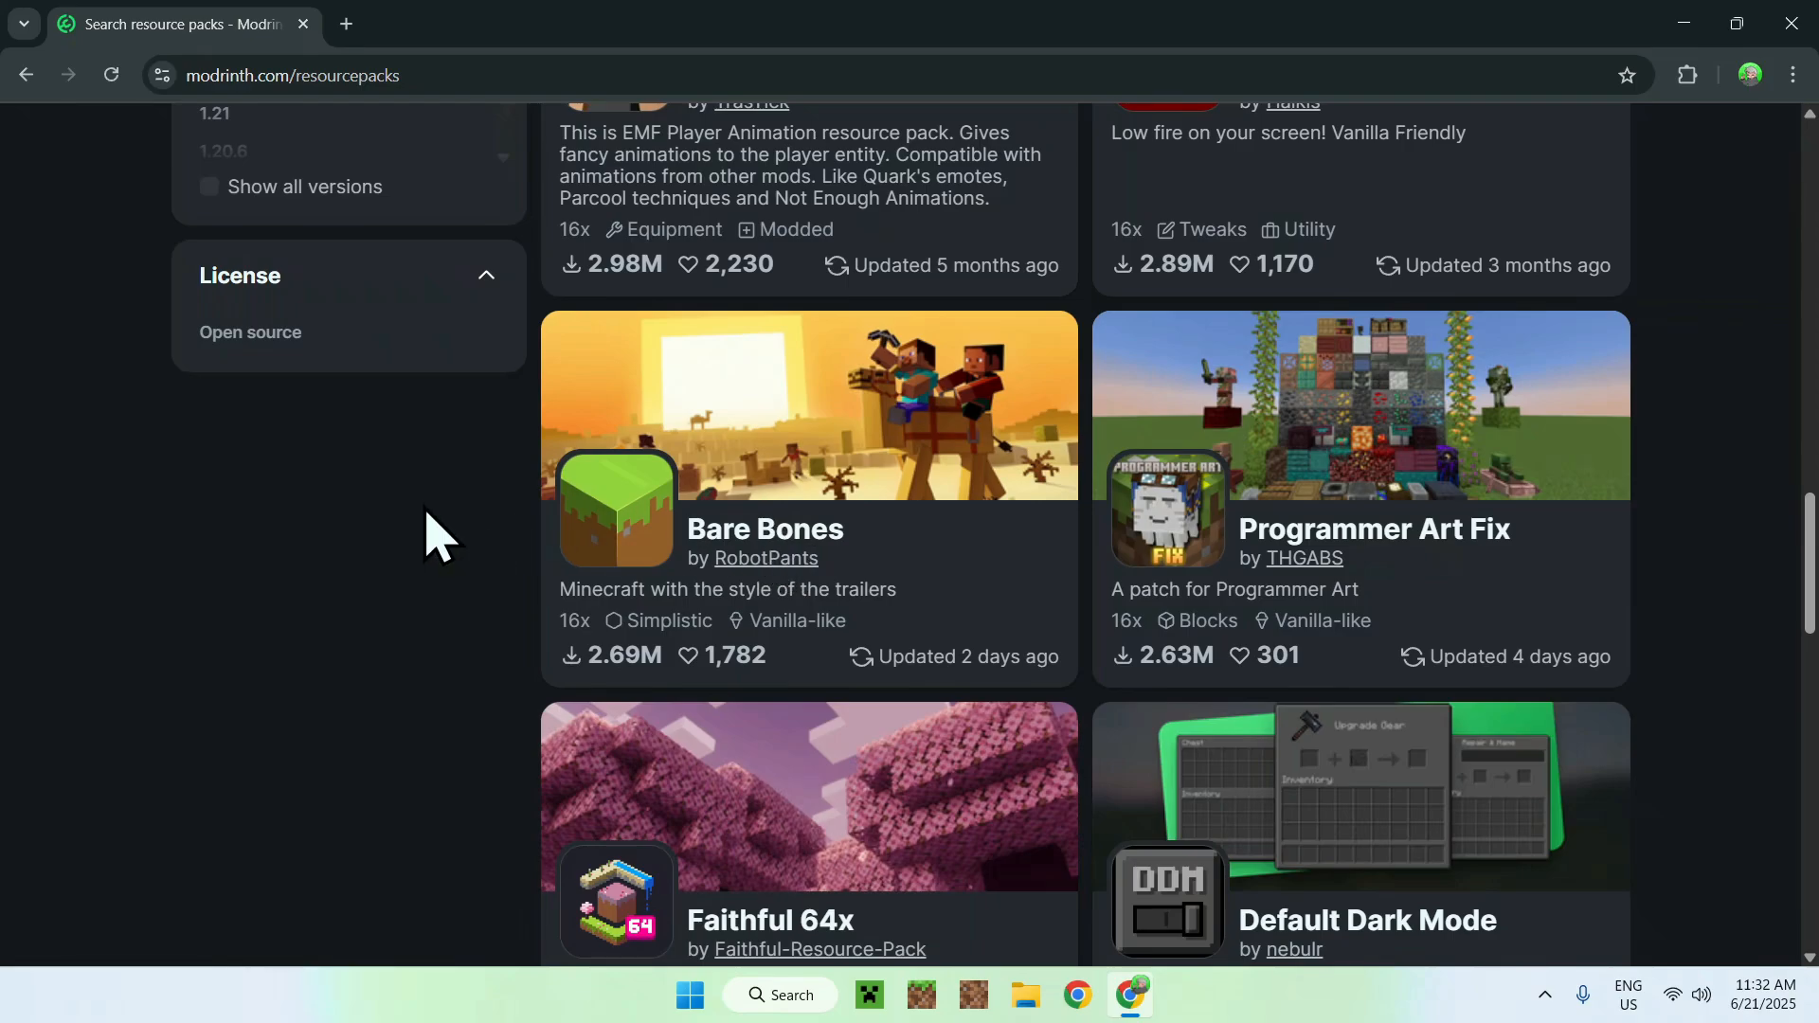
mouse_move(714, 557)
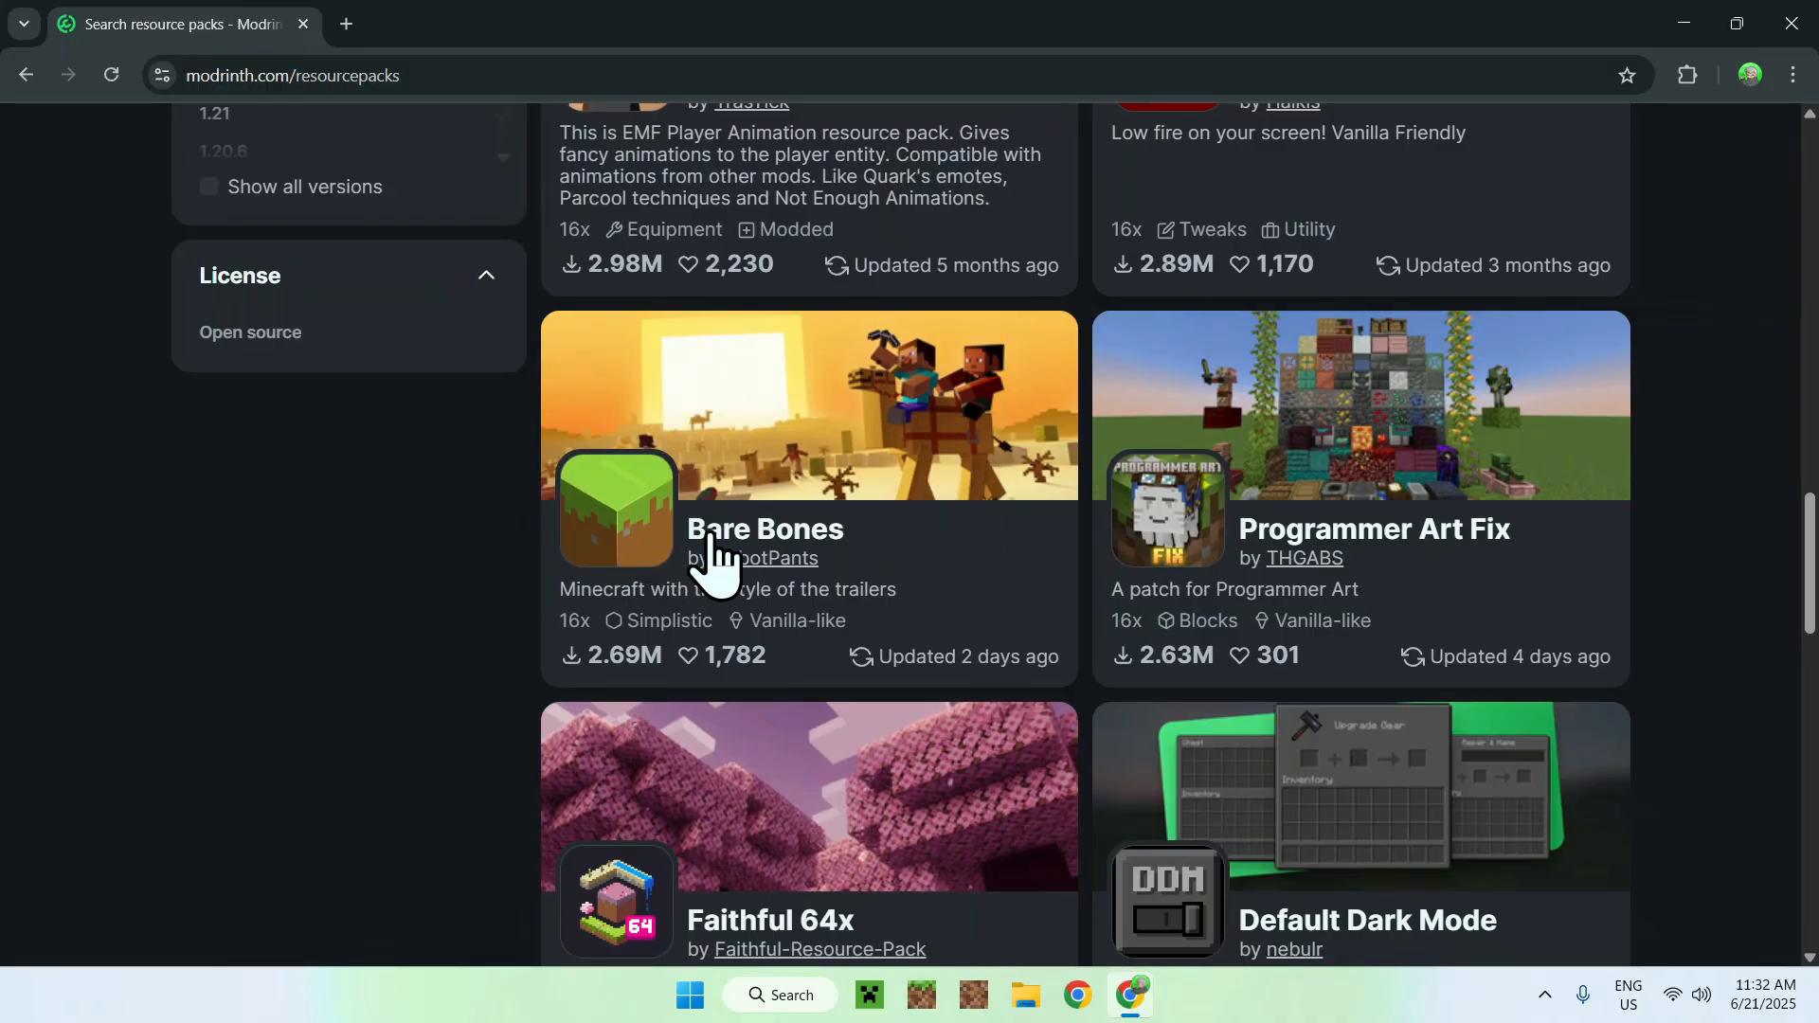
- Show the Bare Bones pack page and its Versions list
click(764, 529)
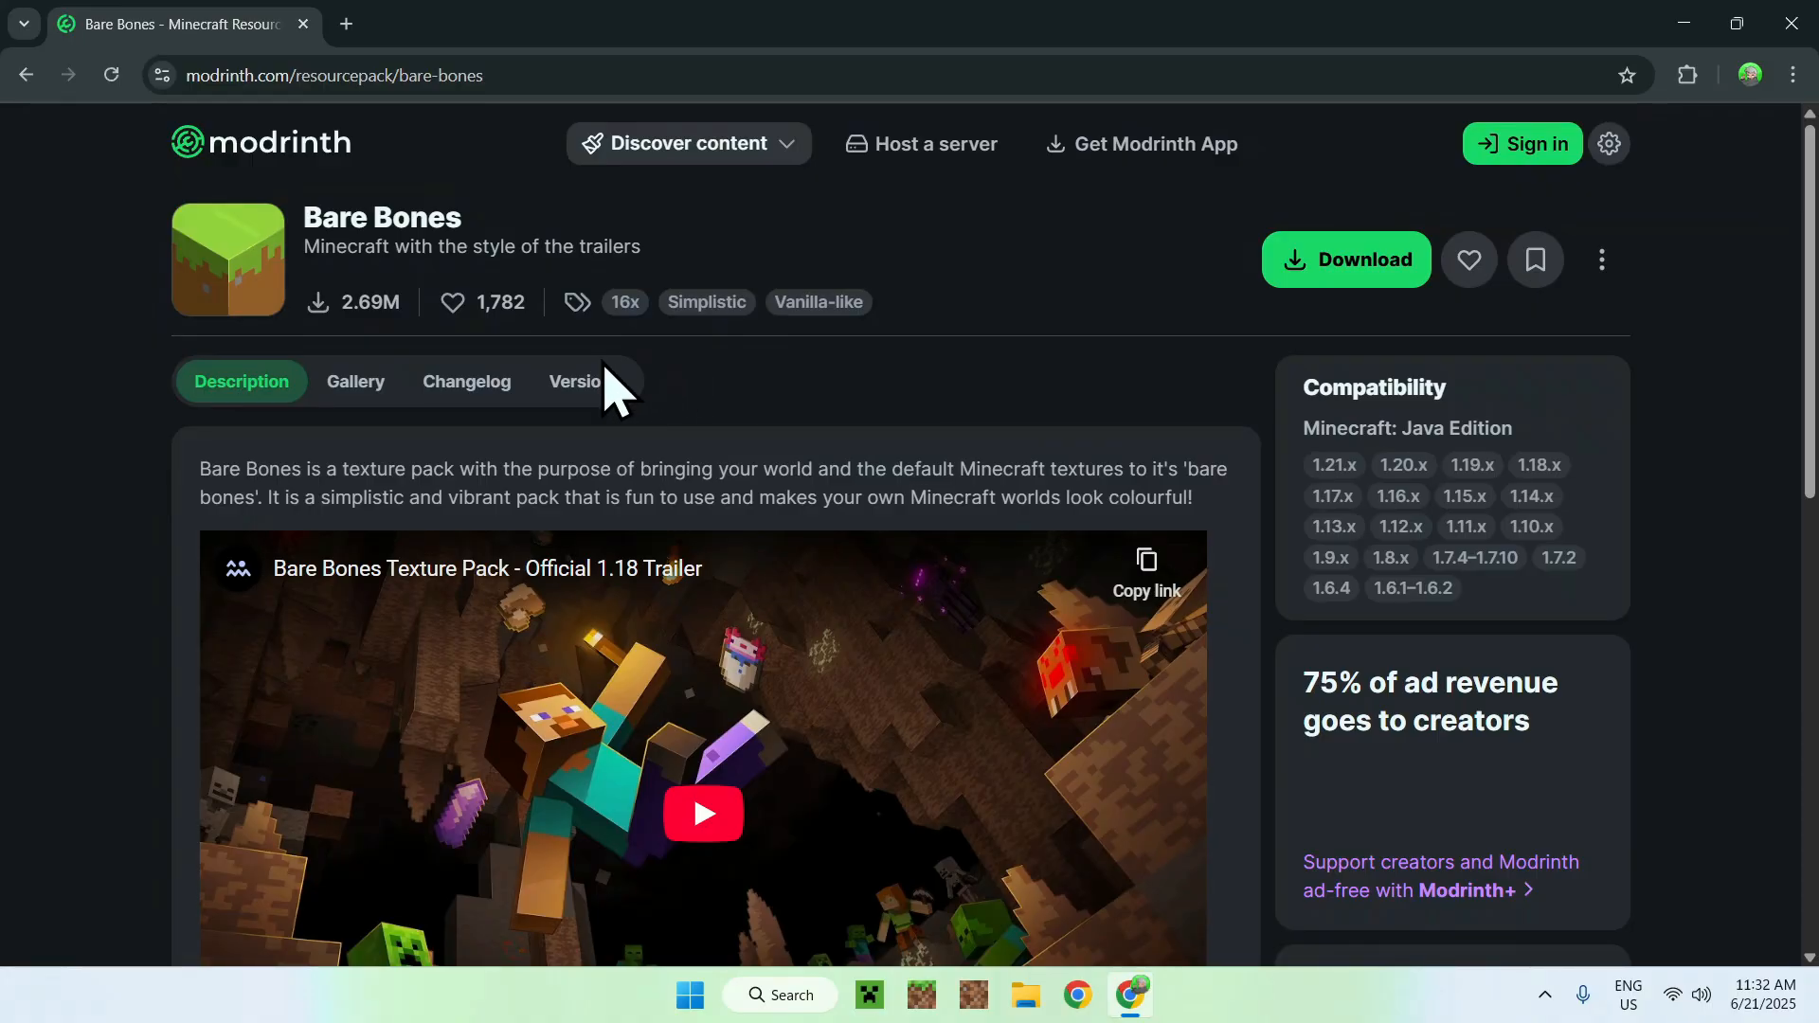
click(581, 381)
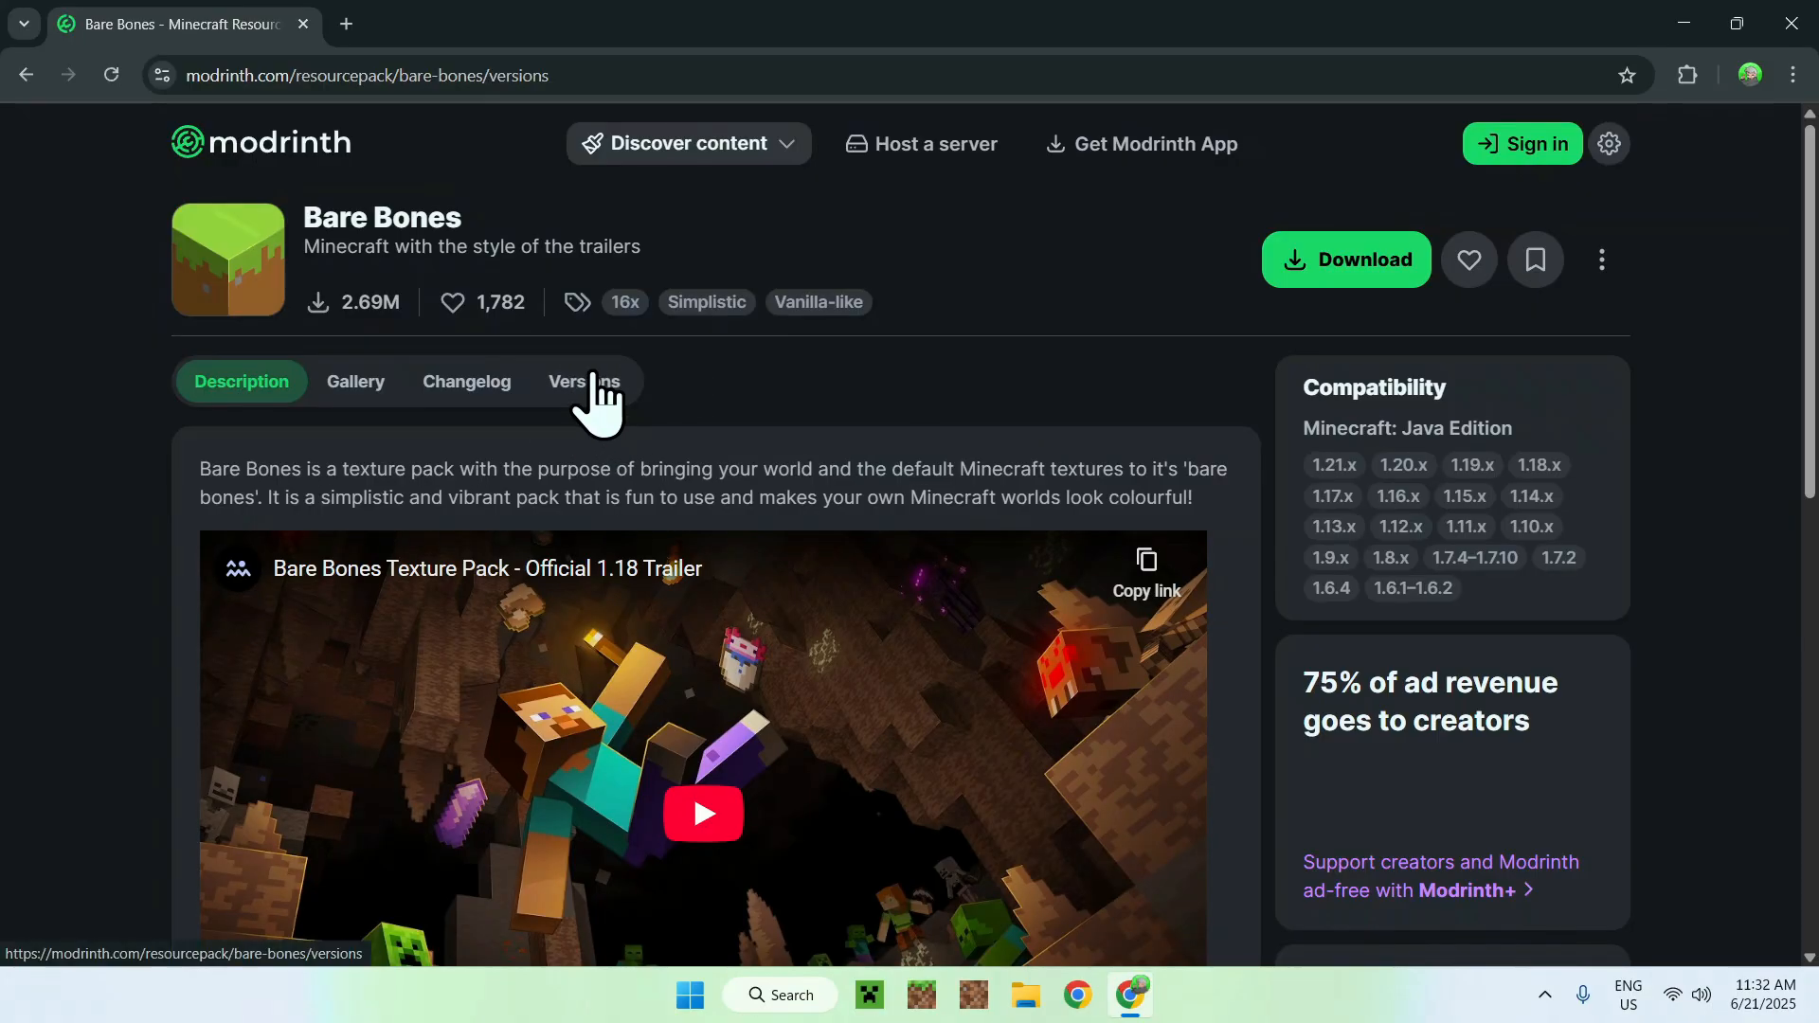
click(583, 380)
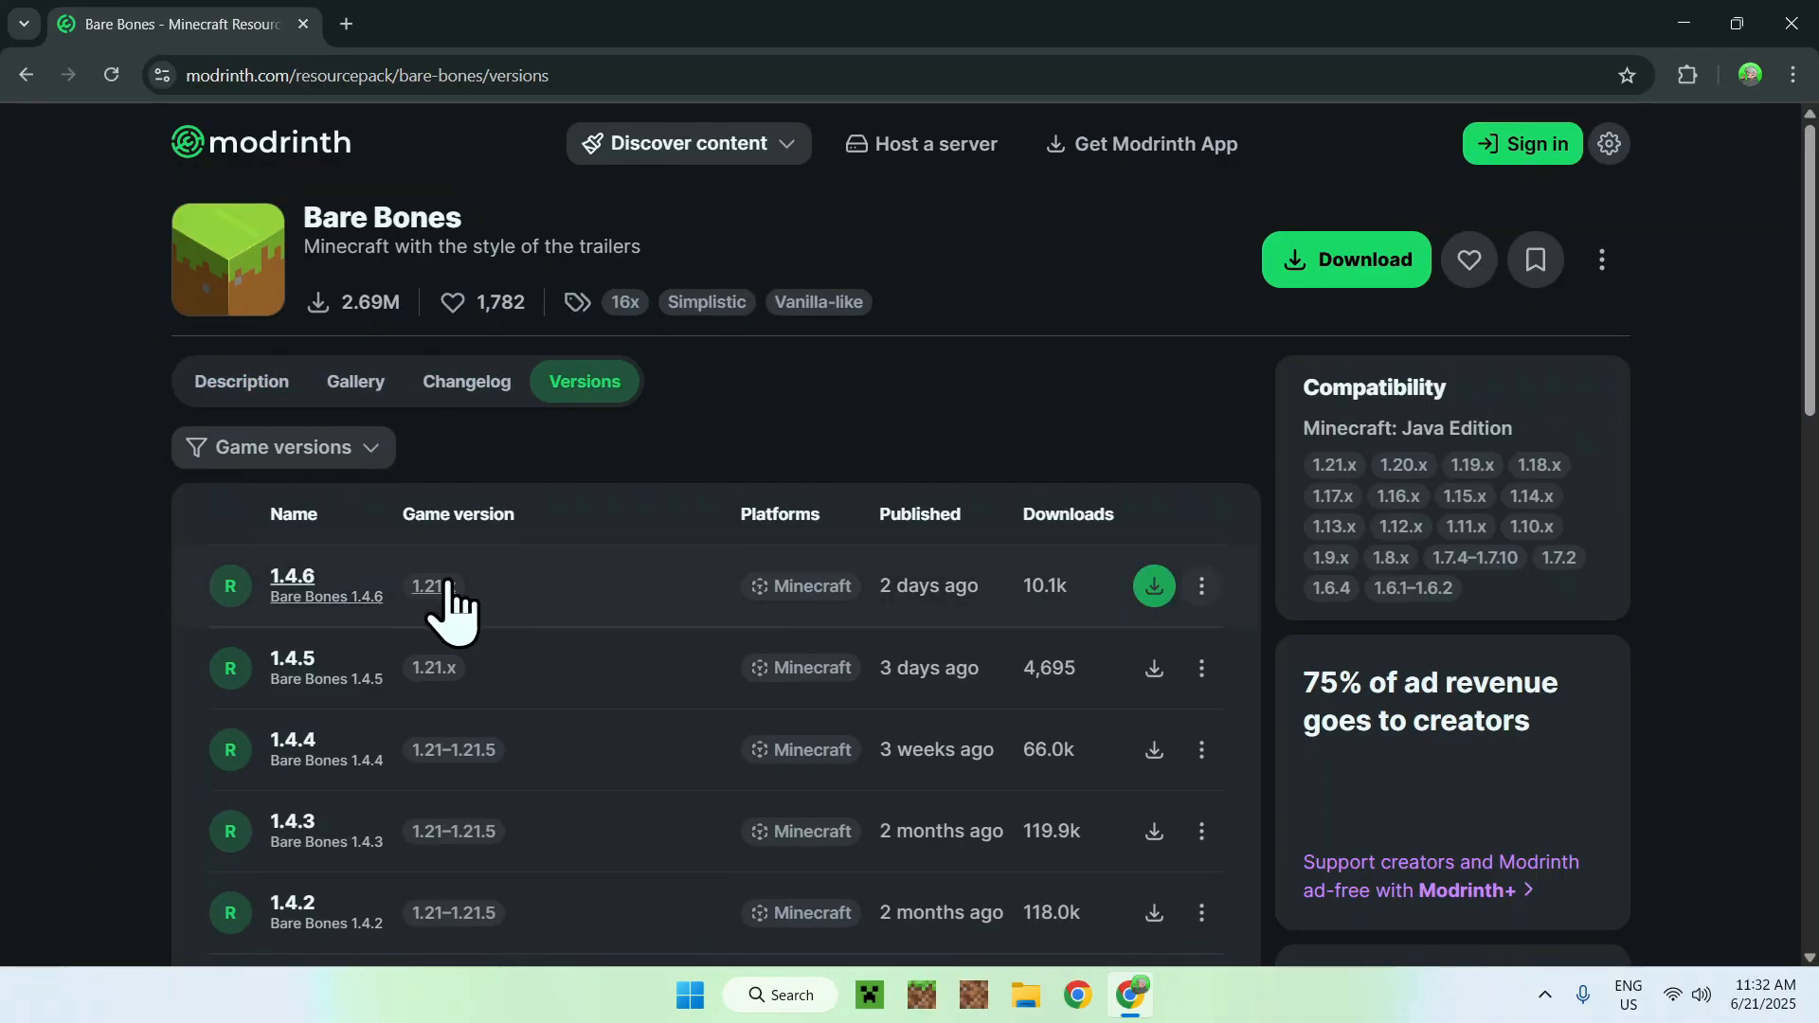
click(280, 448)
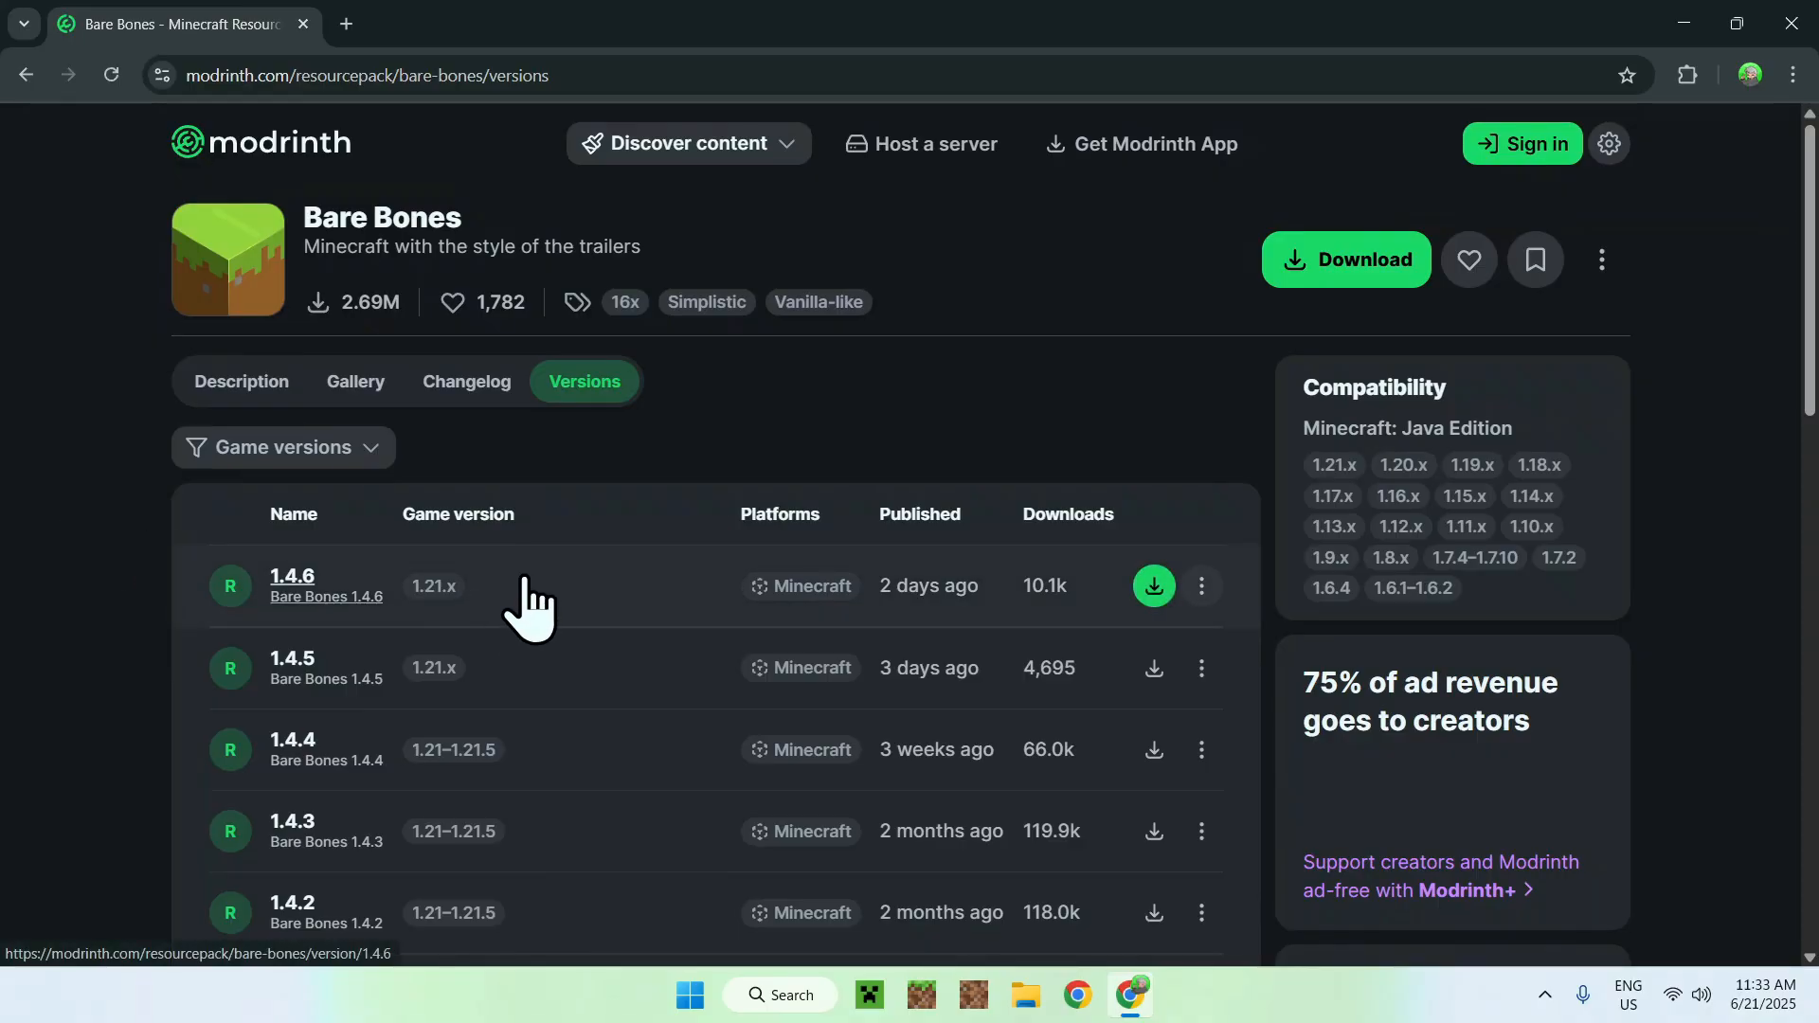
mouse_move(76, 493)
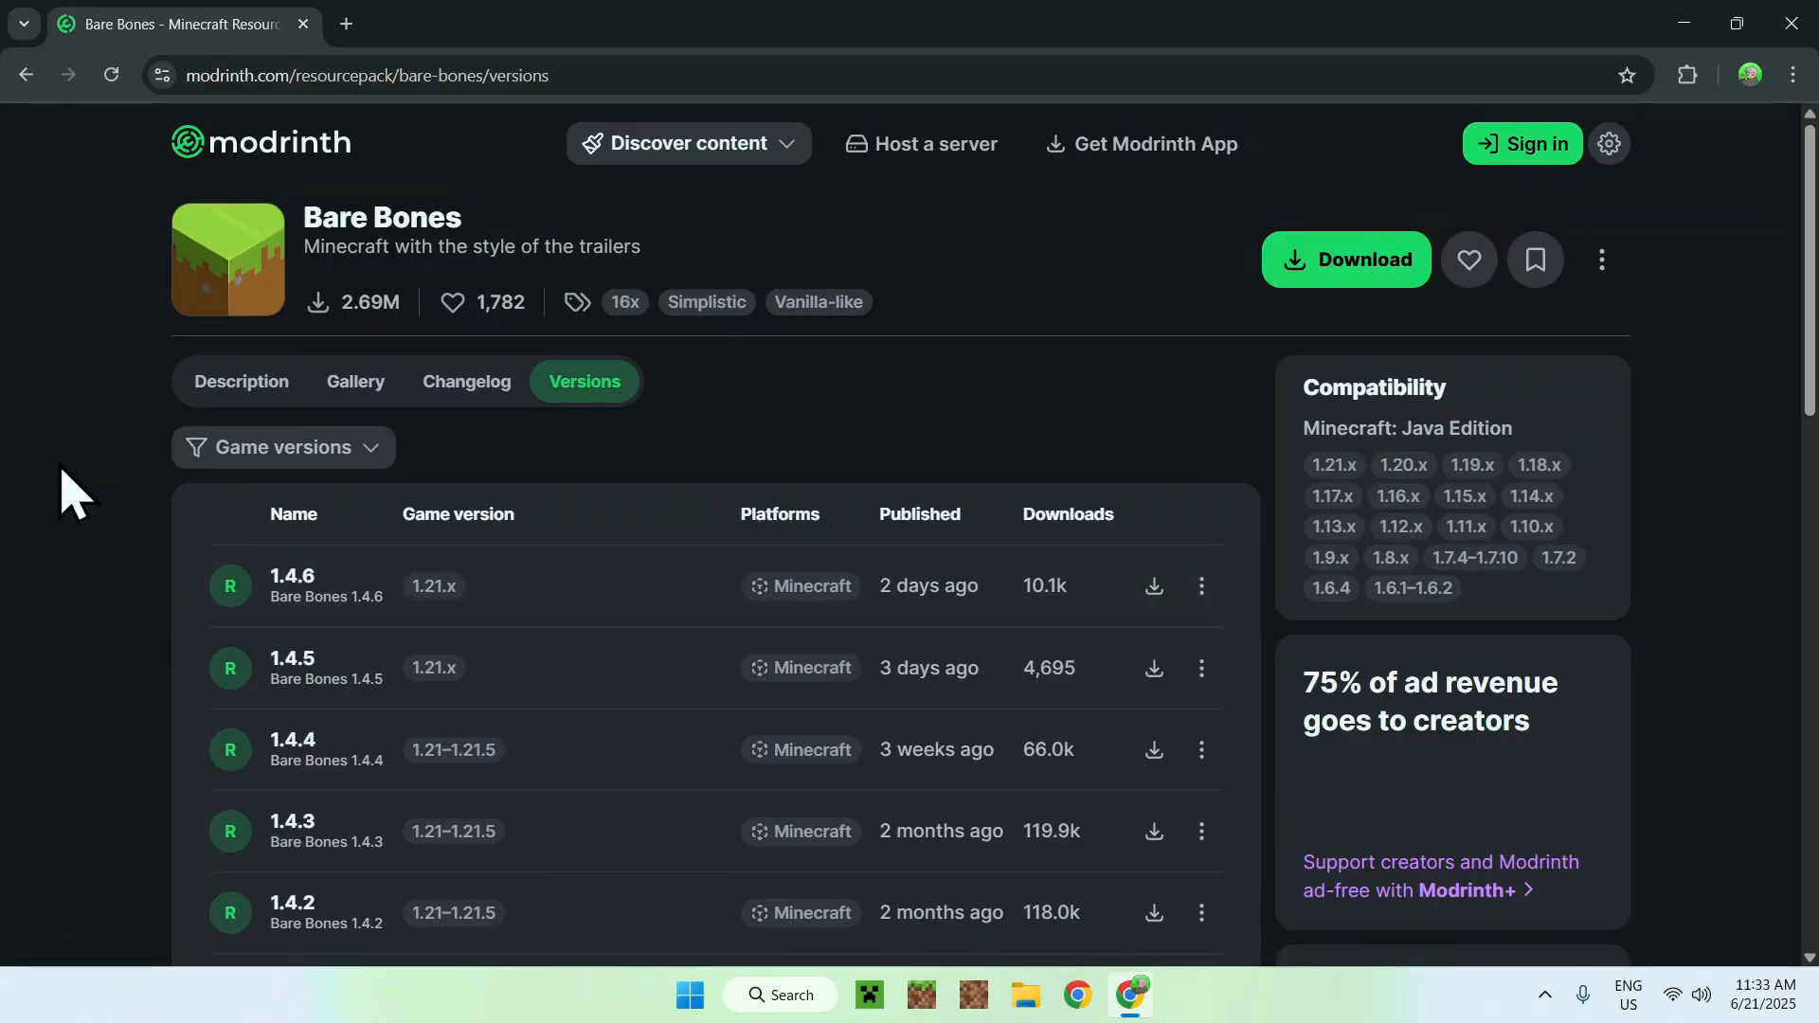
mouse_move(180, 523)
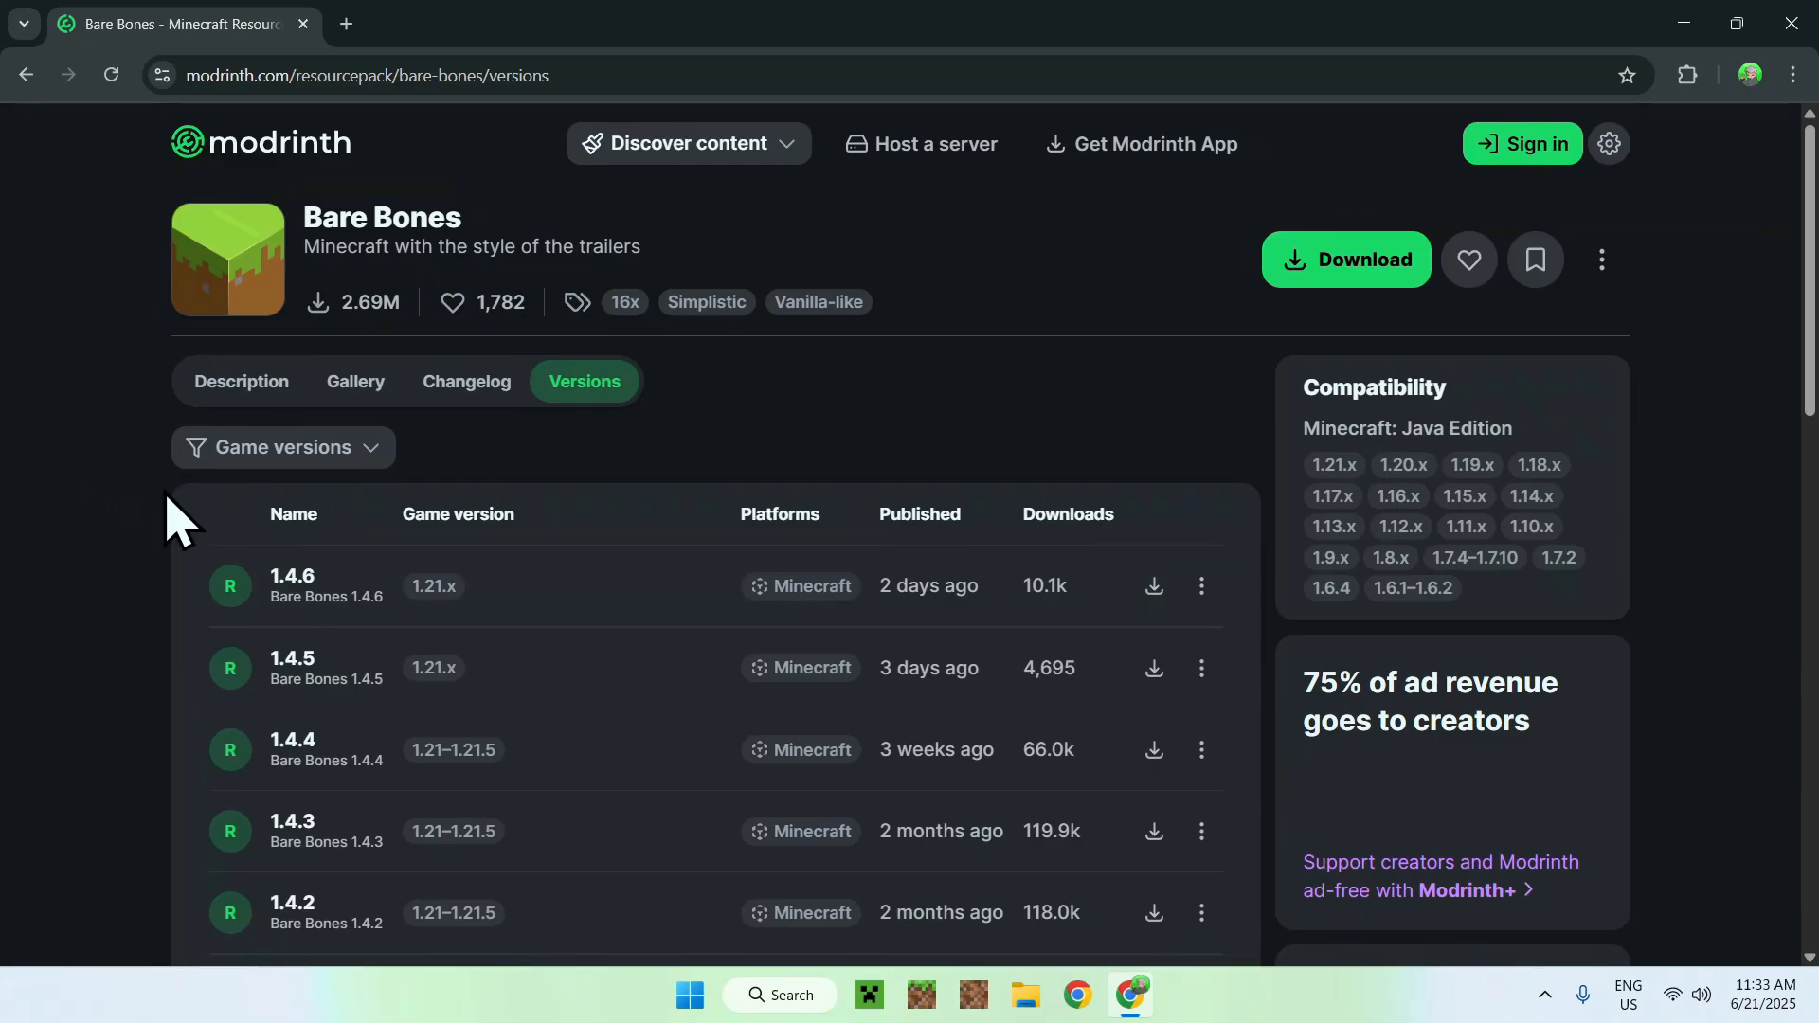
click(281, 447)
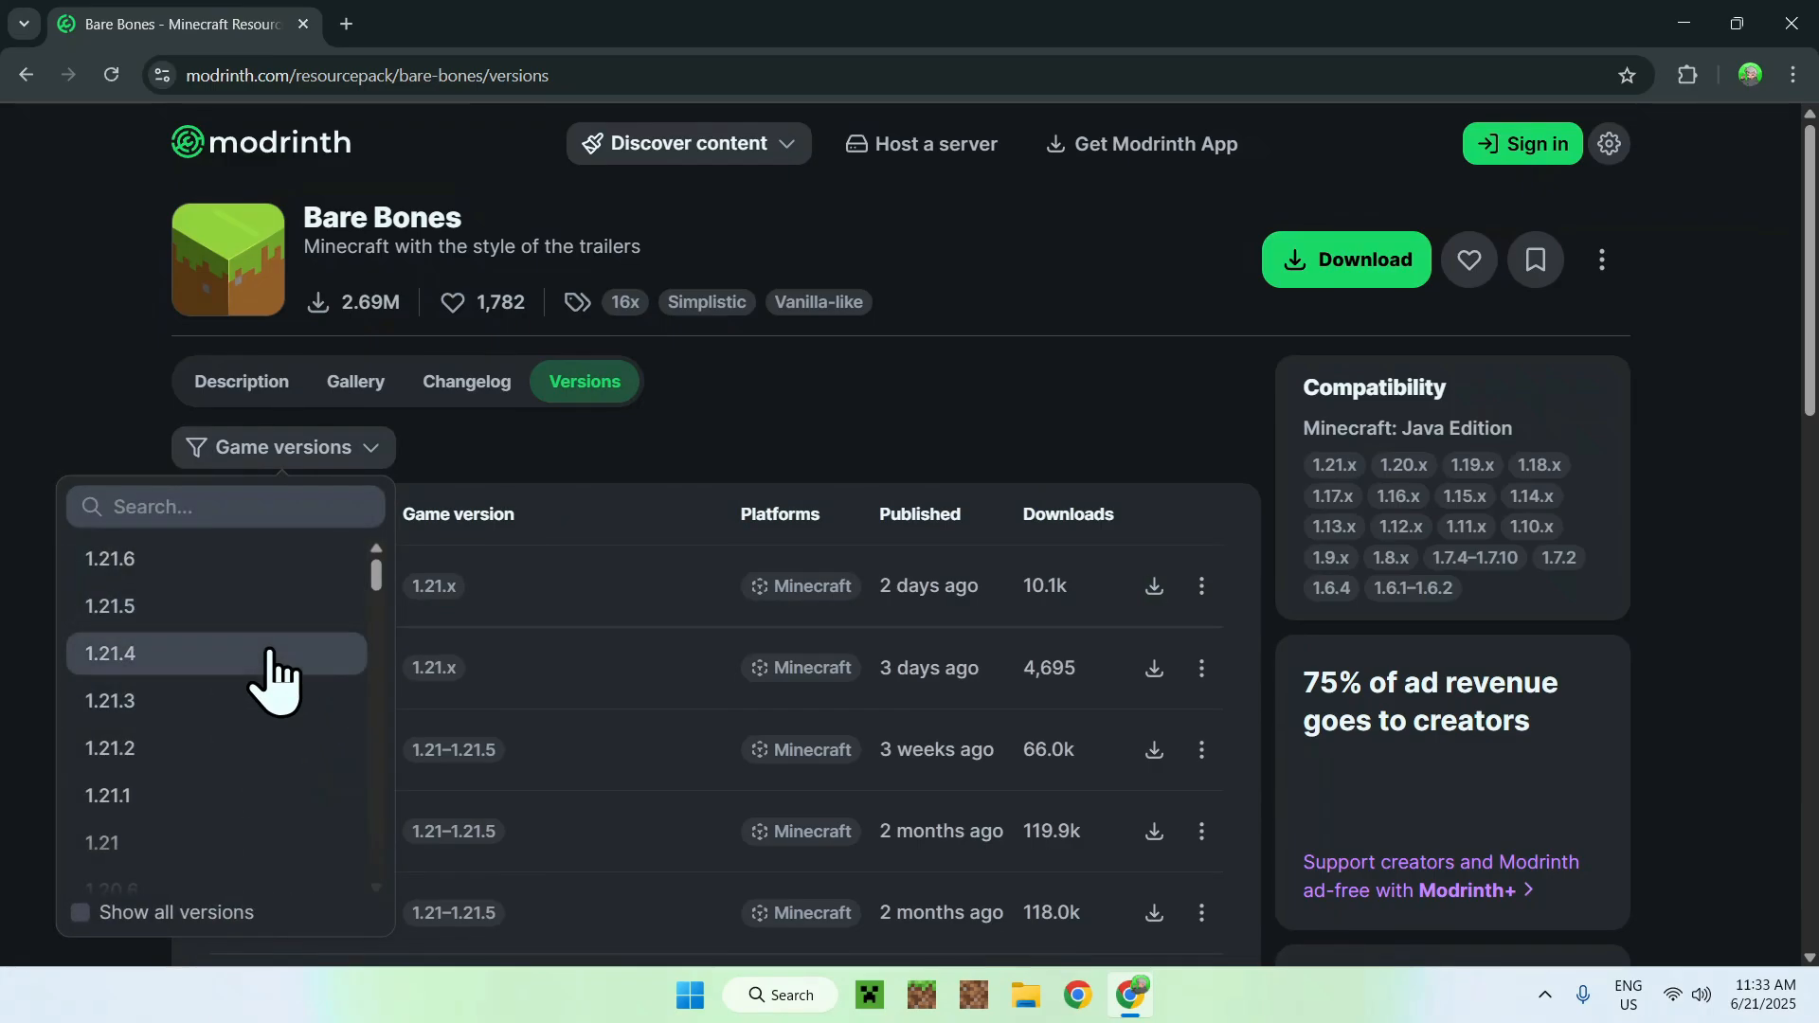
scroll(down, 3)
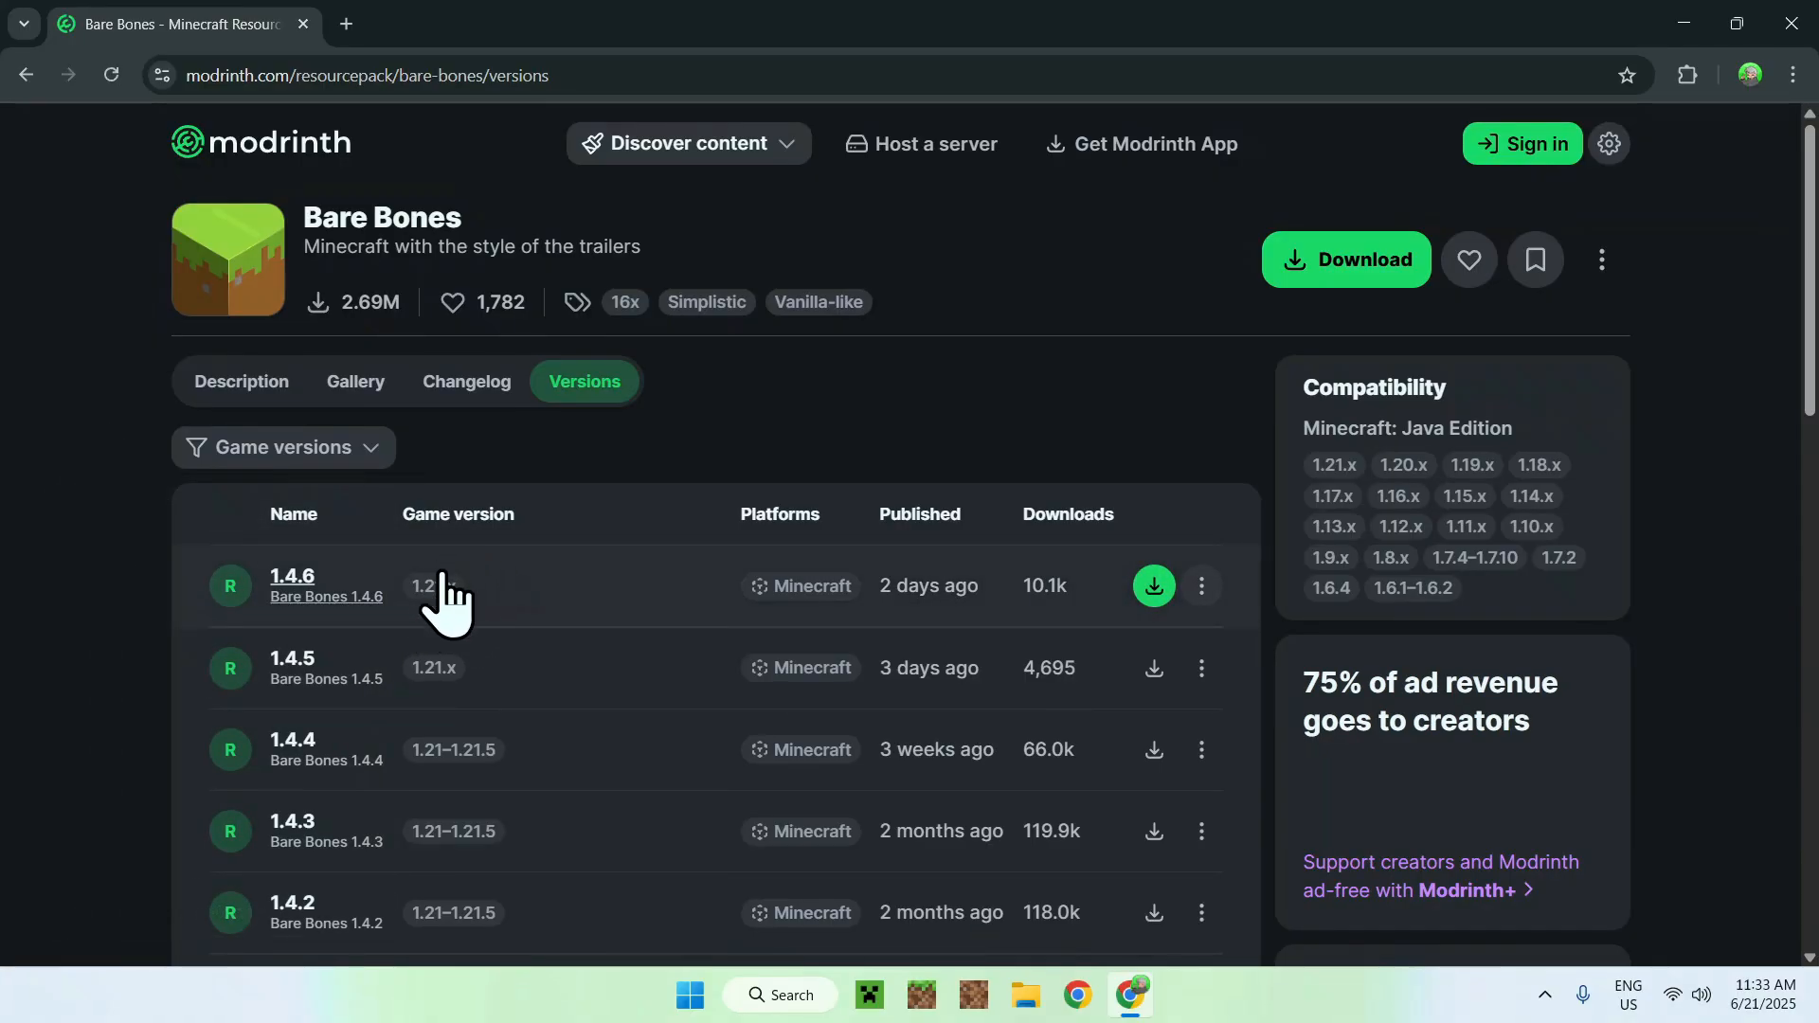
mouse_move(741, 423)
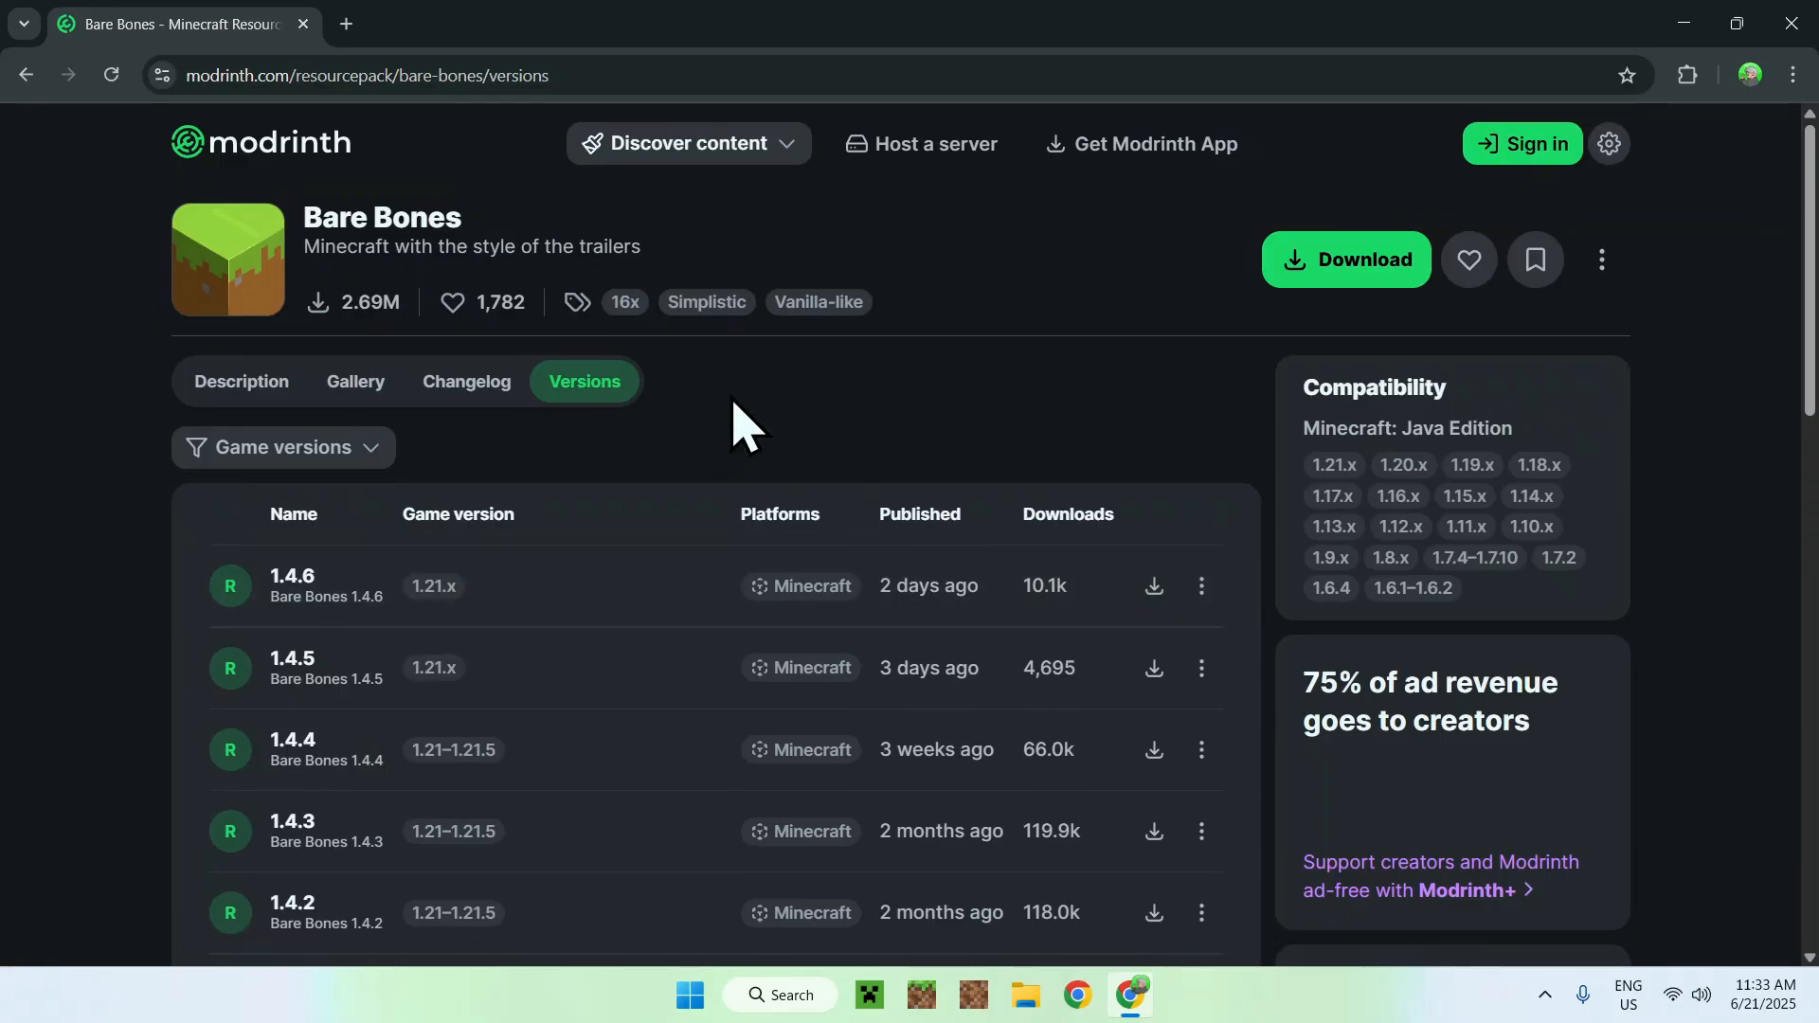
mouse_move(91, 580)
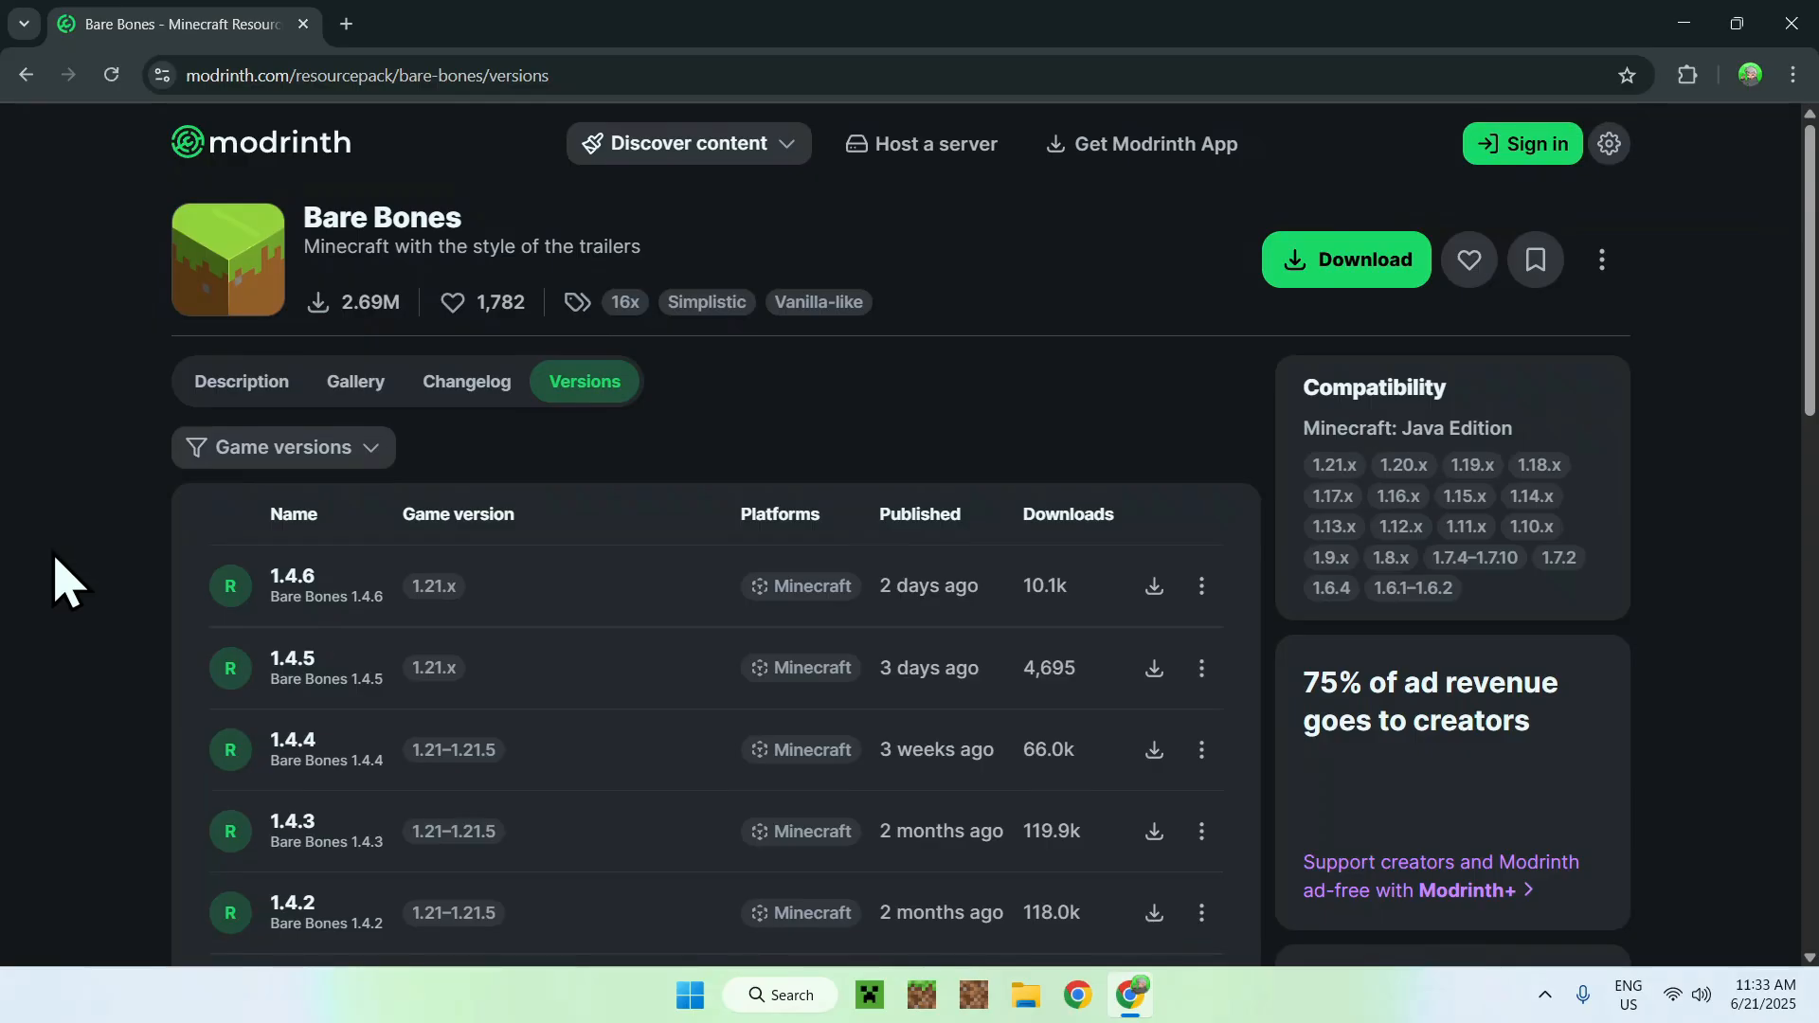
mouse_move(748, 476)
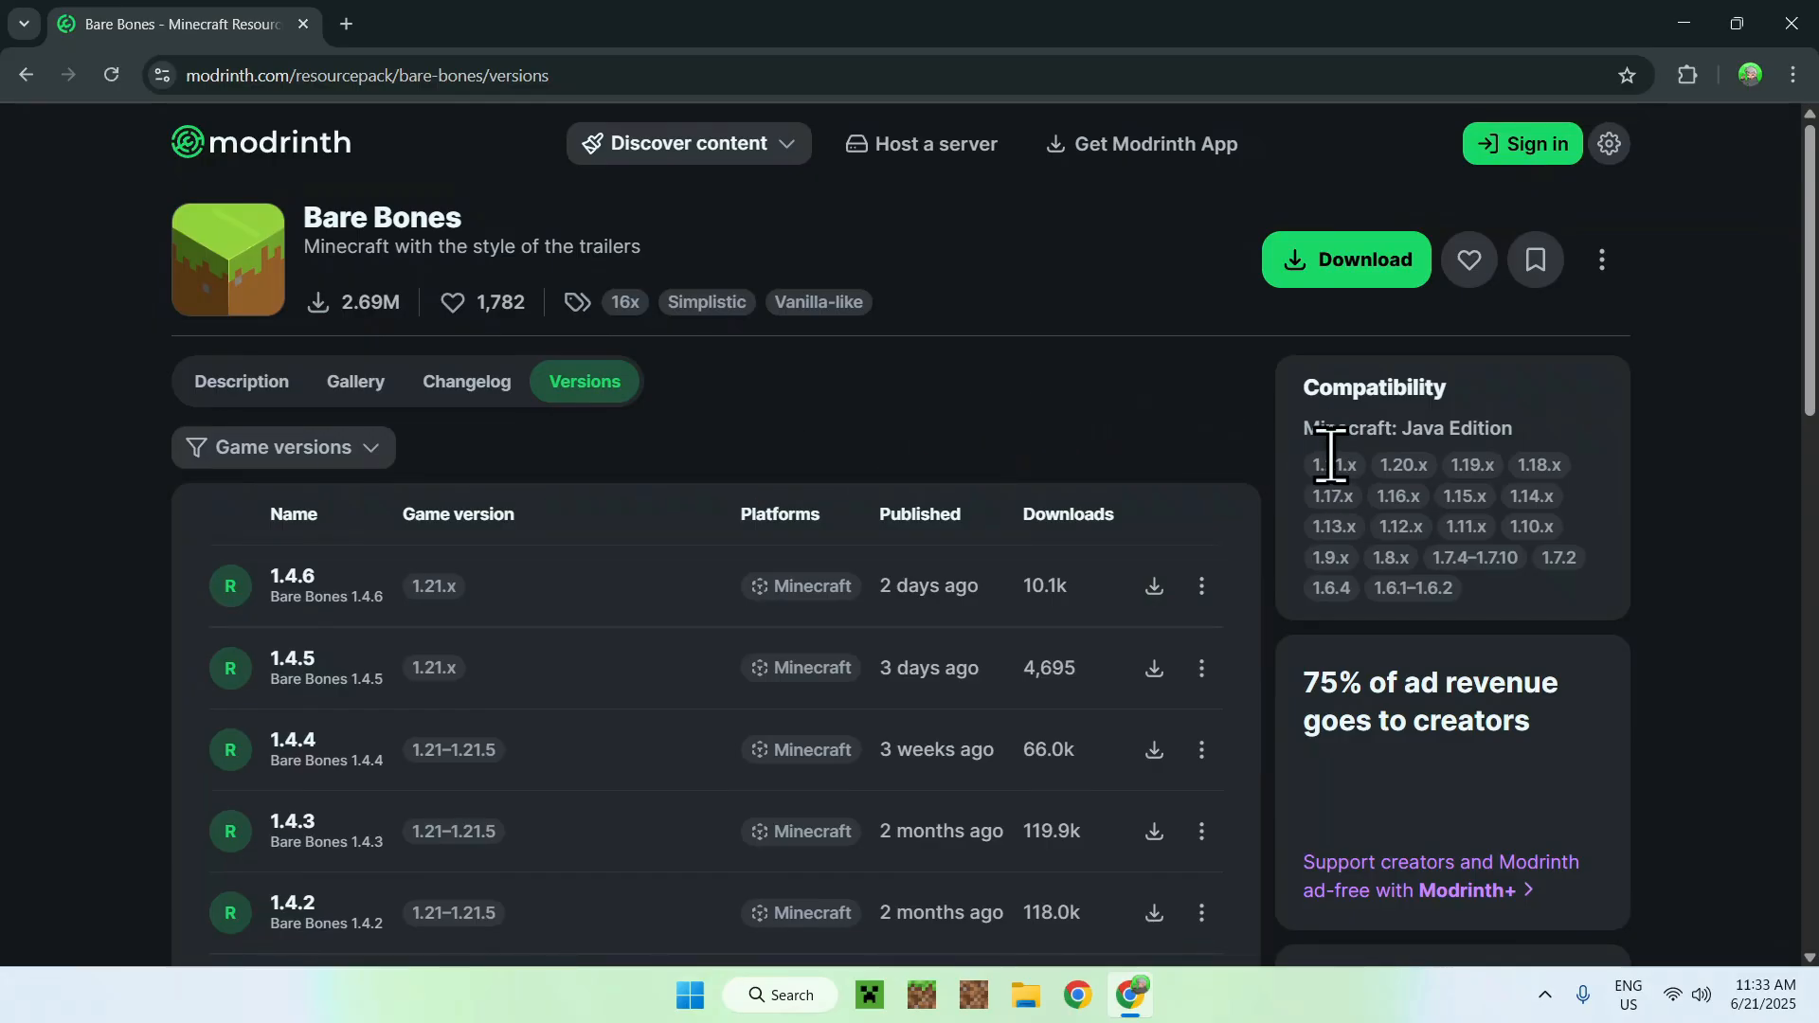
mouse_move(65, 597)
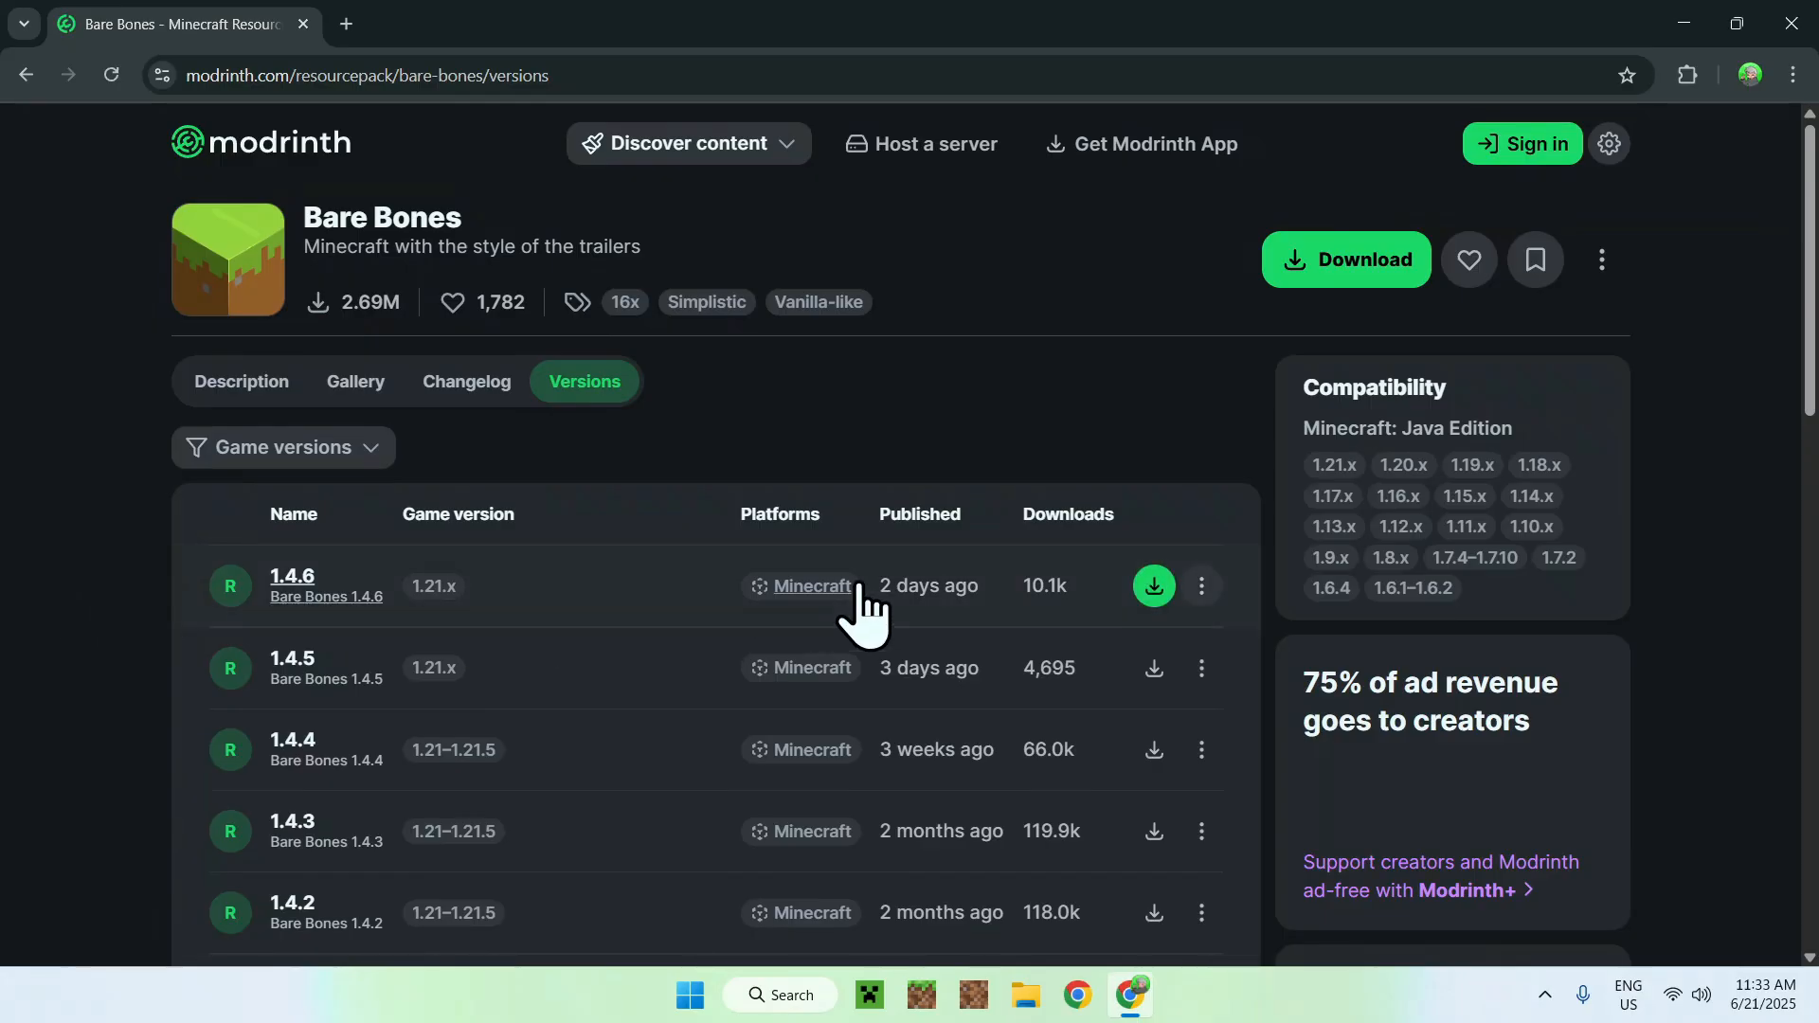
mouse_move(836, 436)
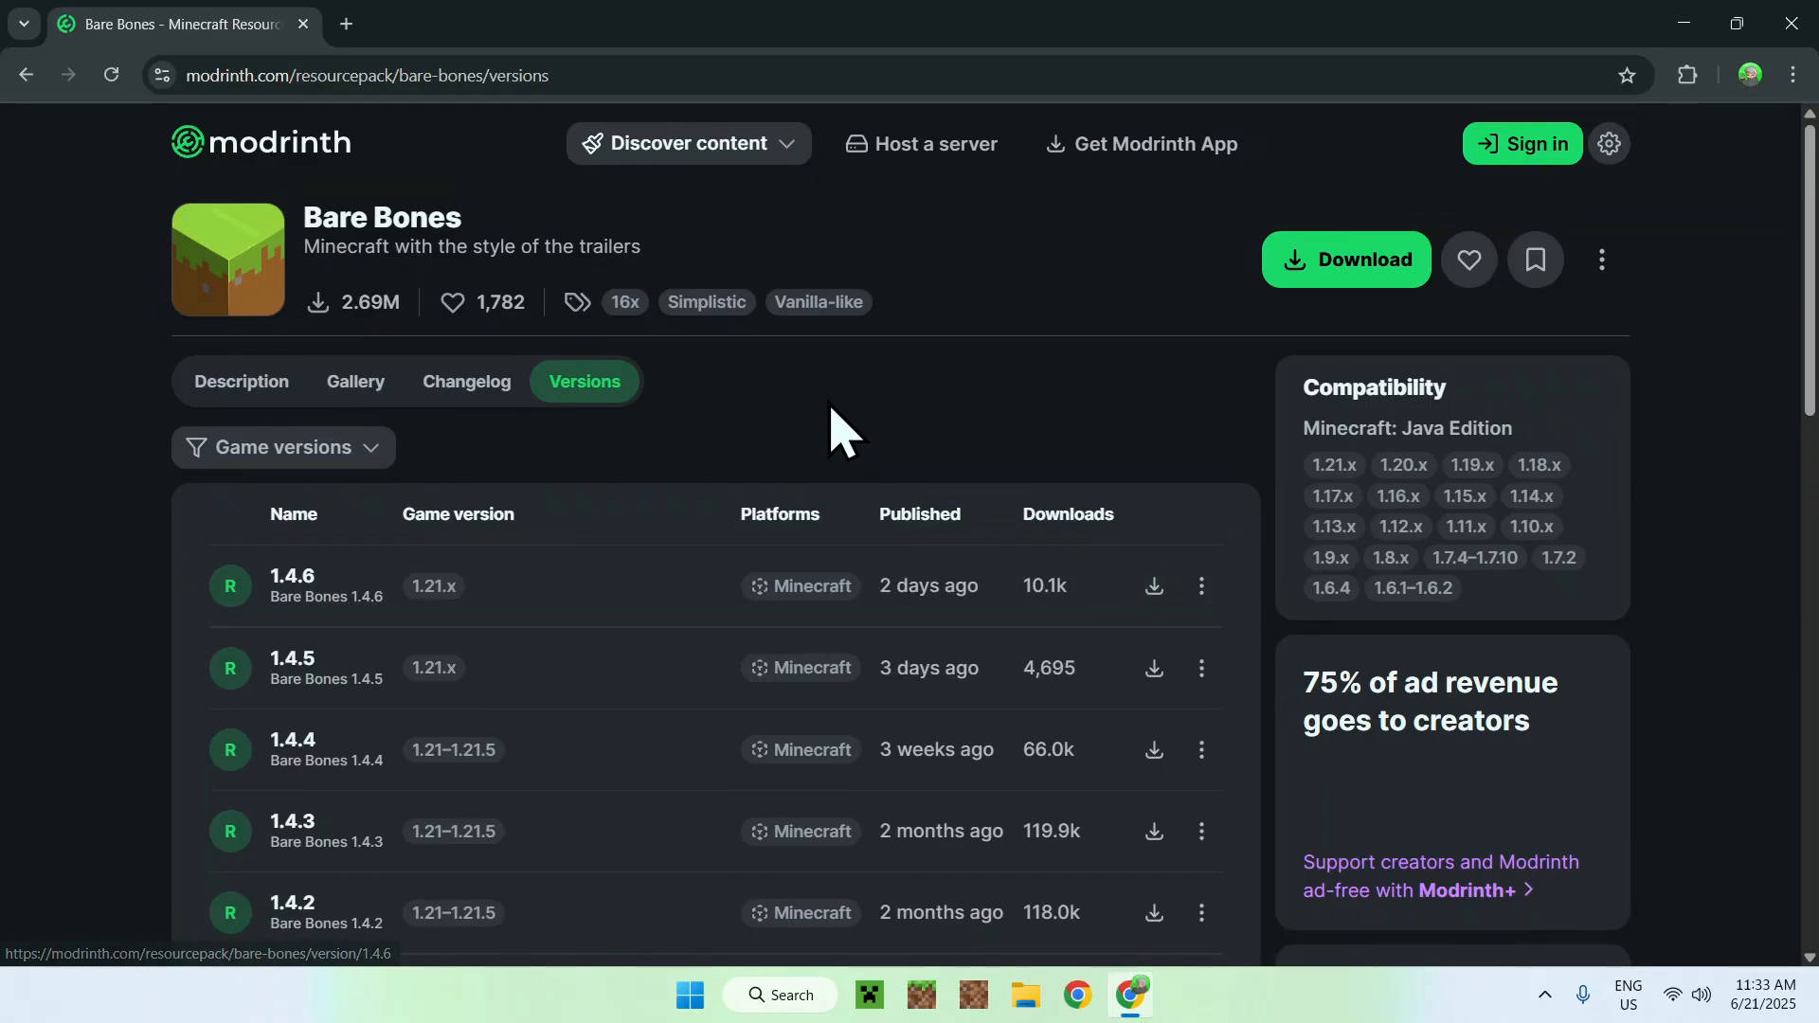
- Download Bare Bones 1.4.6 as 'Bare Bones 1.21.6.zip' and confirm it in Chrome's downloads
click(1154, 586)
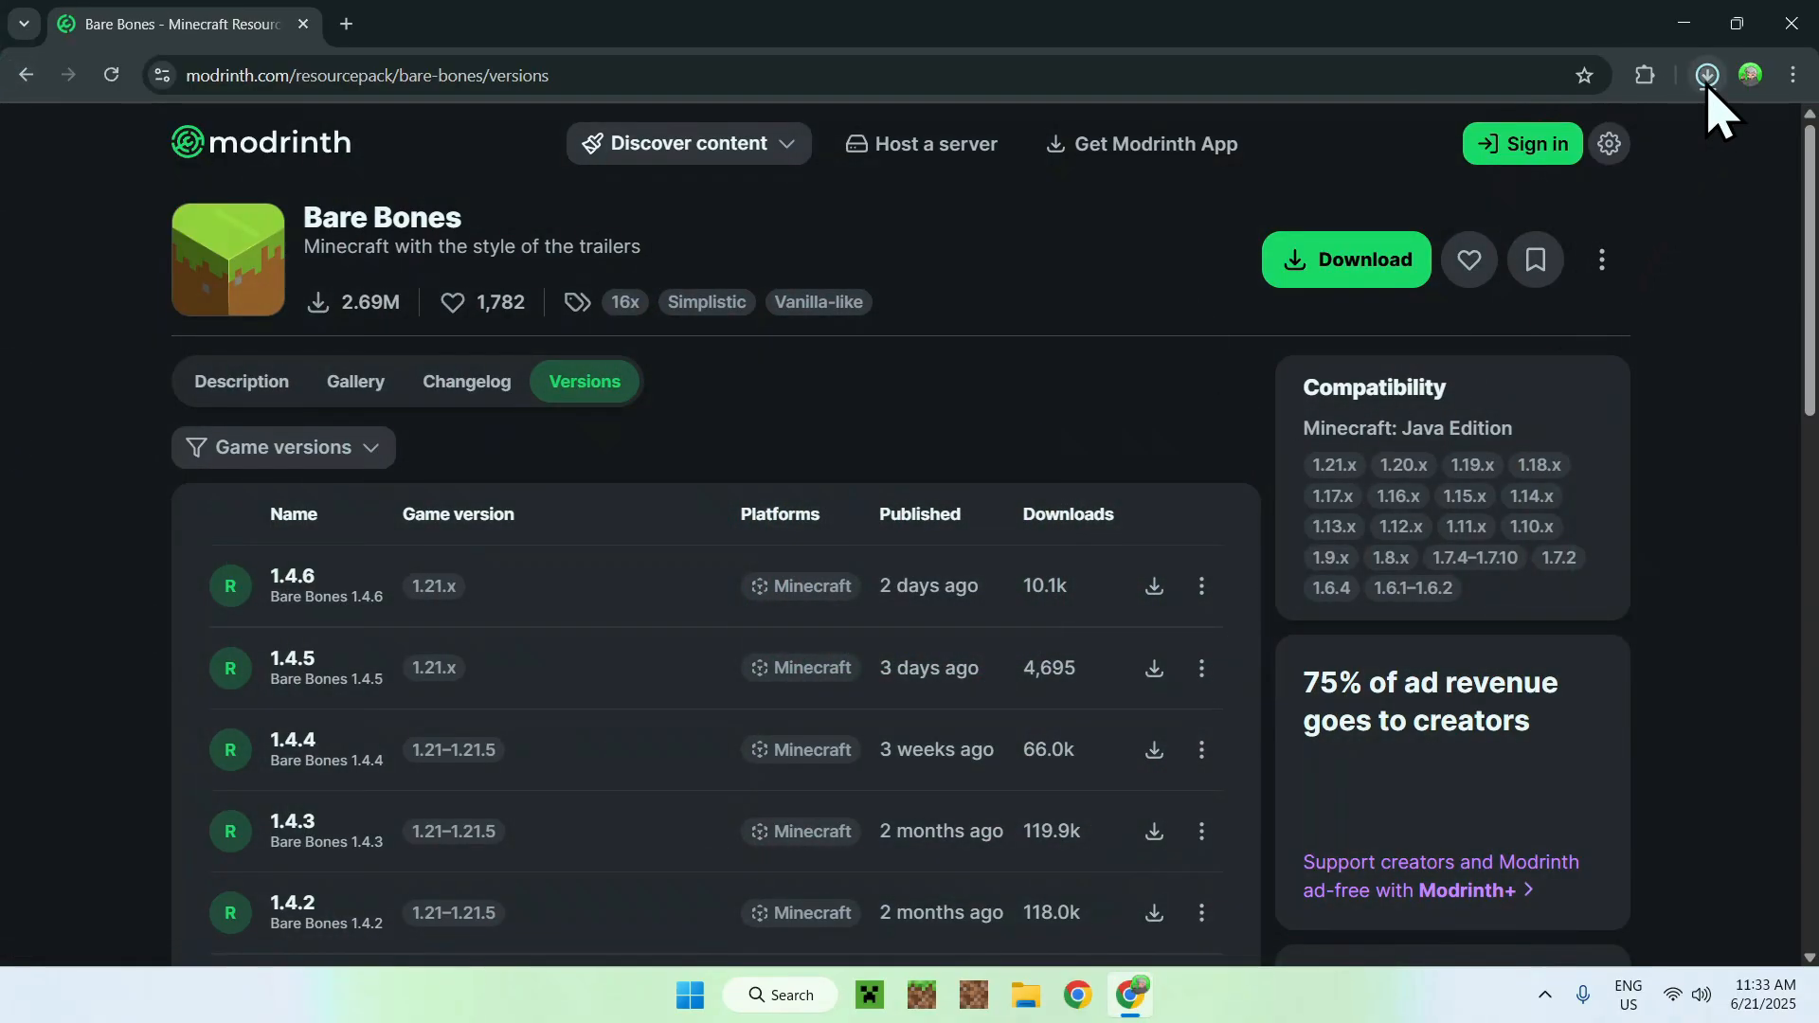
click(1706, 73)
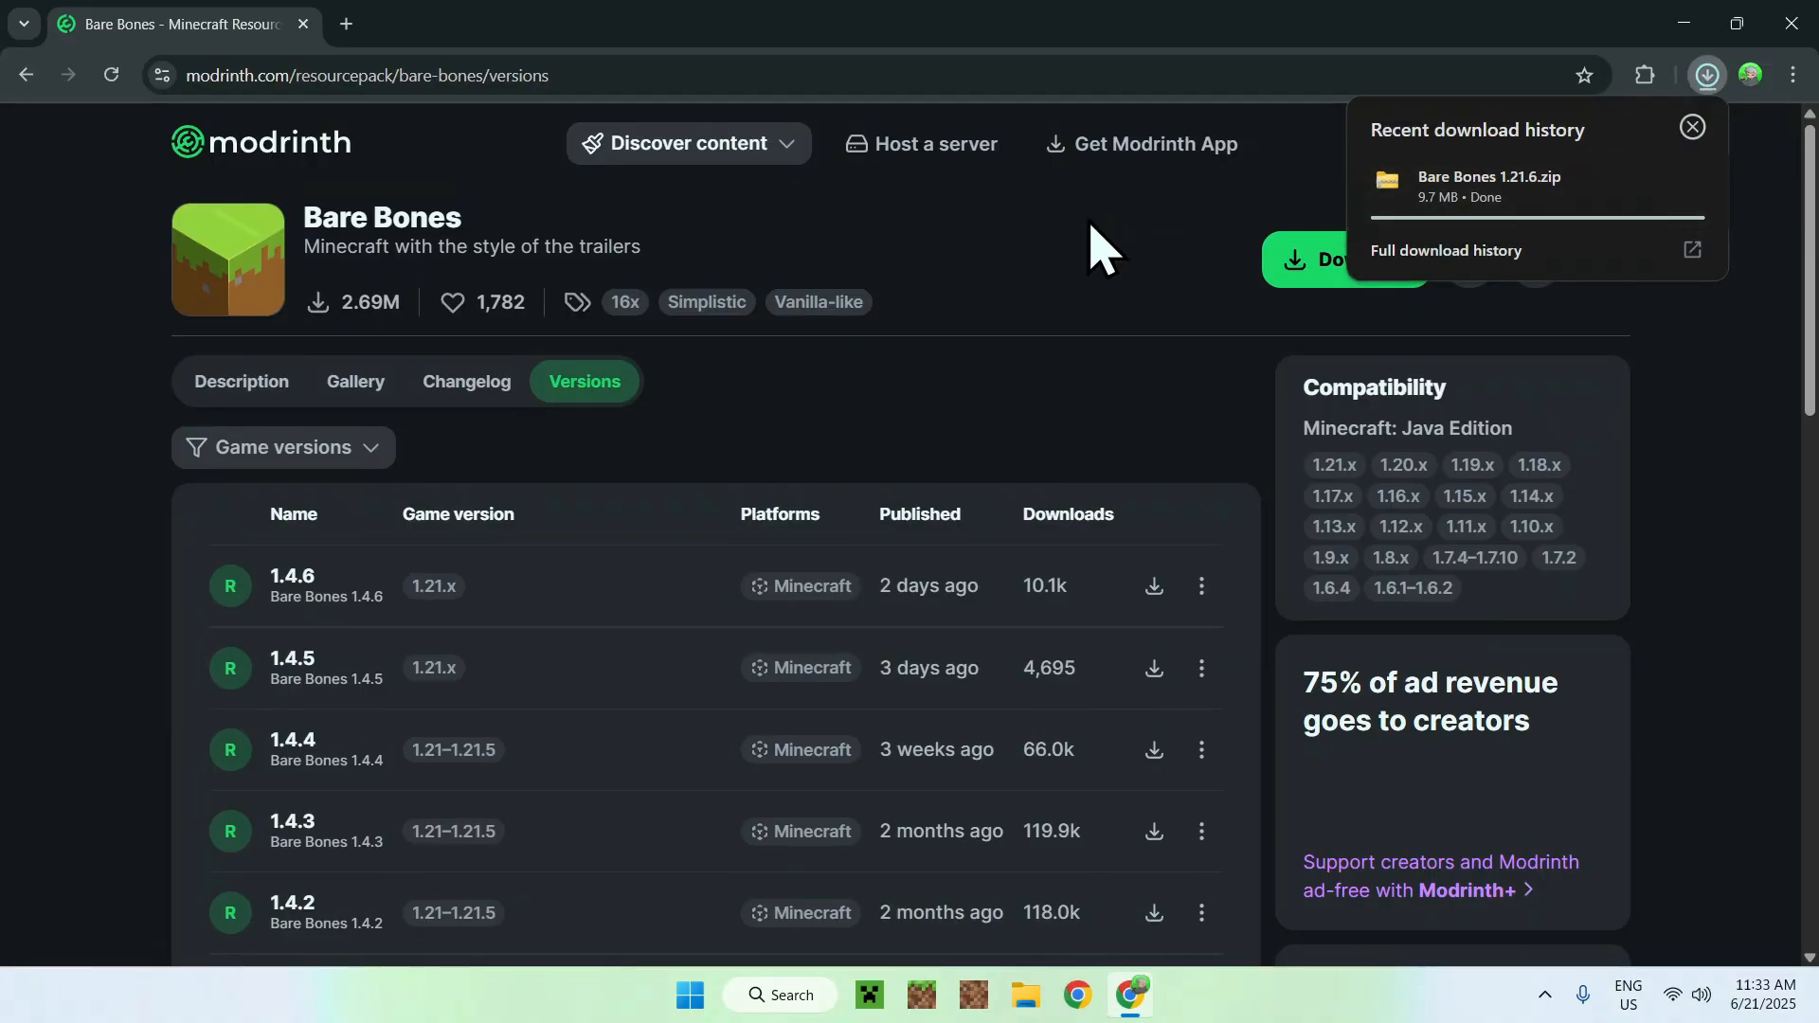
mouse_move(1567, 203)
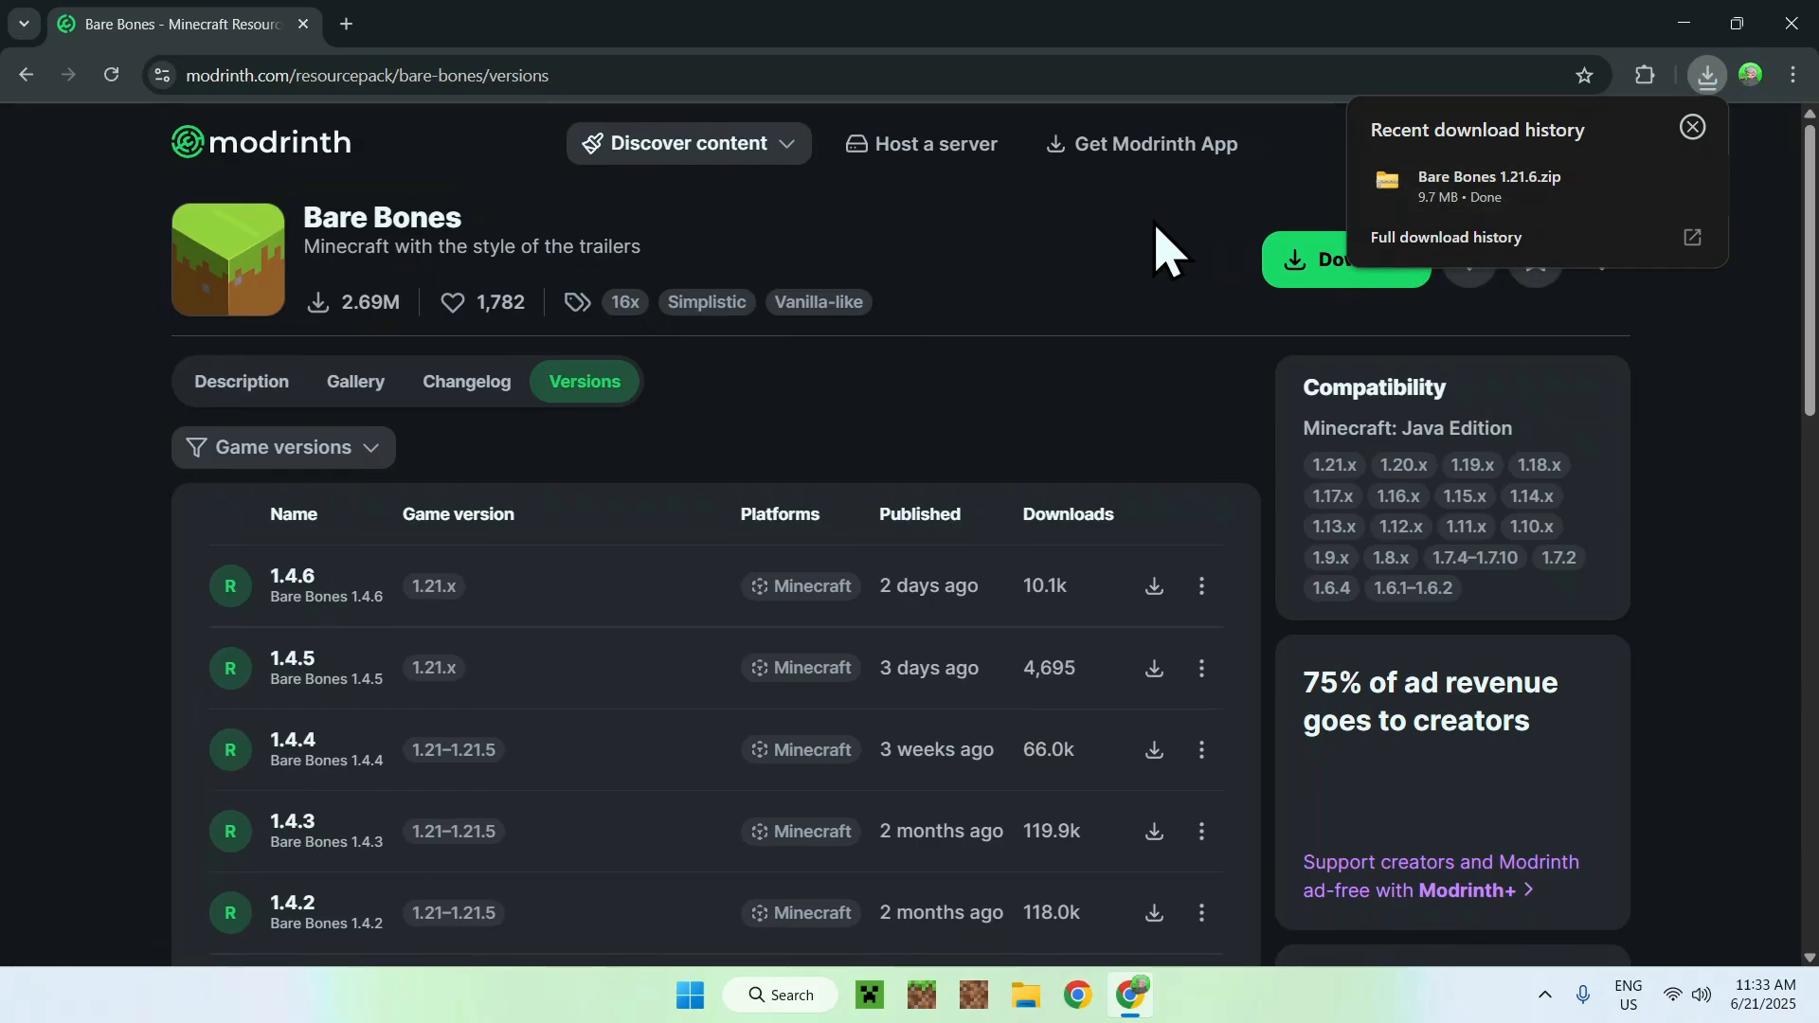
mouse_move(1015, 260)
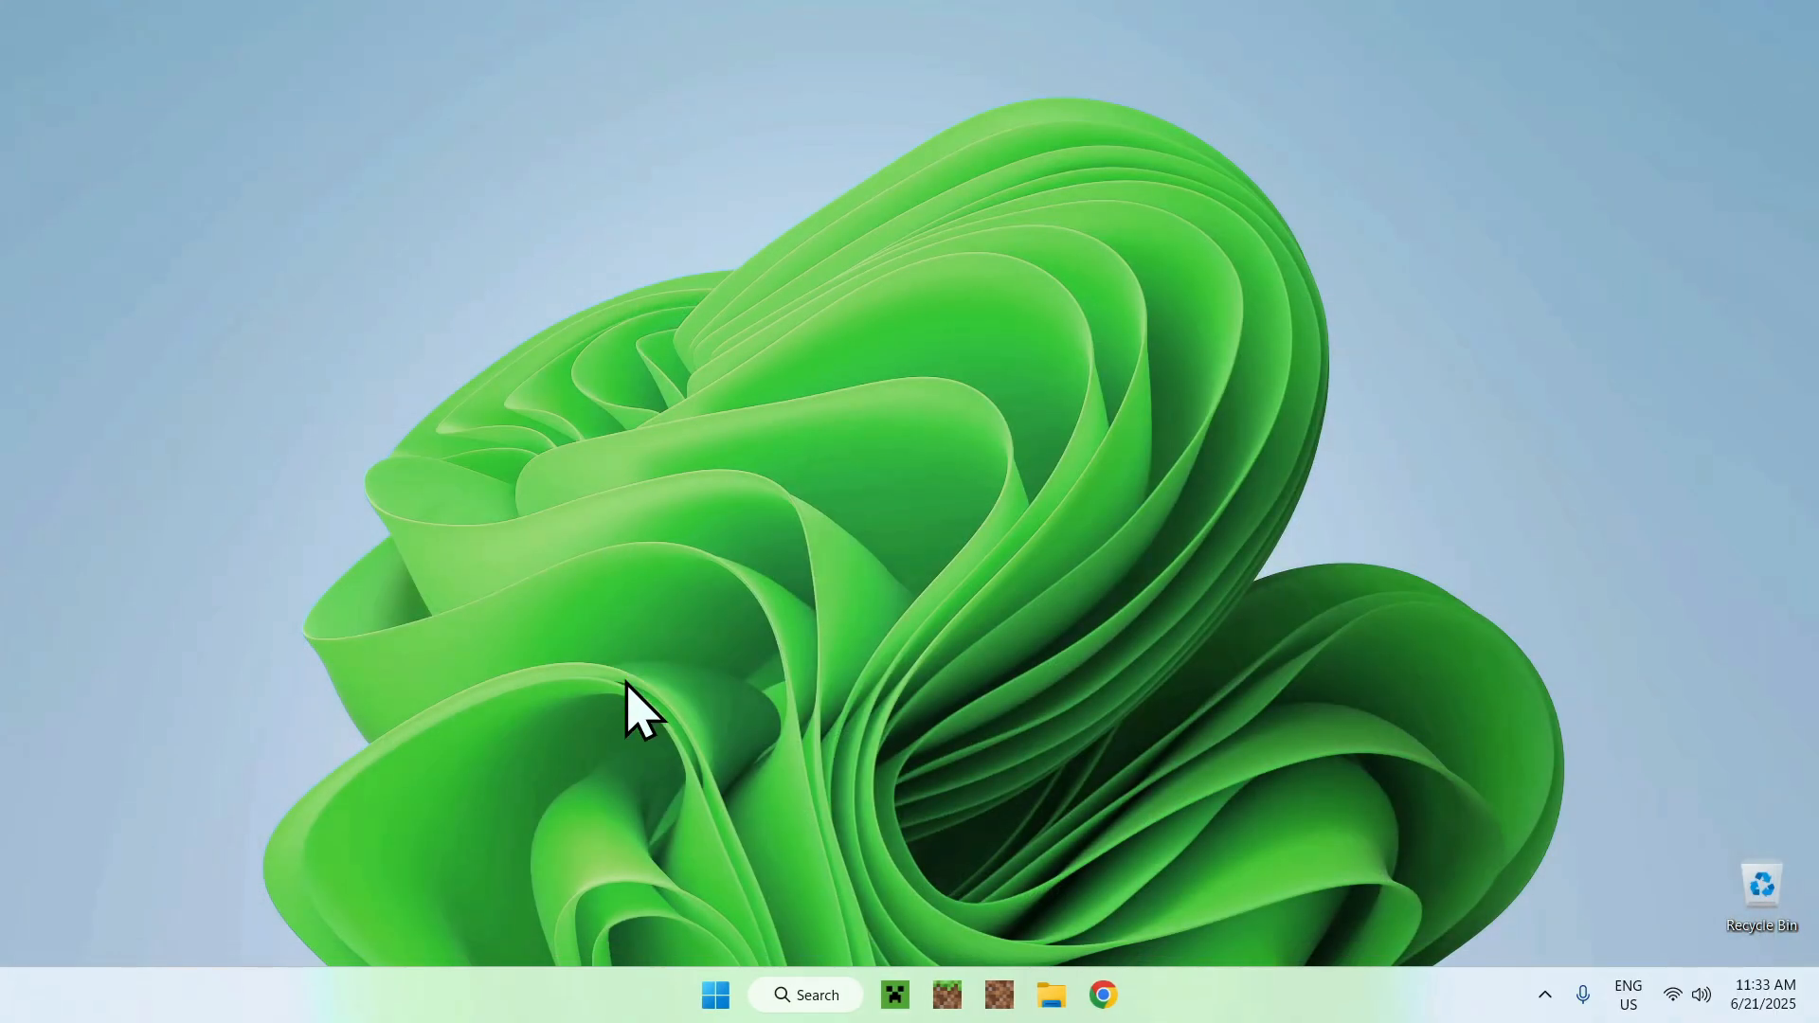
- Show the Java Edition Installations list in Minecraft Launcher
click(893, 995)
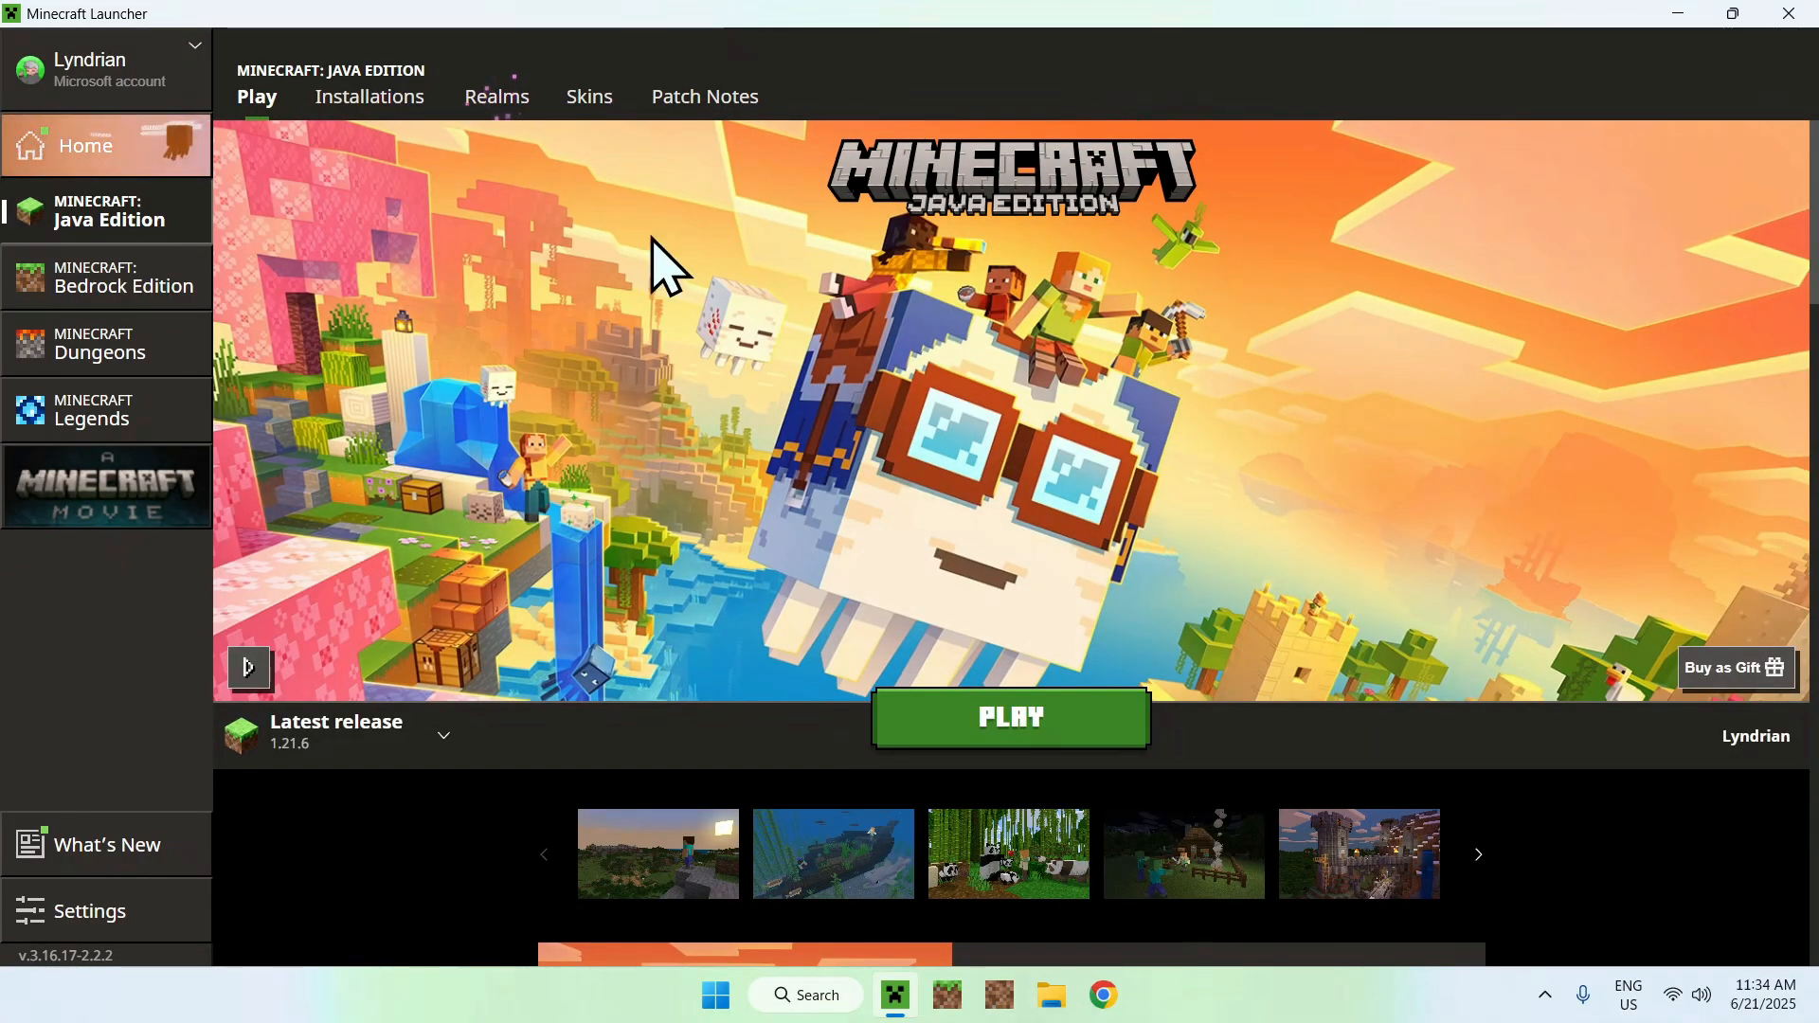
mouse_move(354, 175)
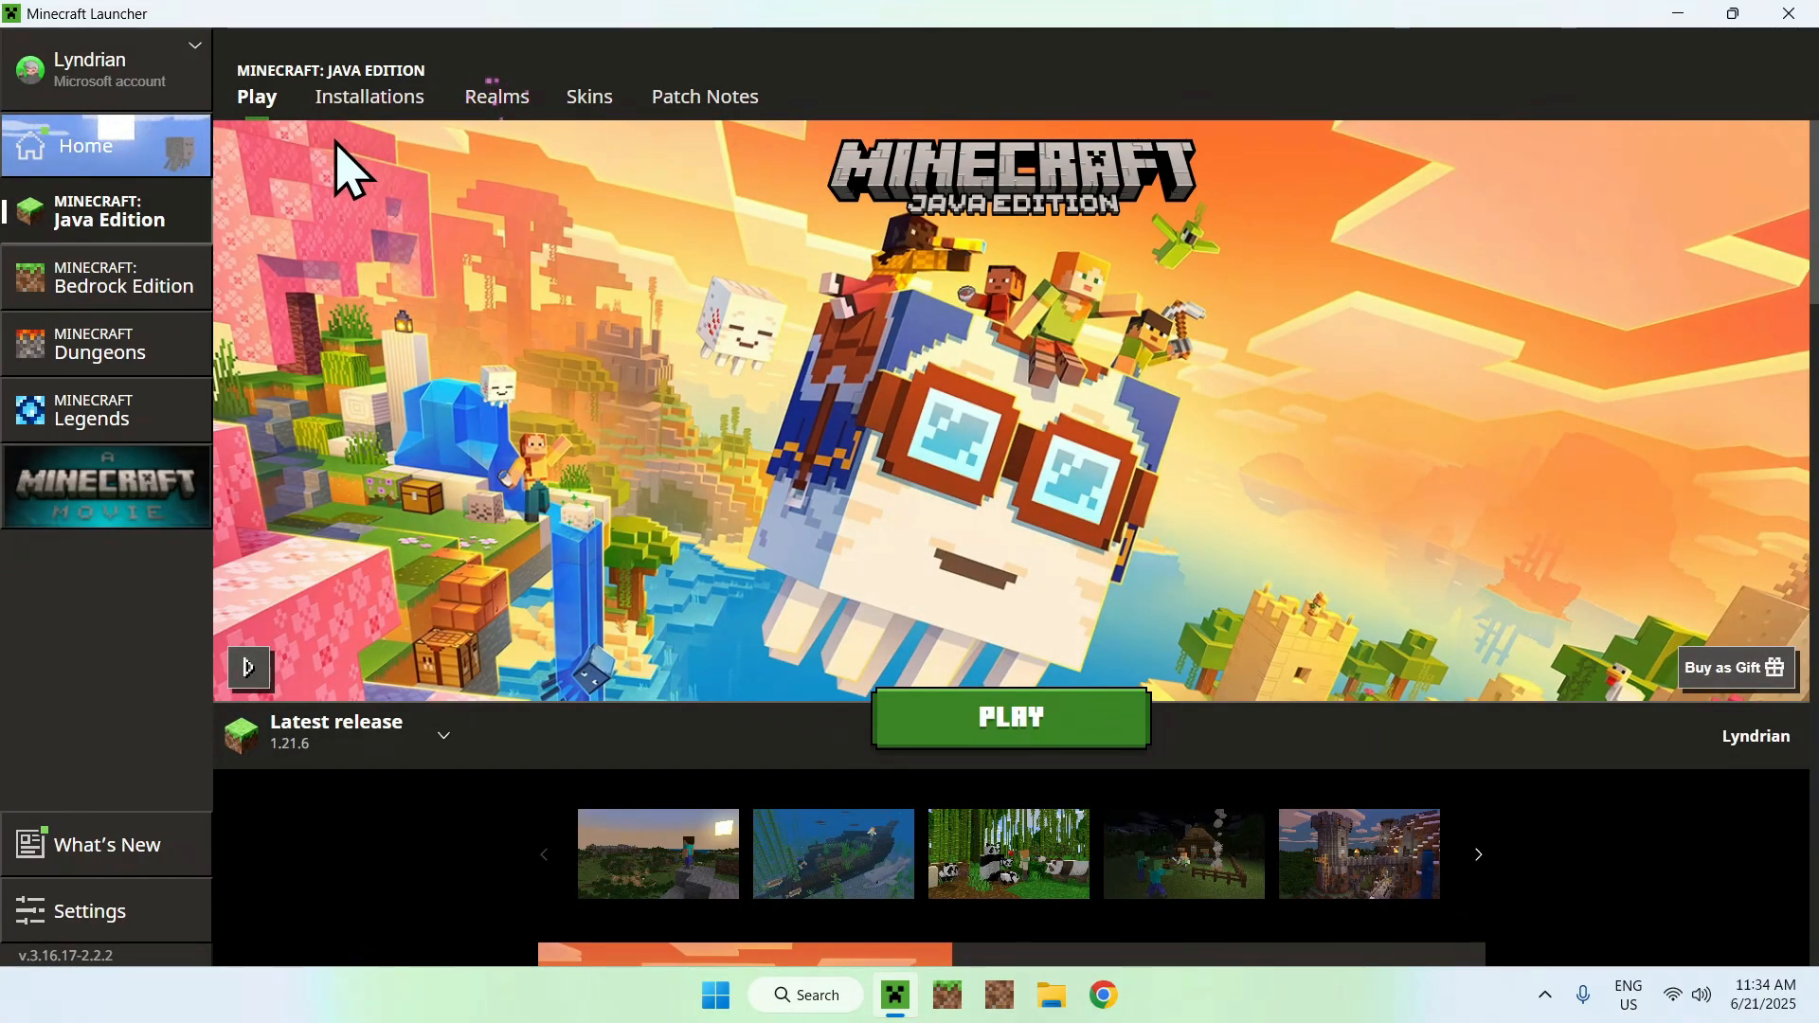
mouse_move(324, 244)
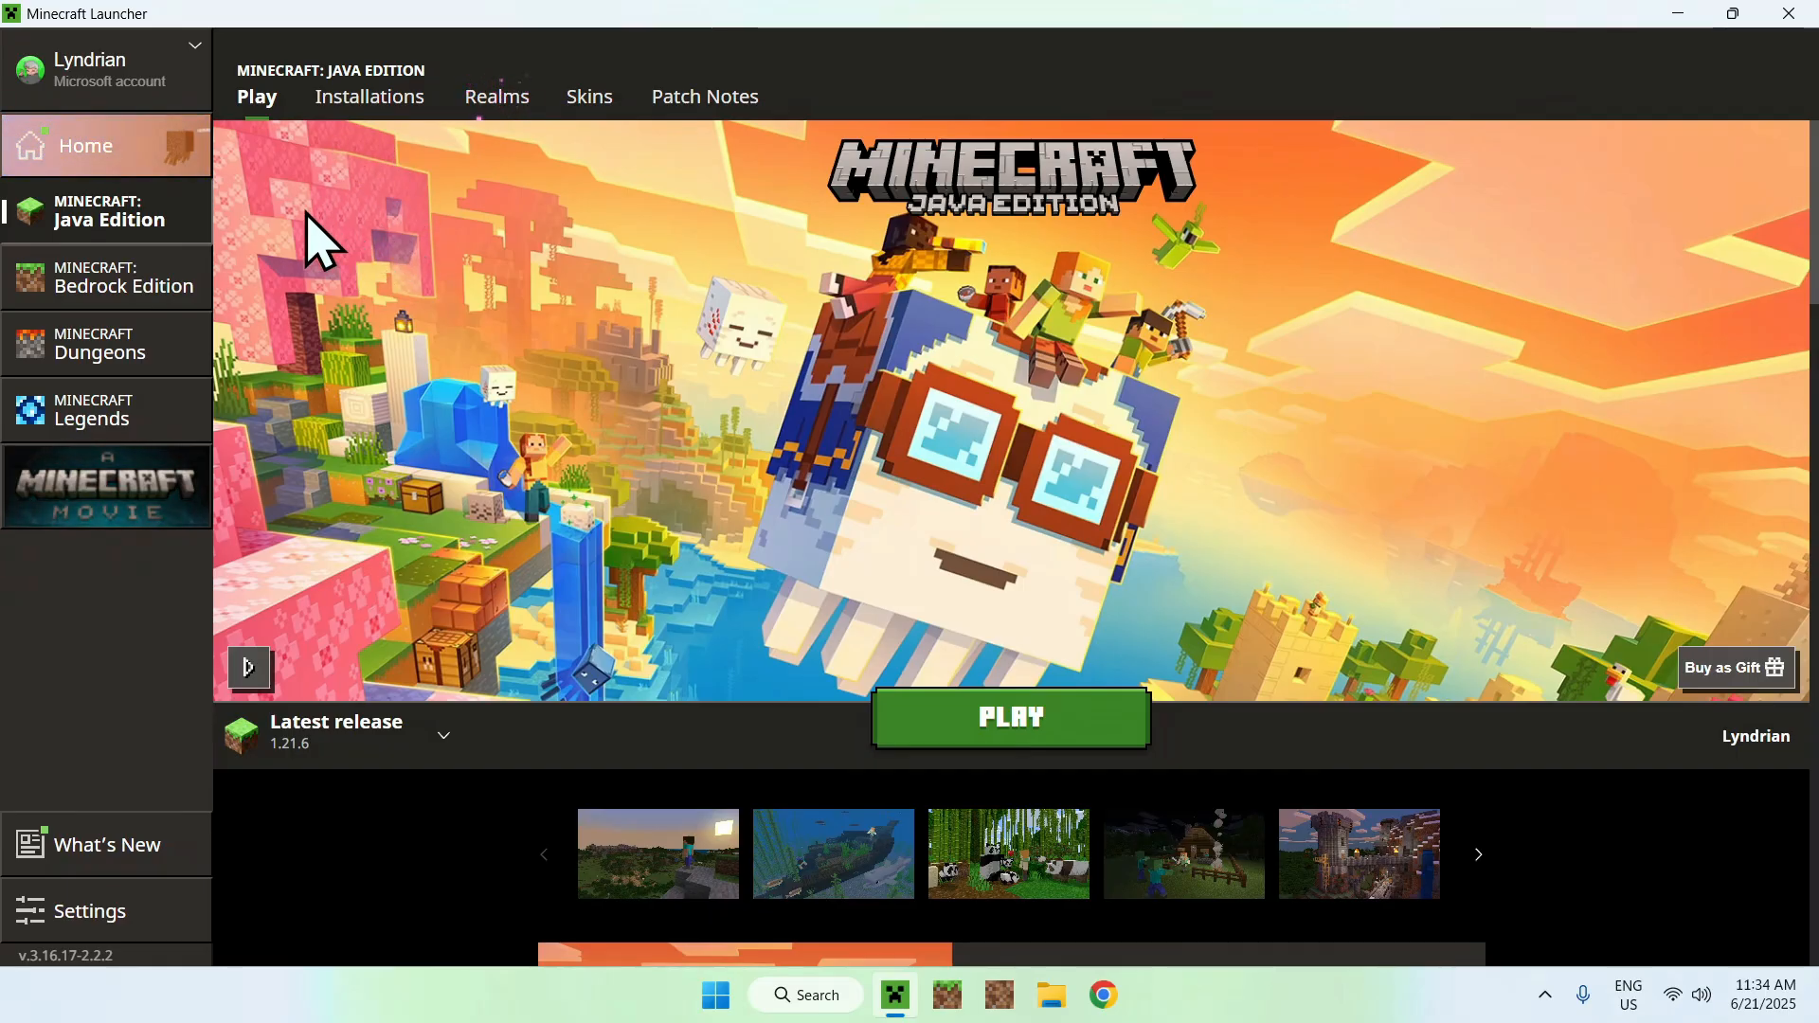
click(369, 97)
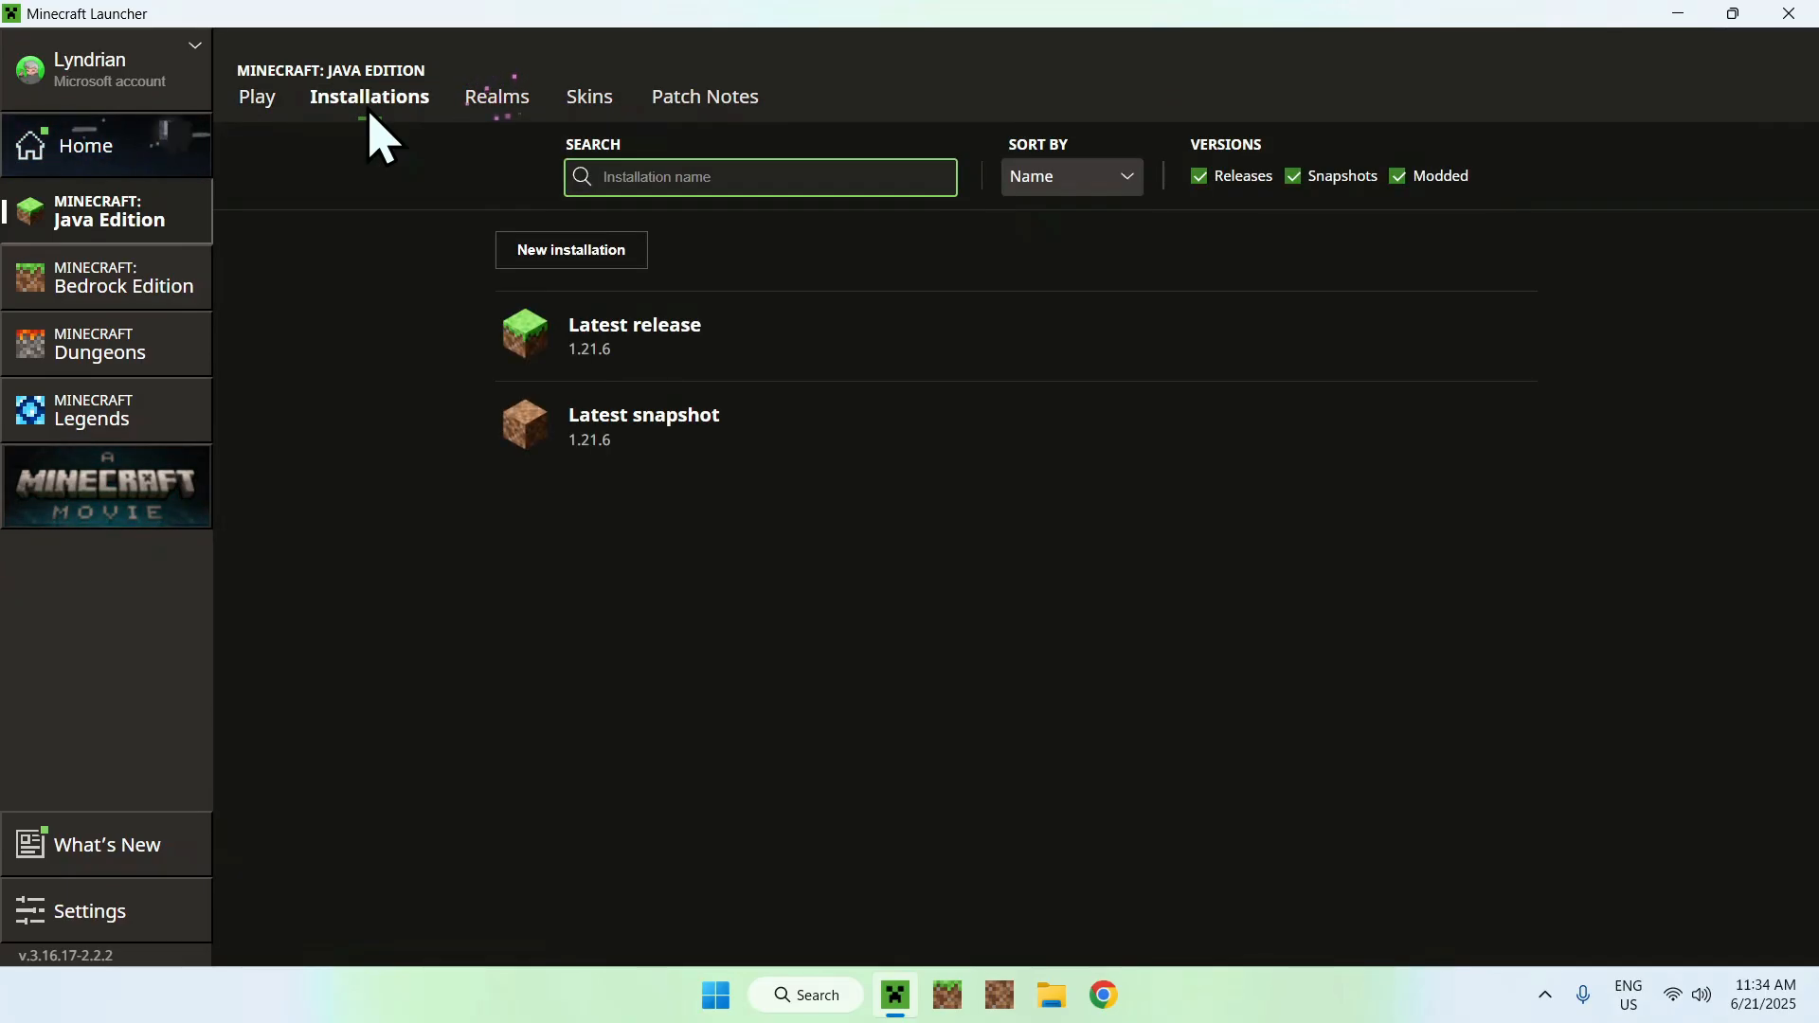
mouse_move(1275, 365)
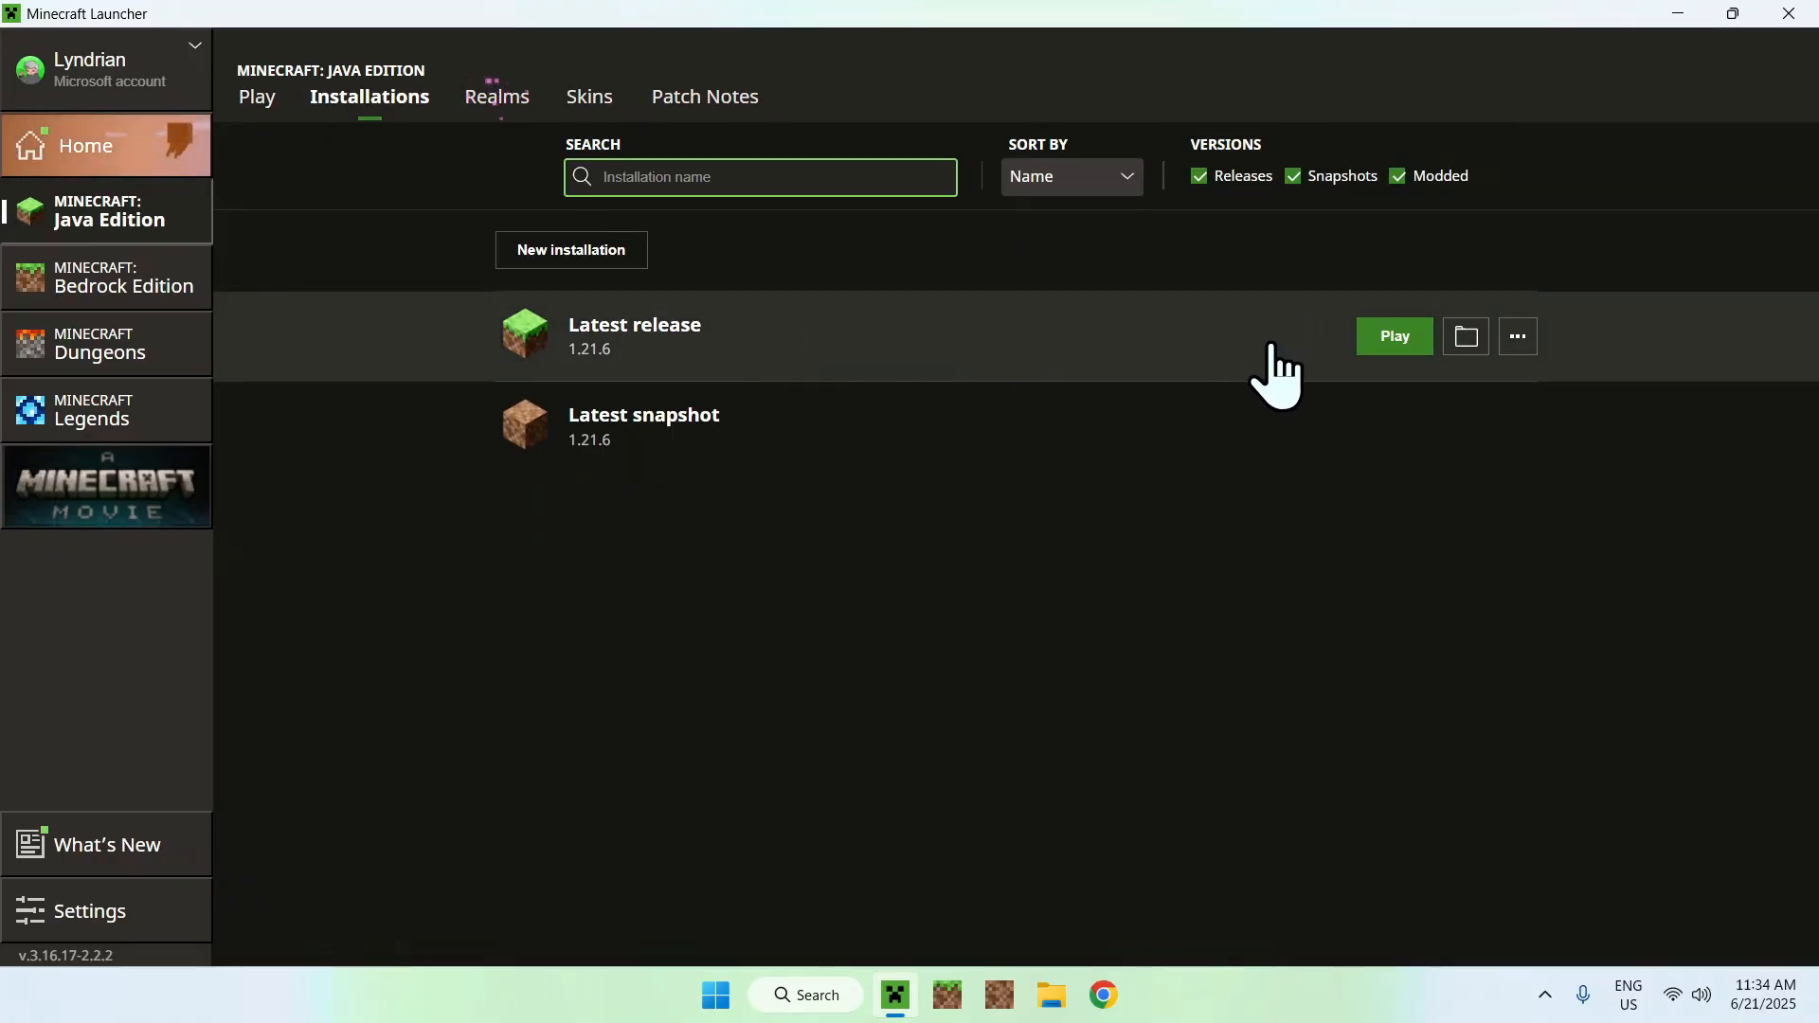
- Copy 'Bare Bones 1.21.6.zip' from Downloads into the latest release's .minecraft resourcepacks folder
click(1465, 337)
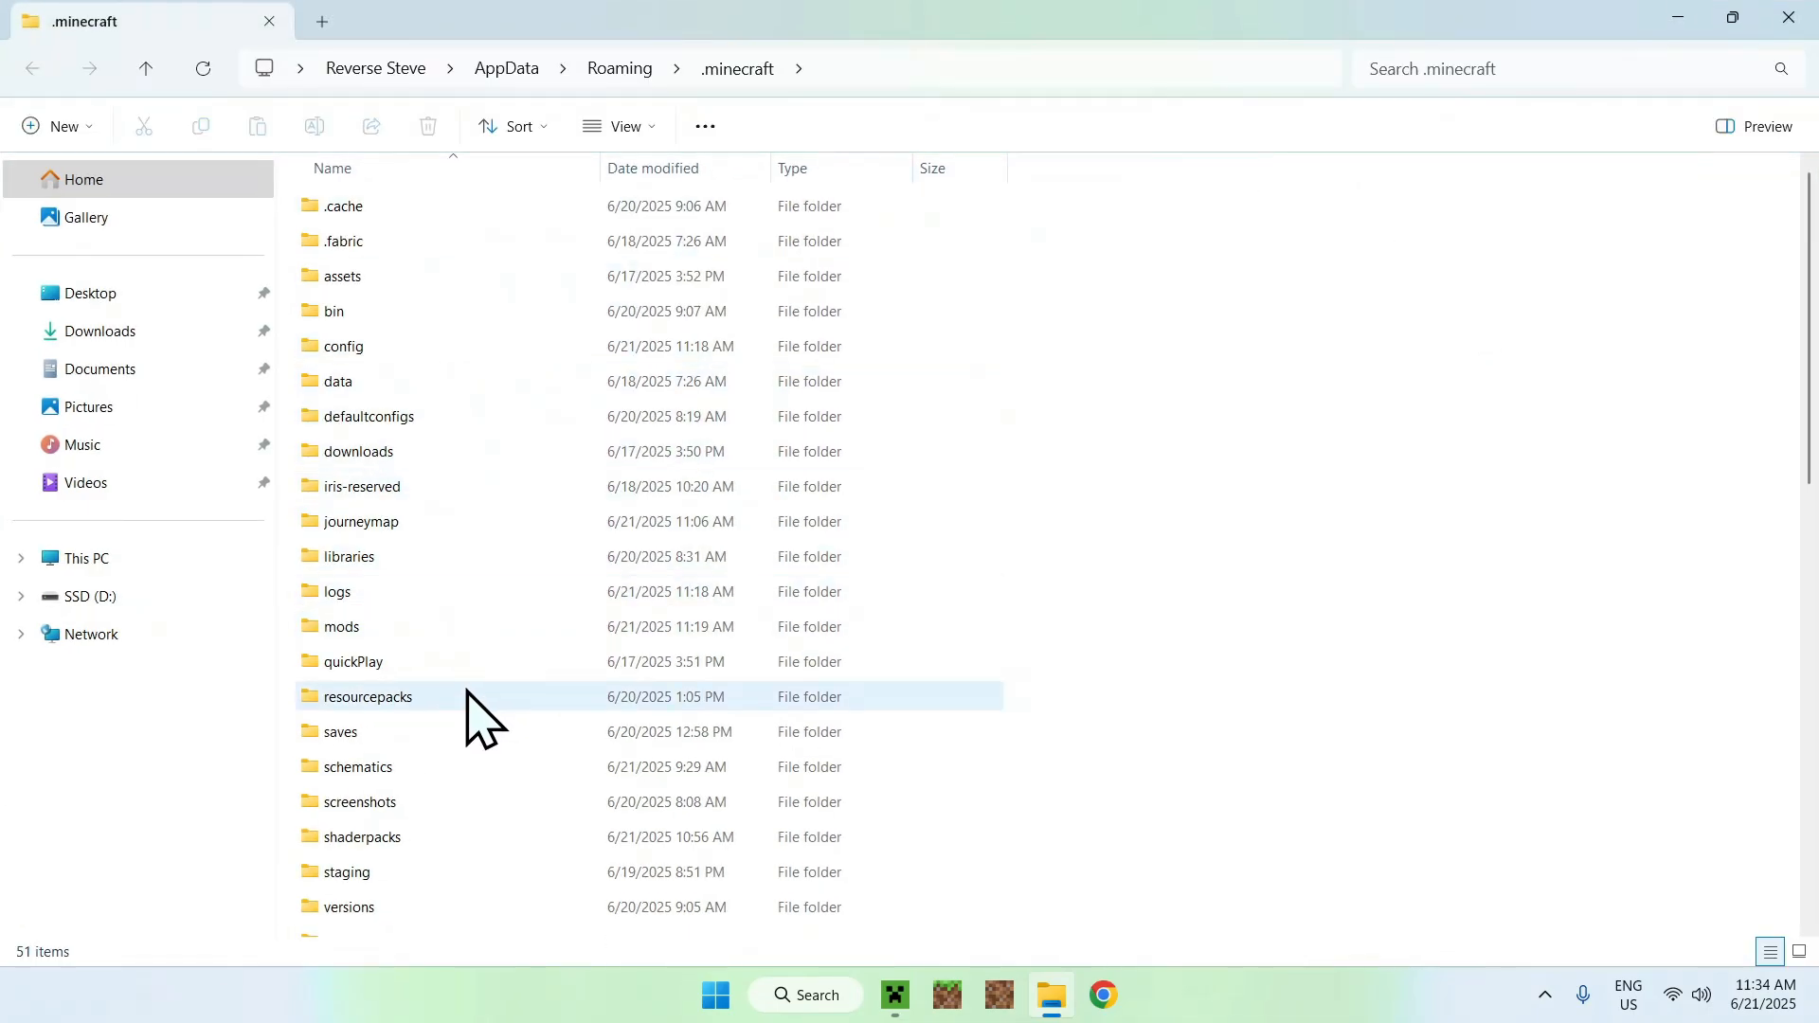
click(369, 695)
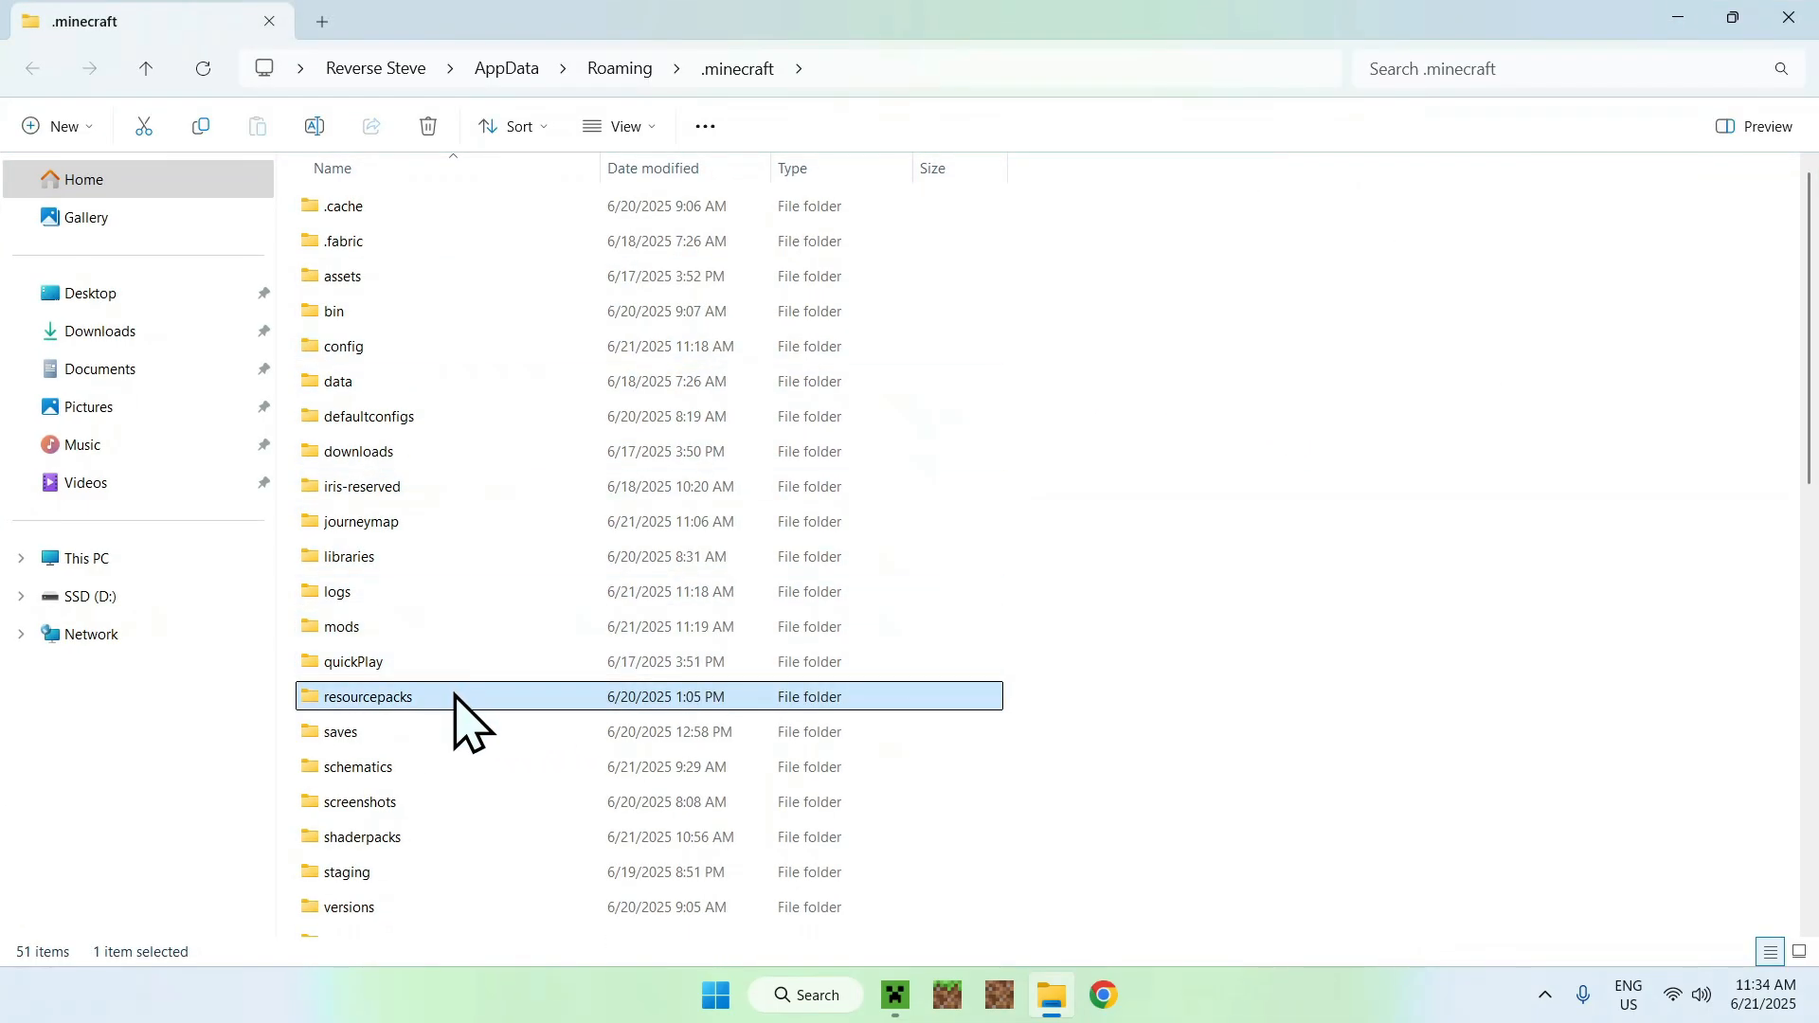
double_click(370, 696)
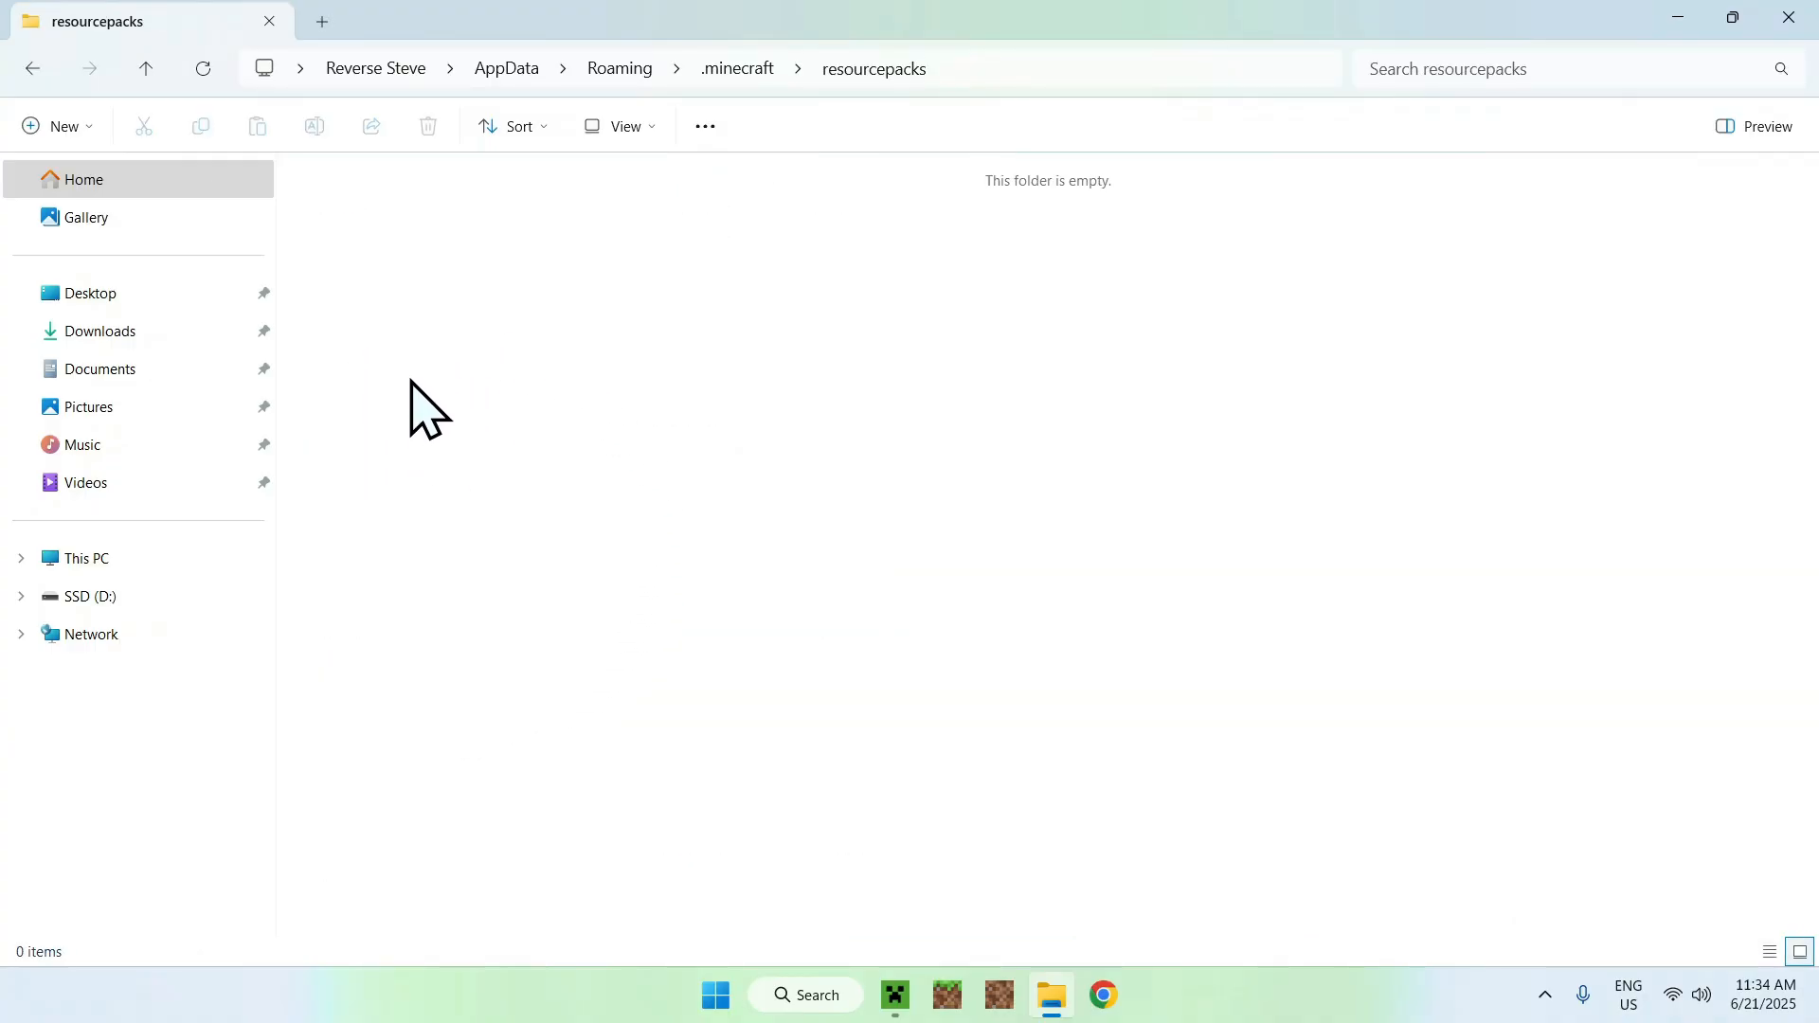
click(101, 330)
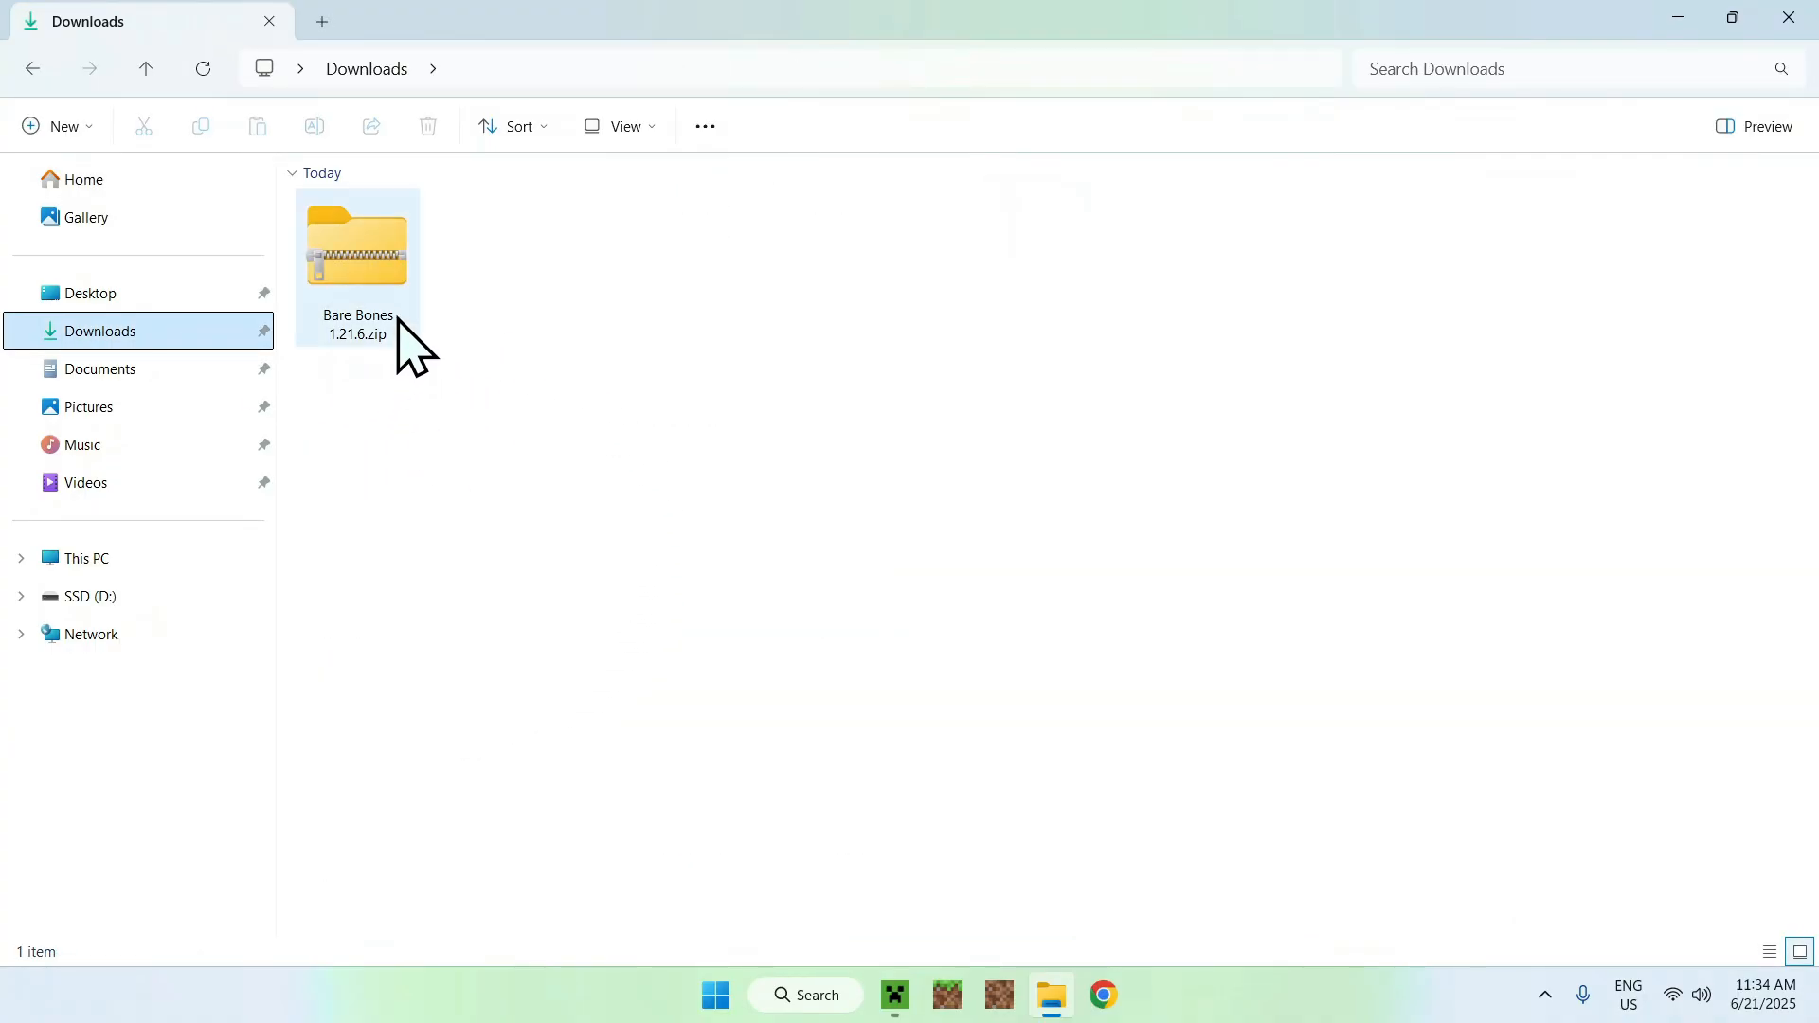
click(356, 252)
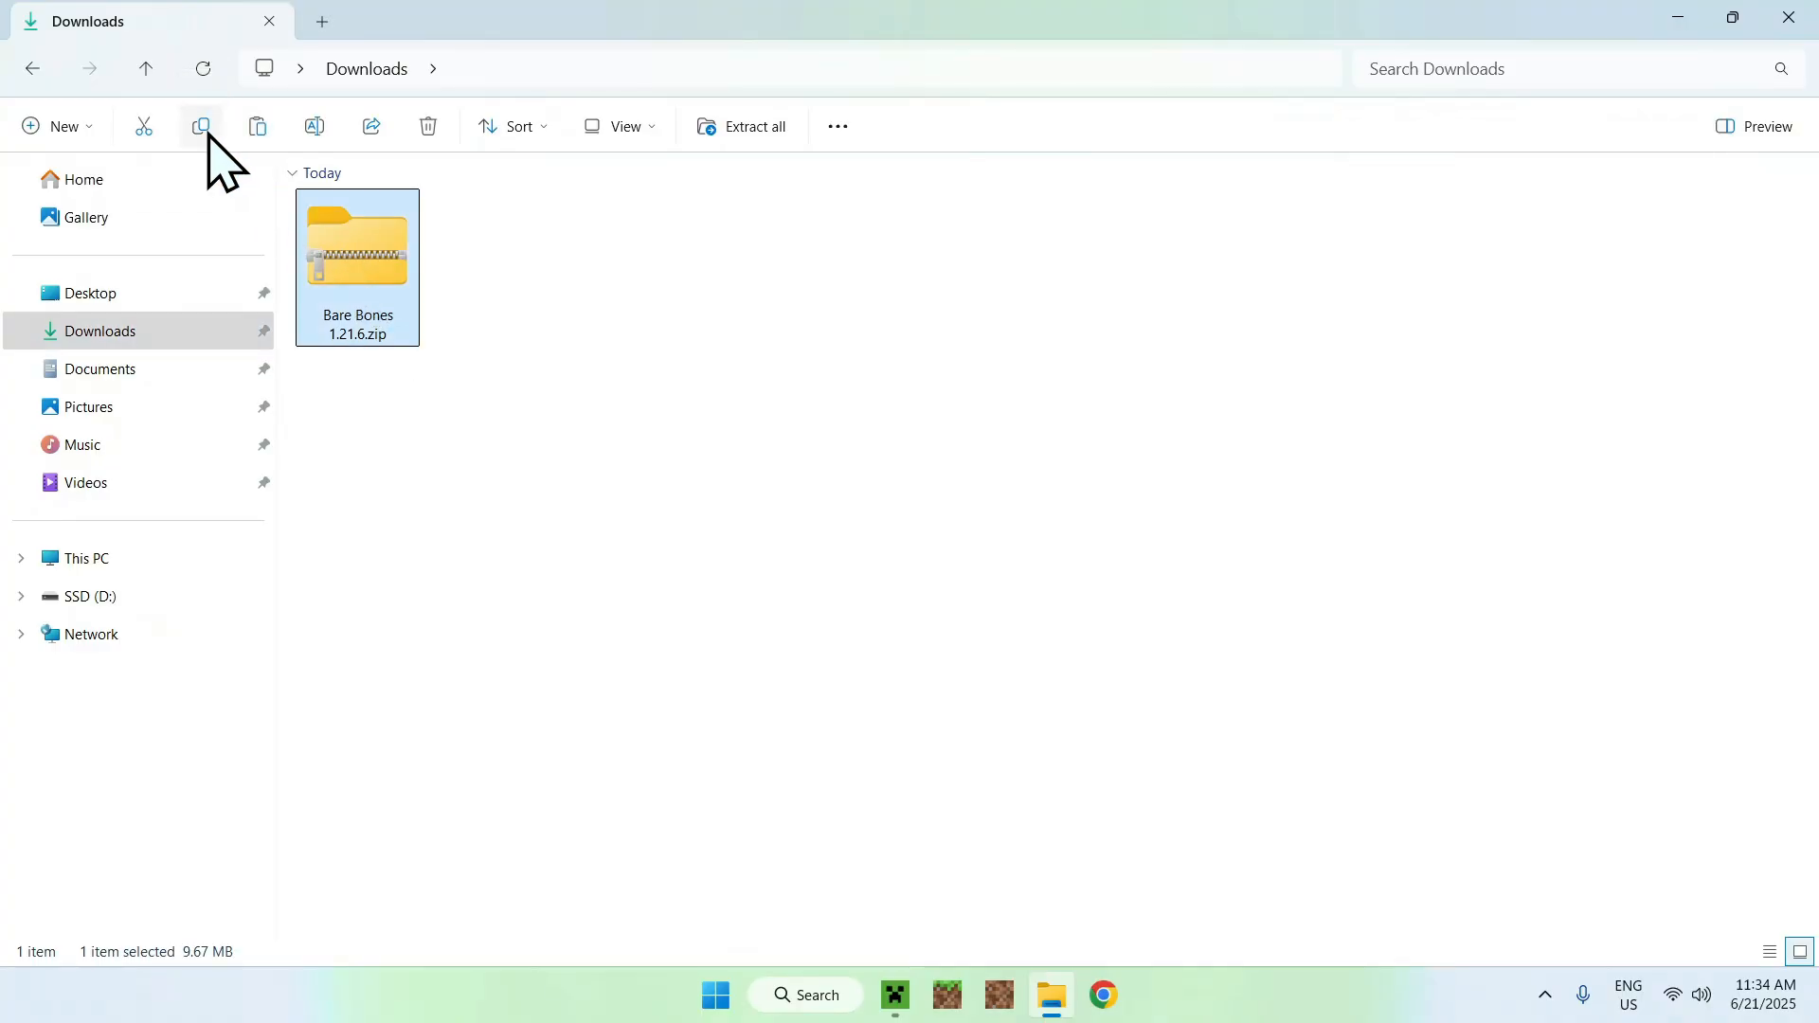
mouse_move(40, 91)
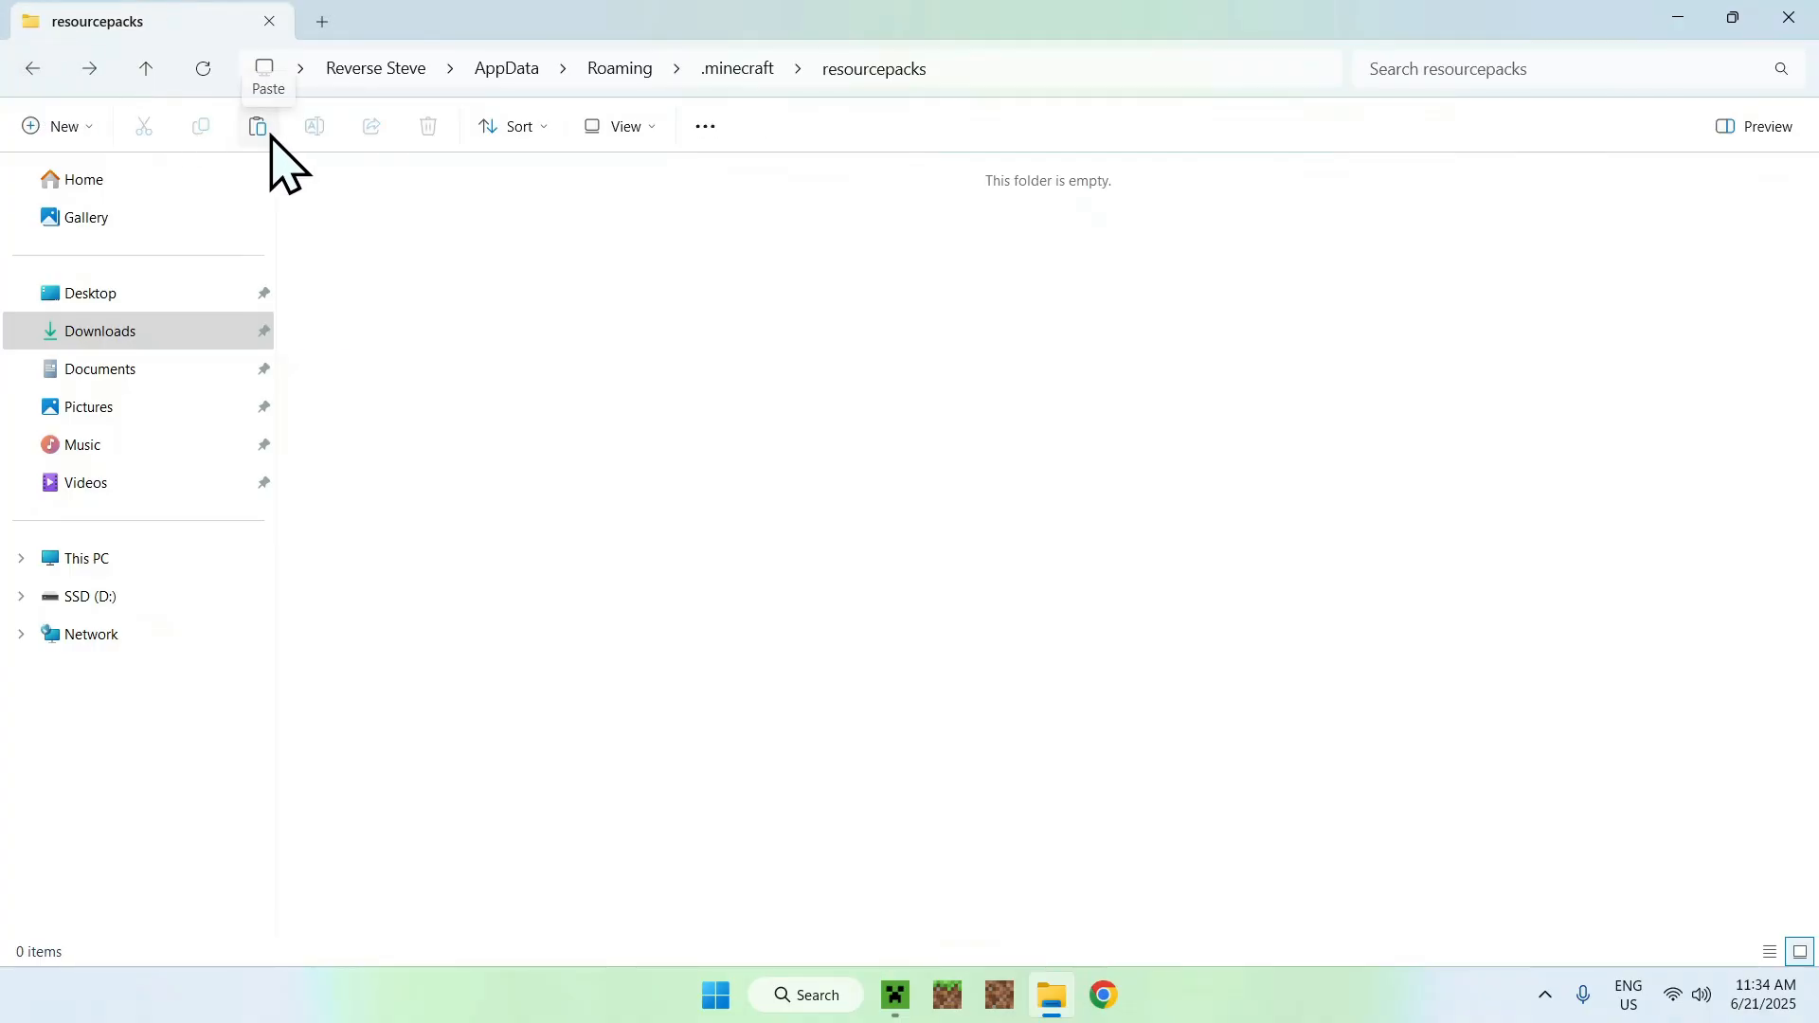
click(256, 126)
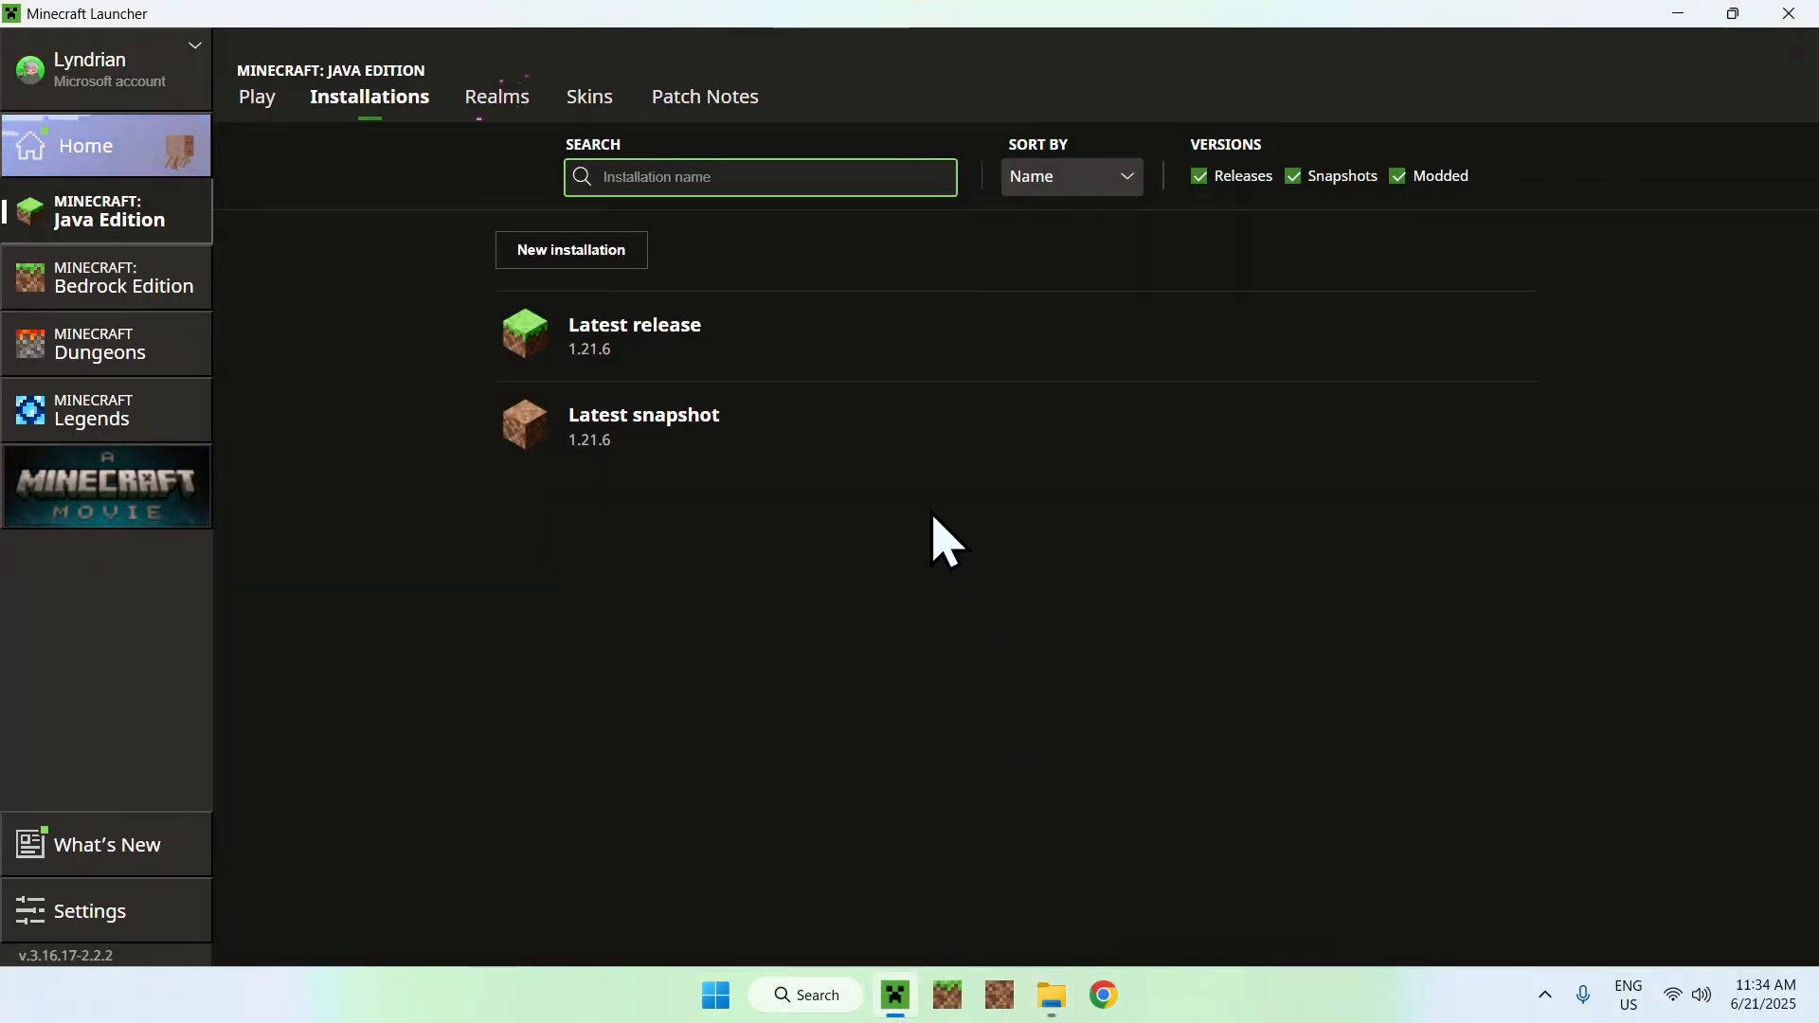
- Launch Latest release 1.21.6 from the Play page
click(256, 96)
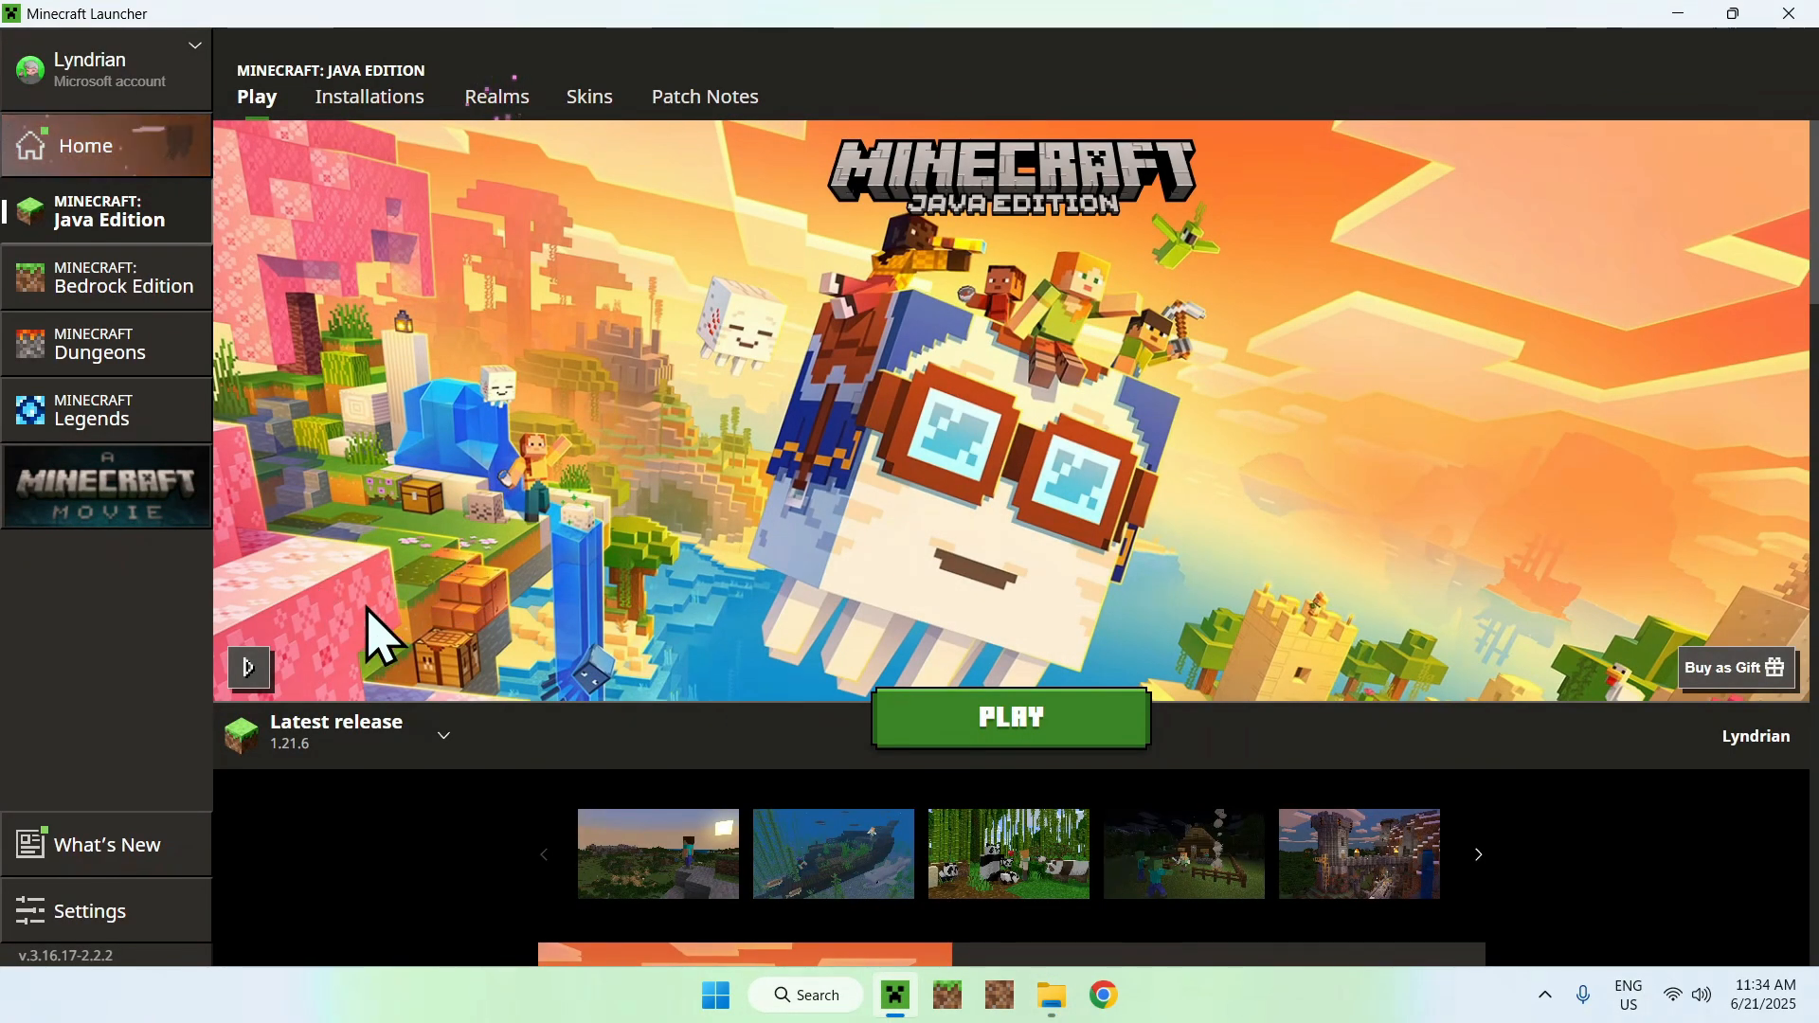
mouse_move(337, 633)
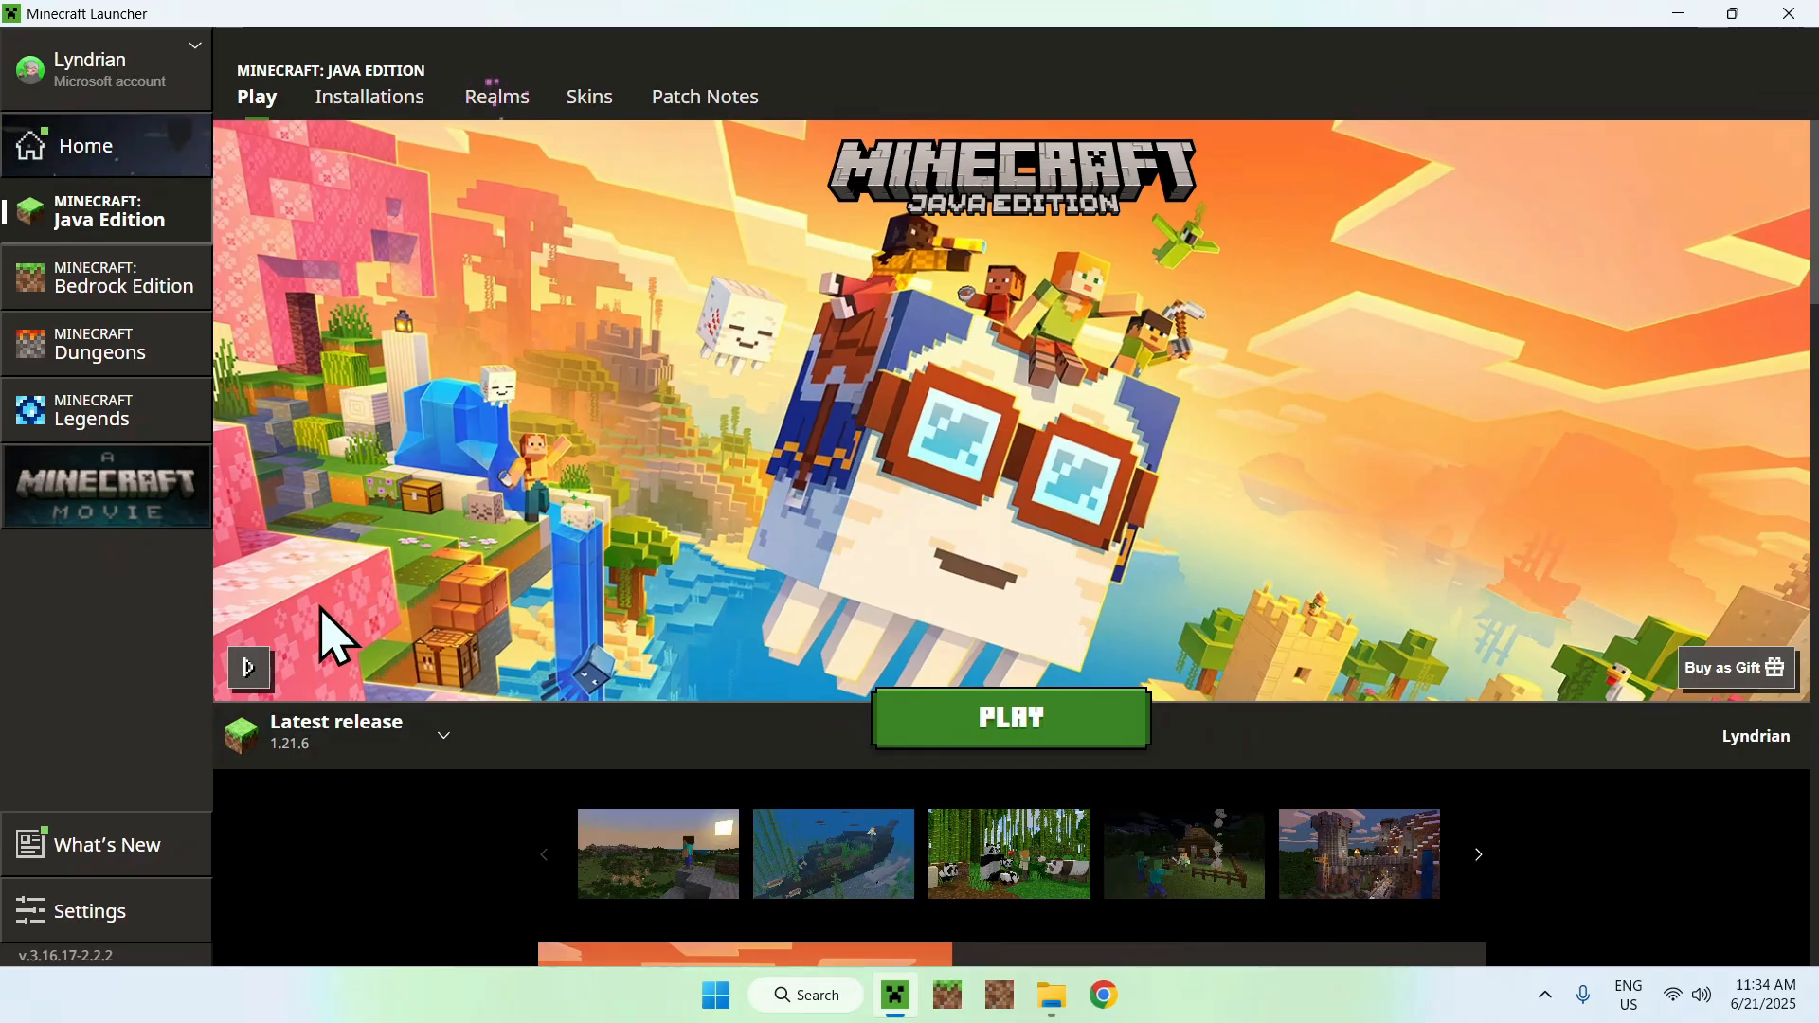
mouse_move(400, 701)
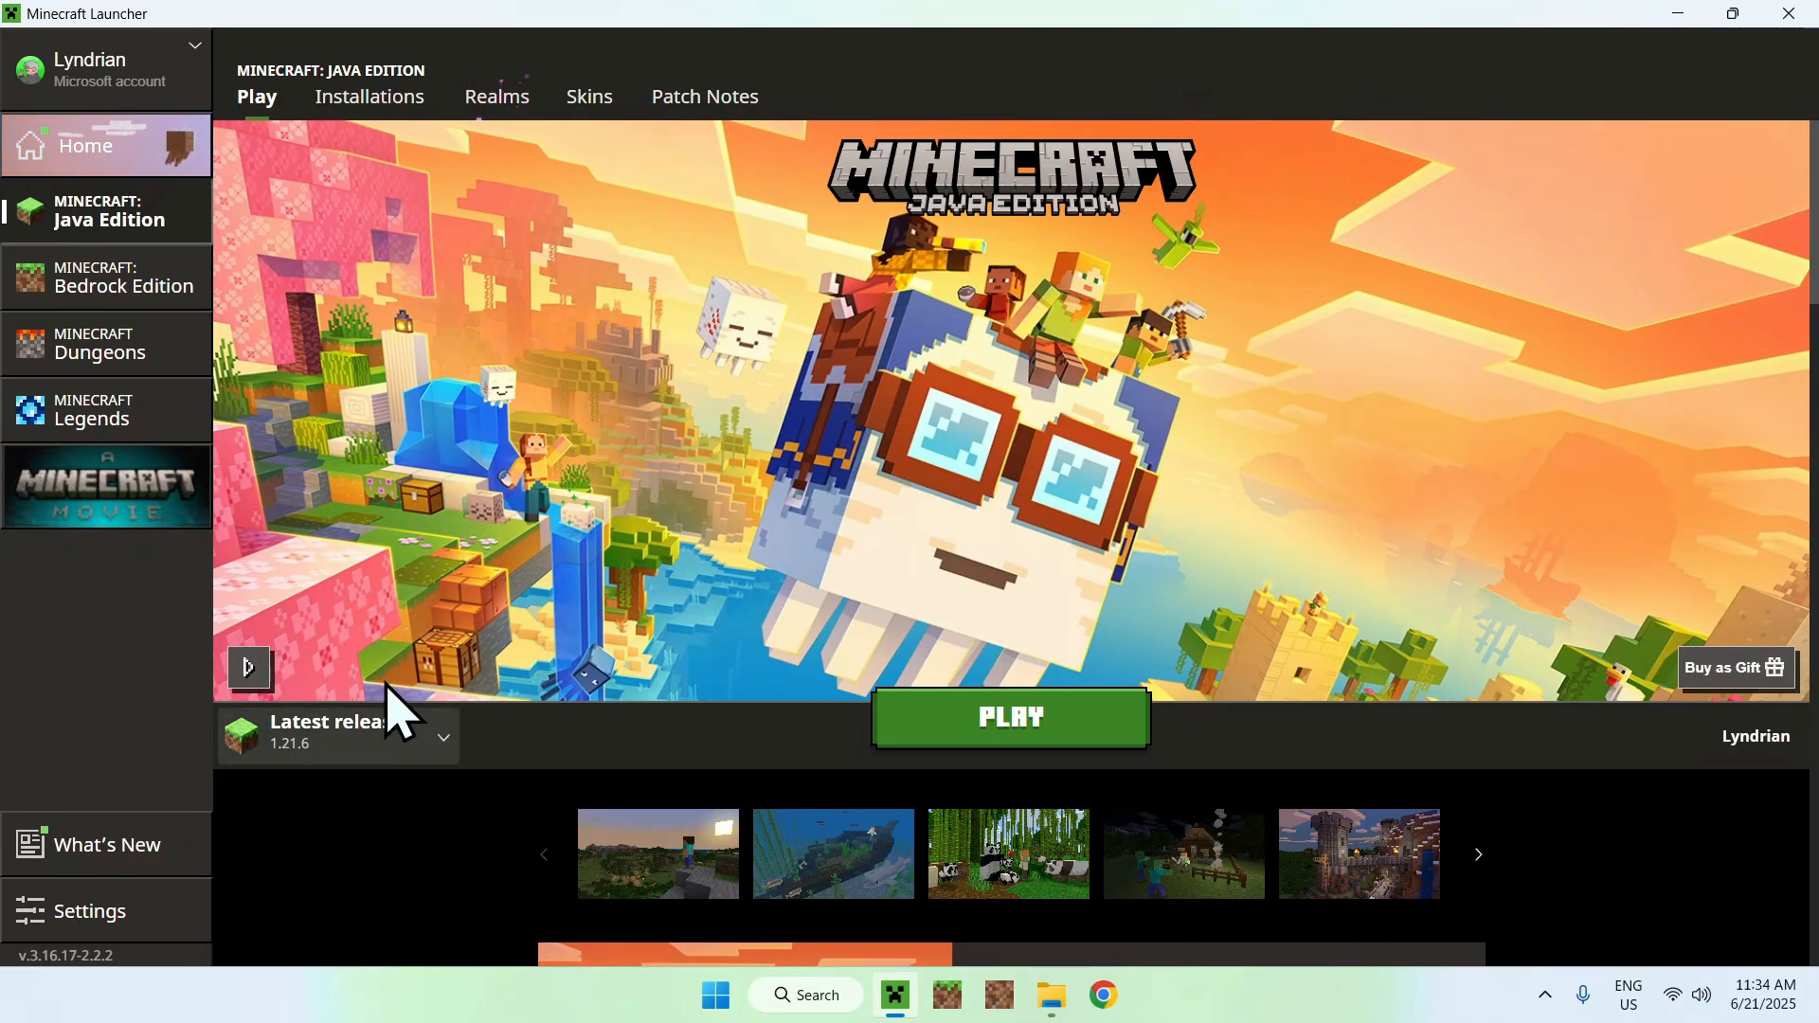
mouse_move(417, 602)
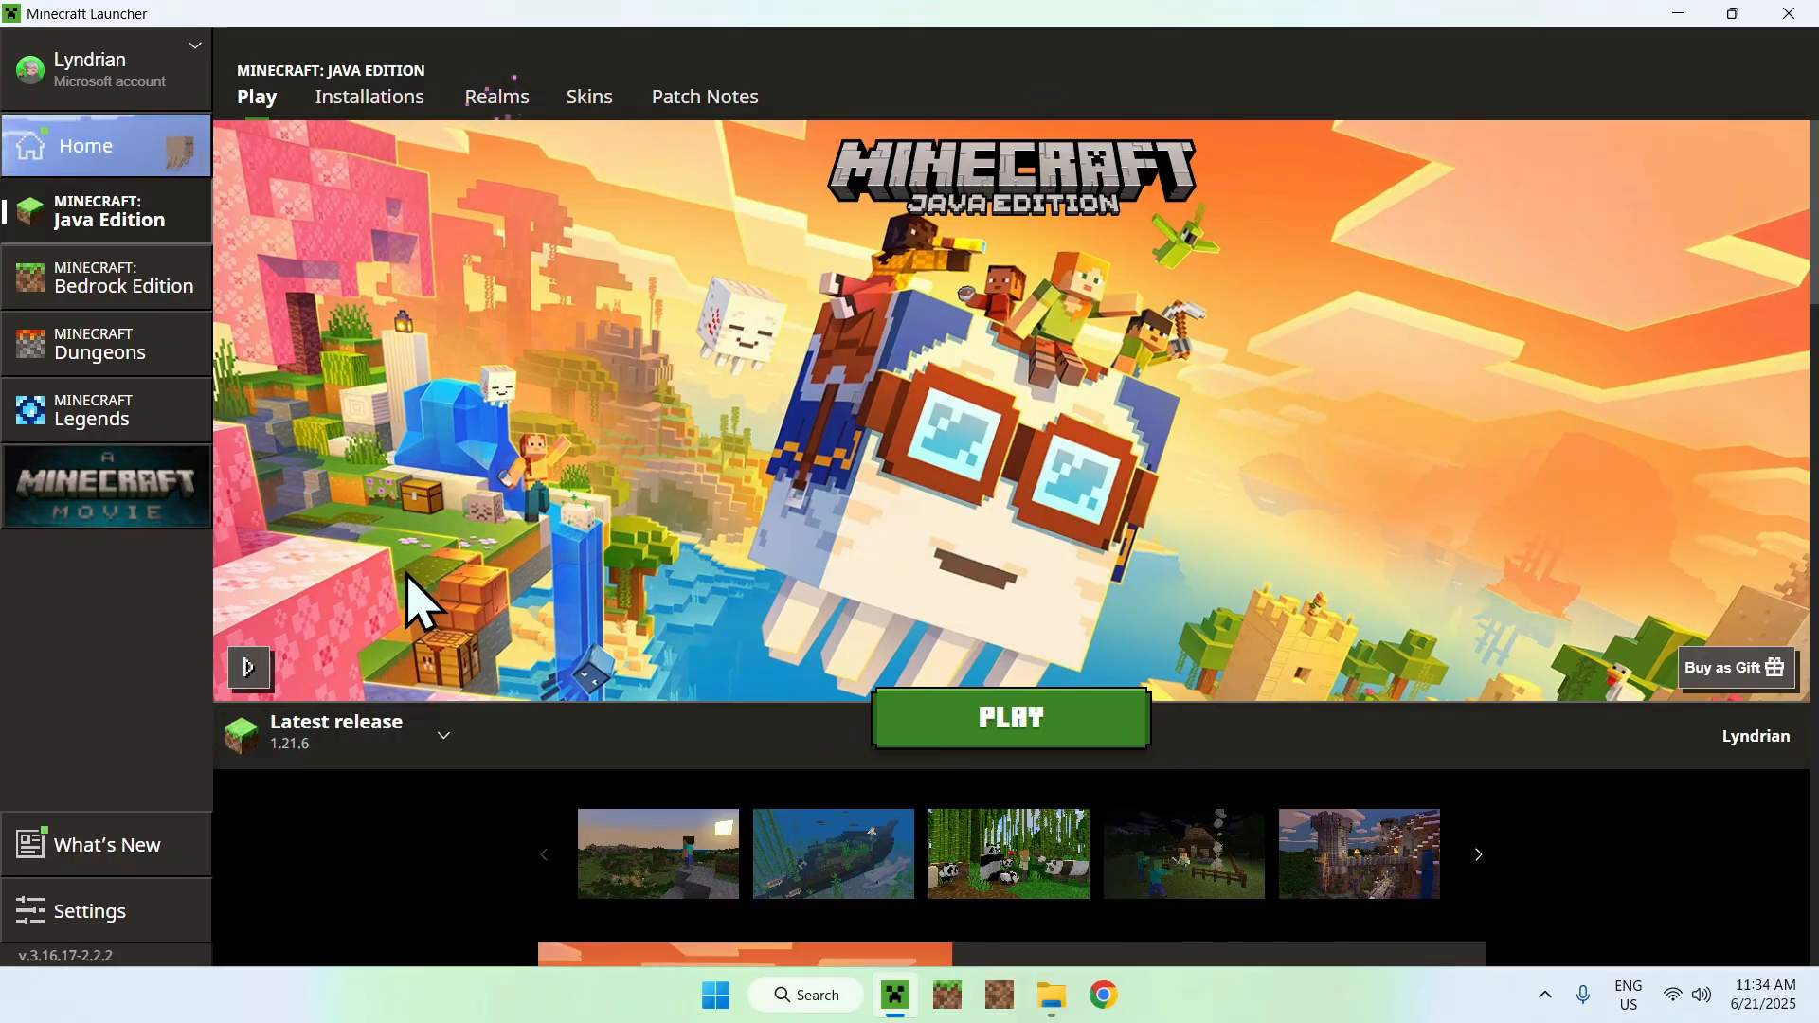
click(1008, 717)
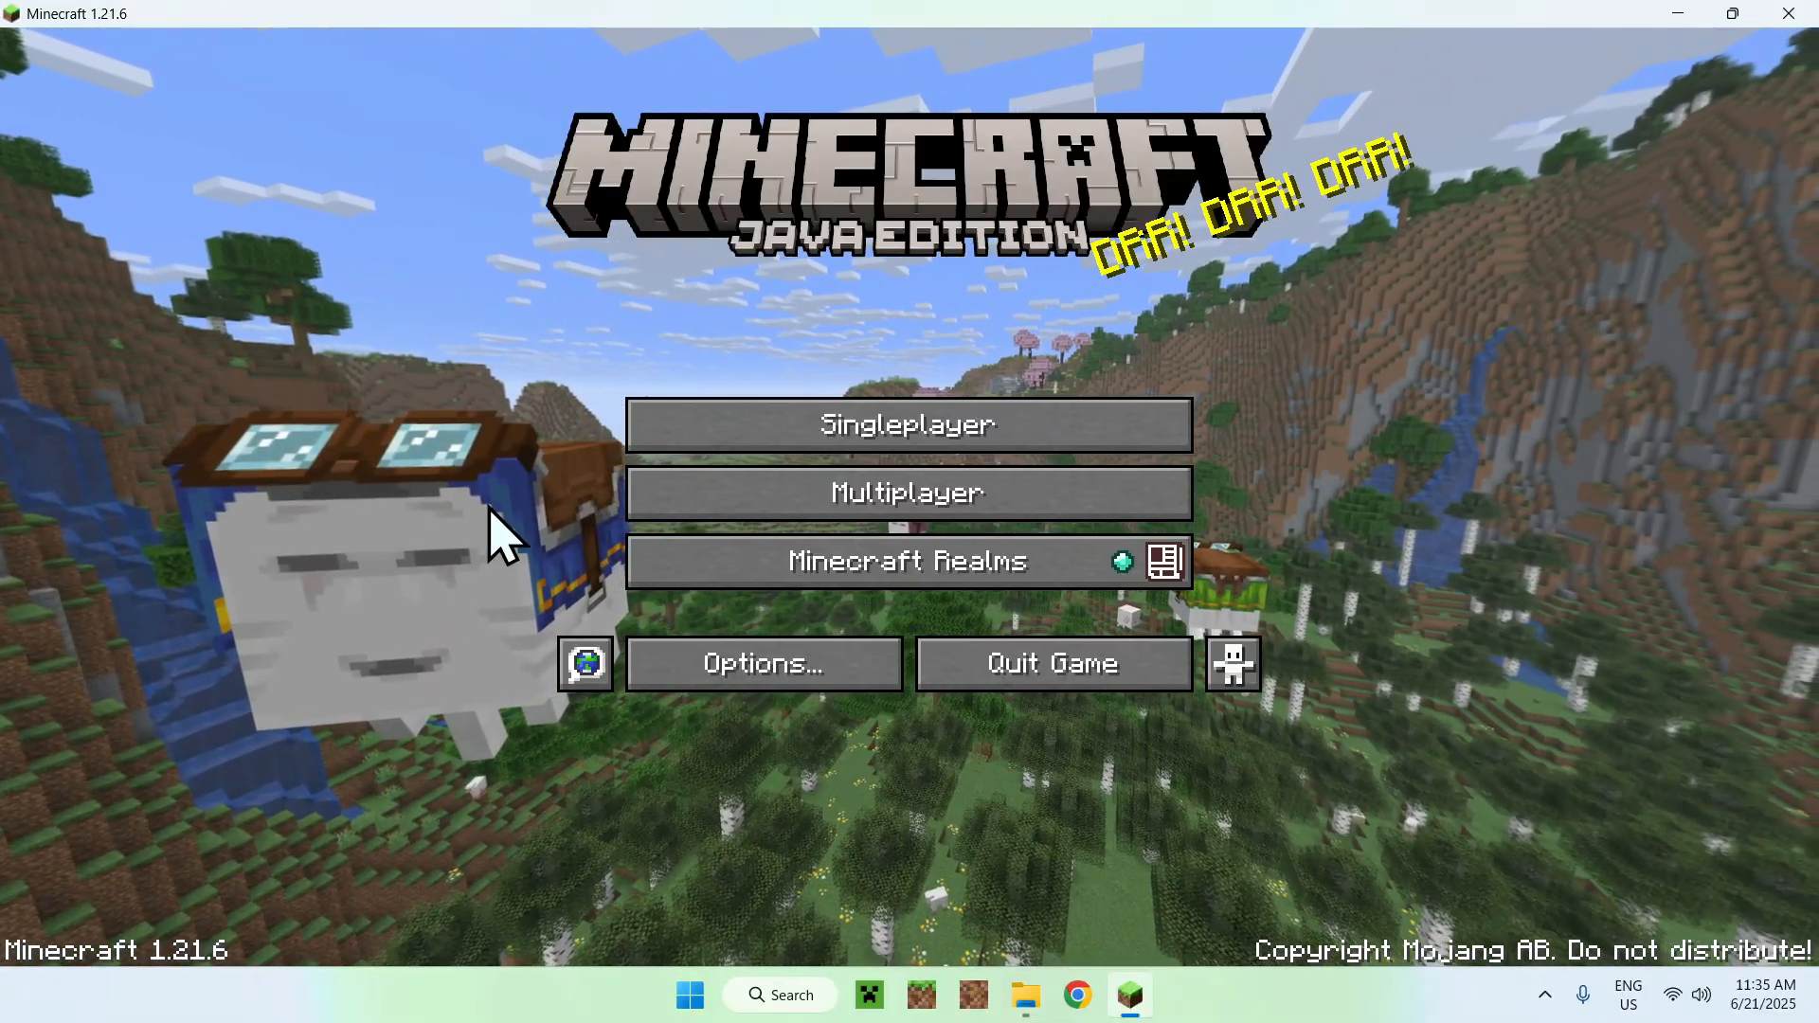
mouse_move(529, 301)
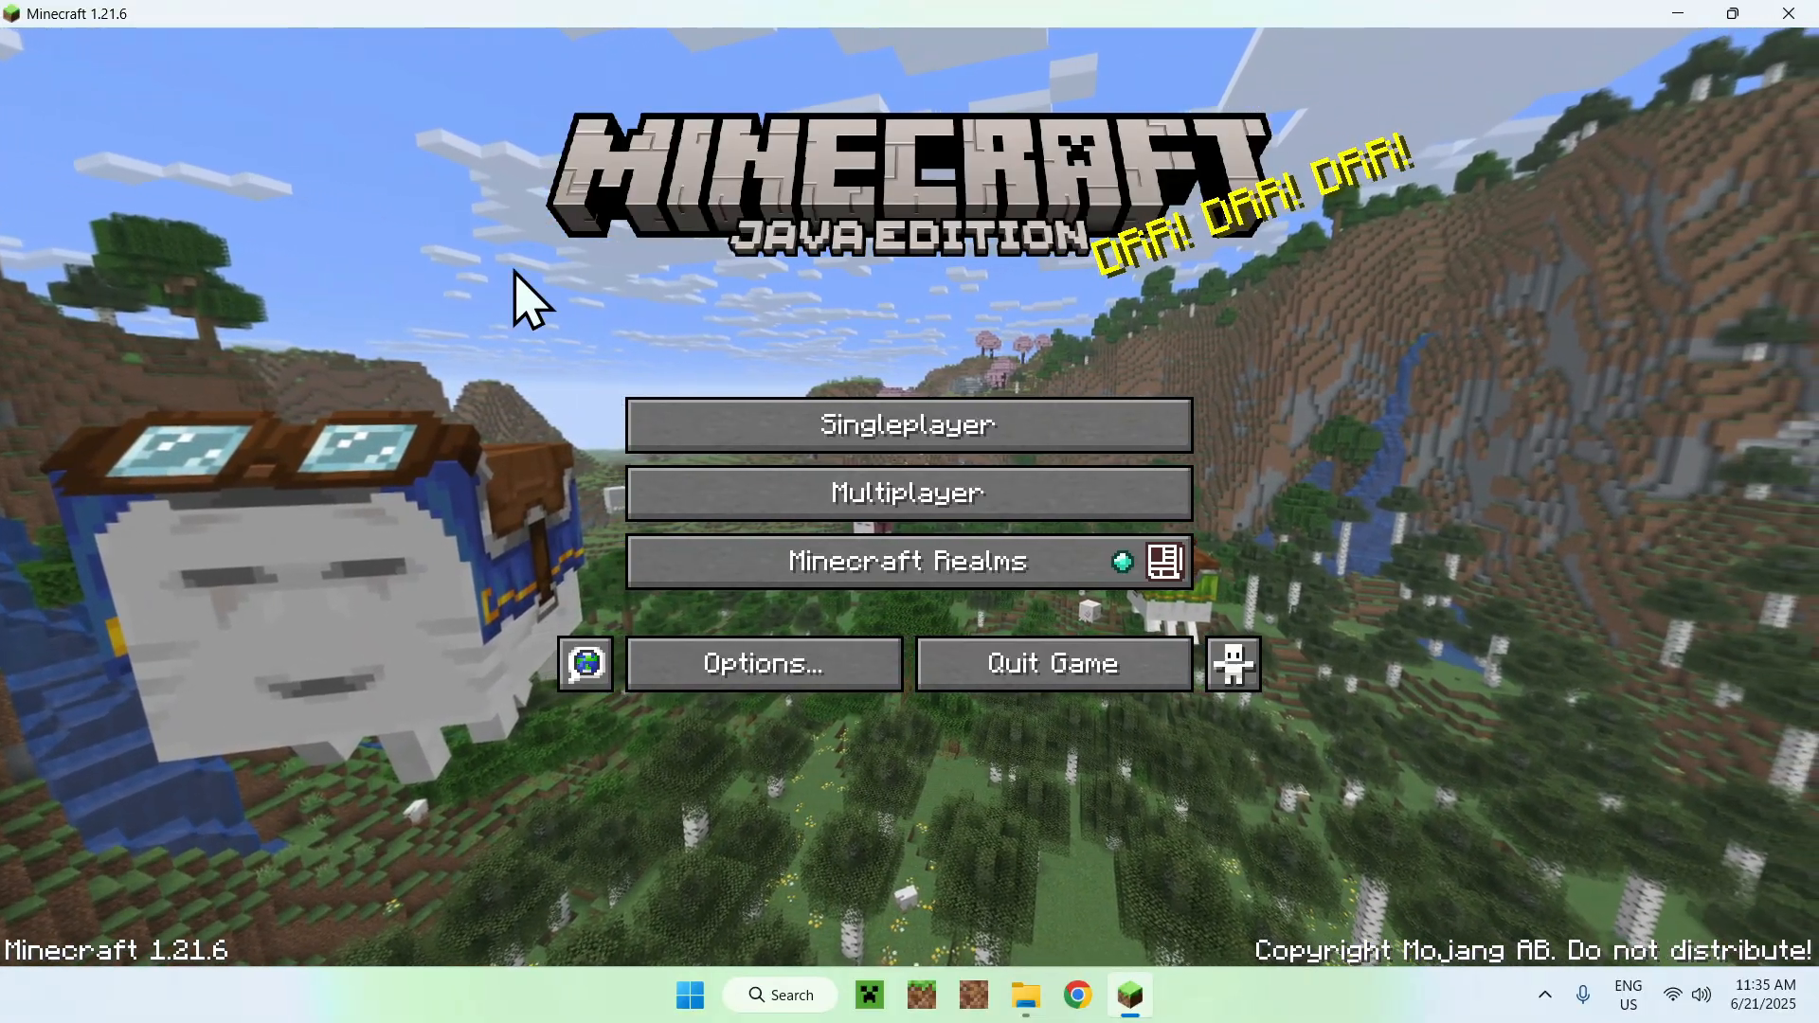
- Enter a singleplayer world from the title screen
click(907, 424)
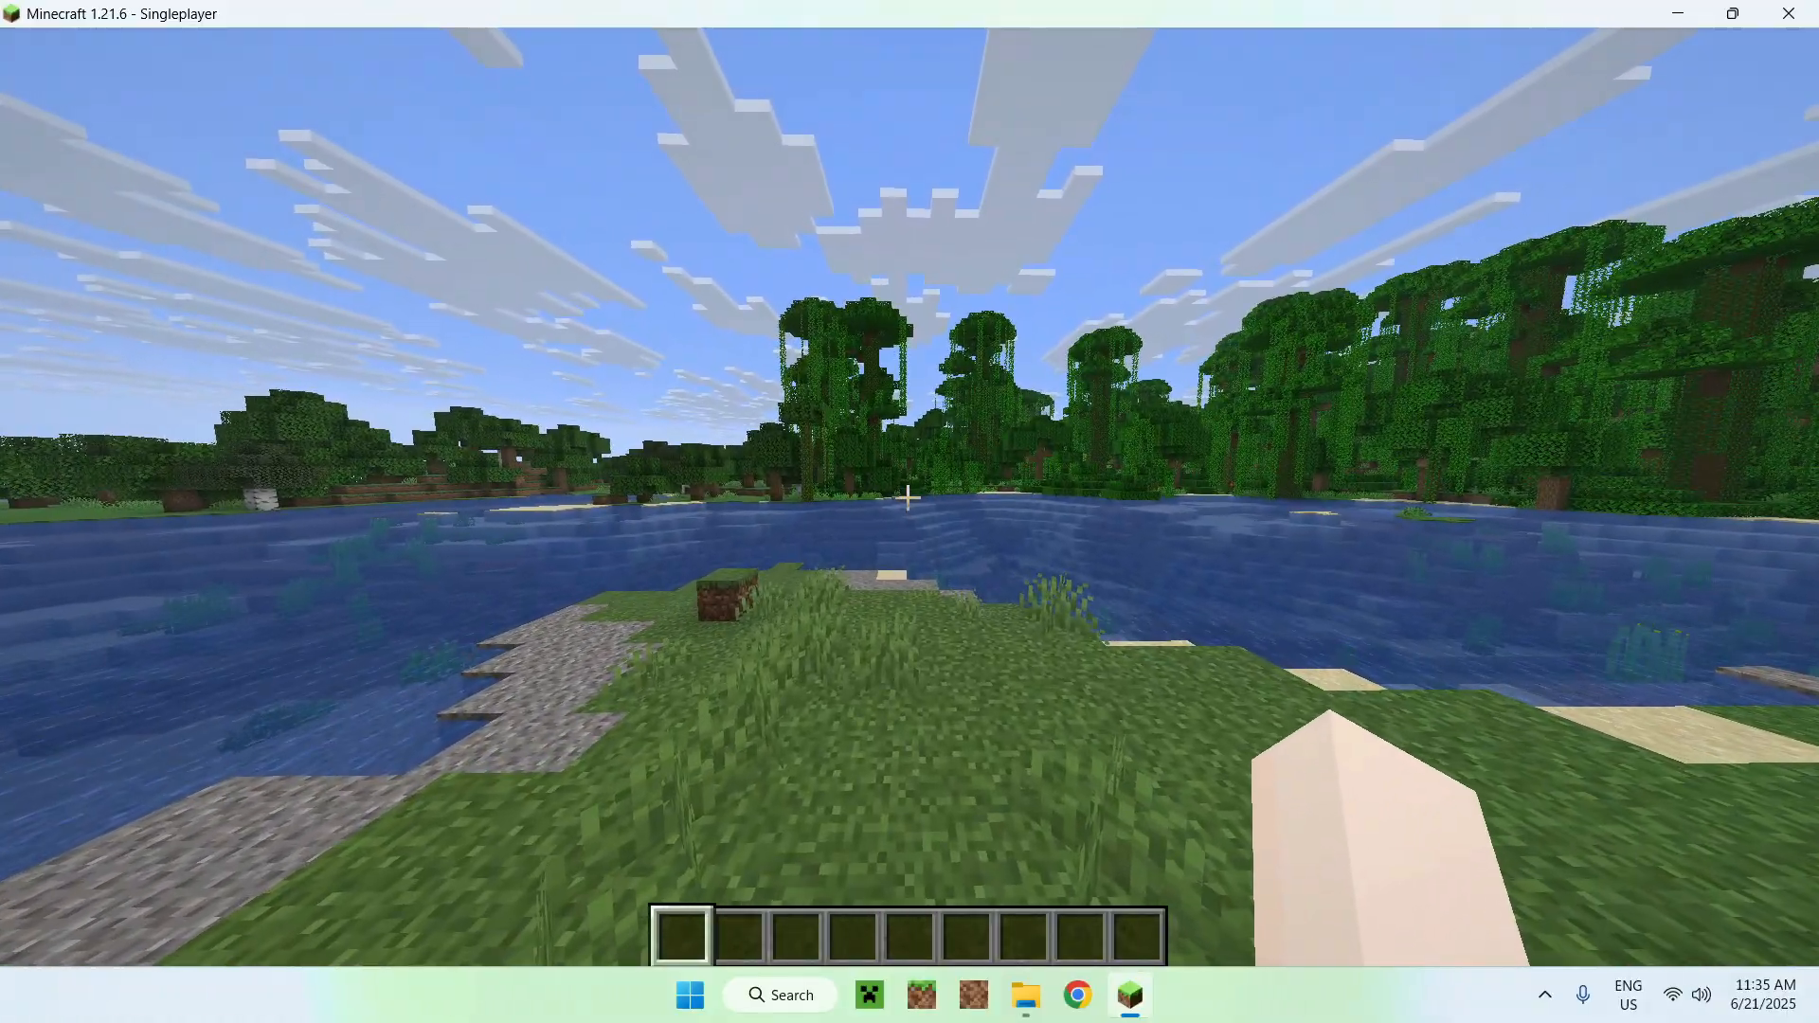
- From the pause menu reach Options > Resource Packs and apply the current selection
key(Escape)
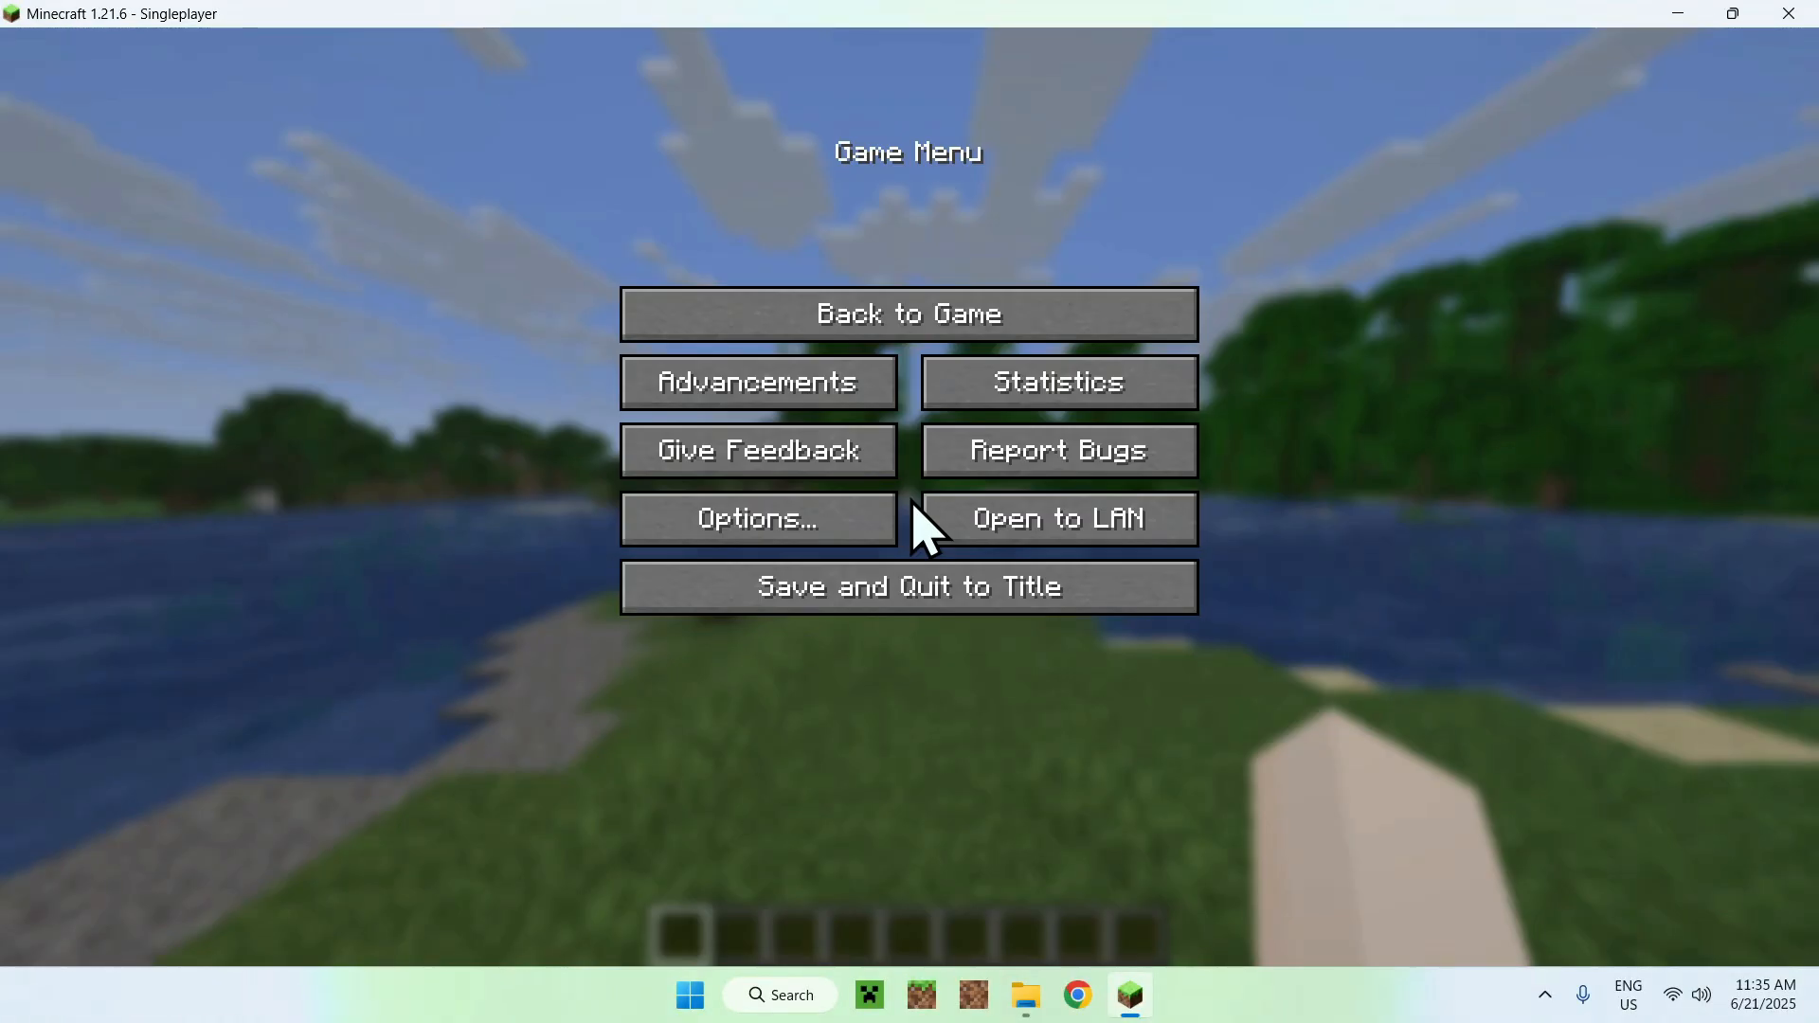
click(758, 518)
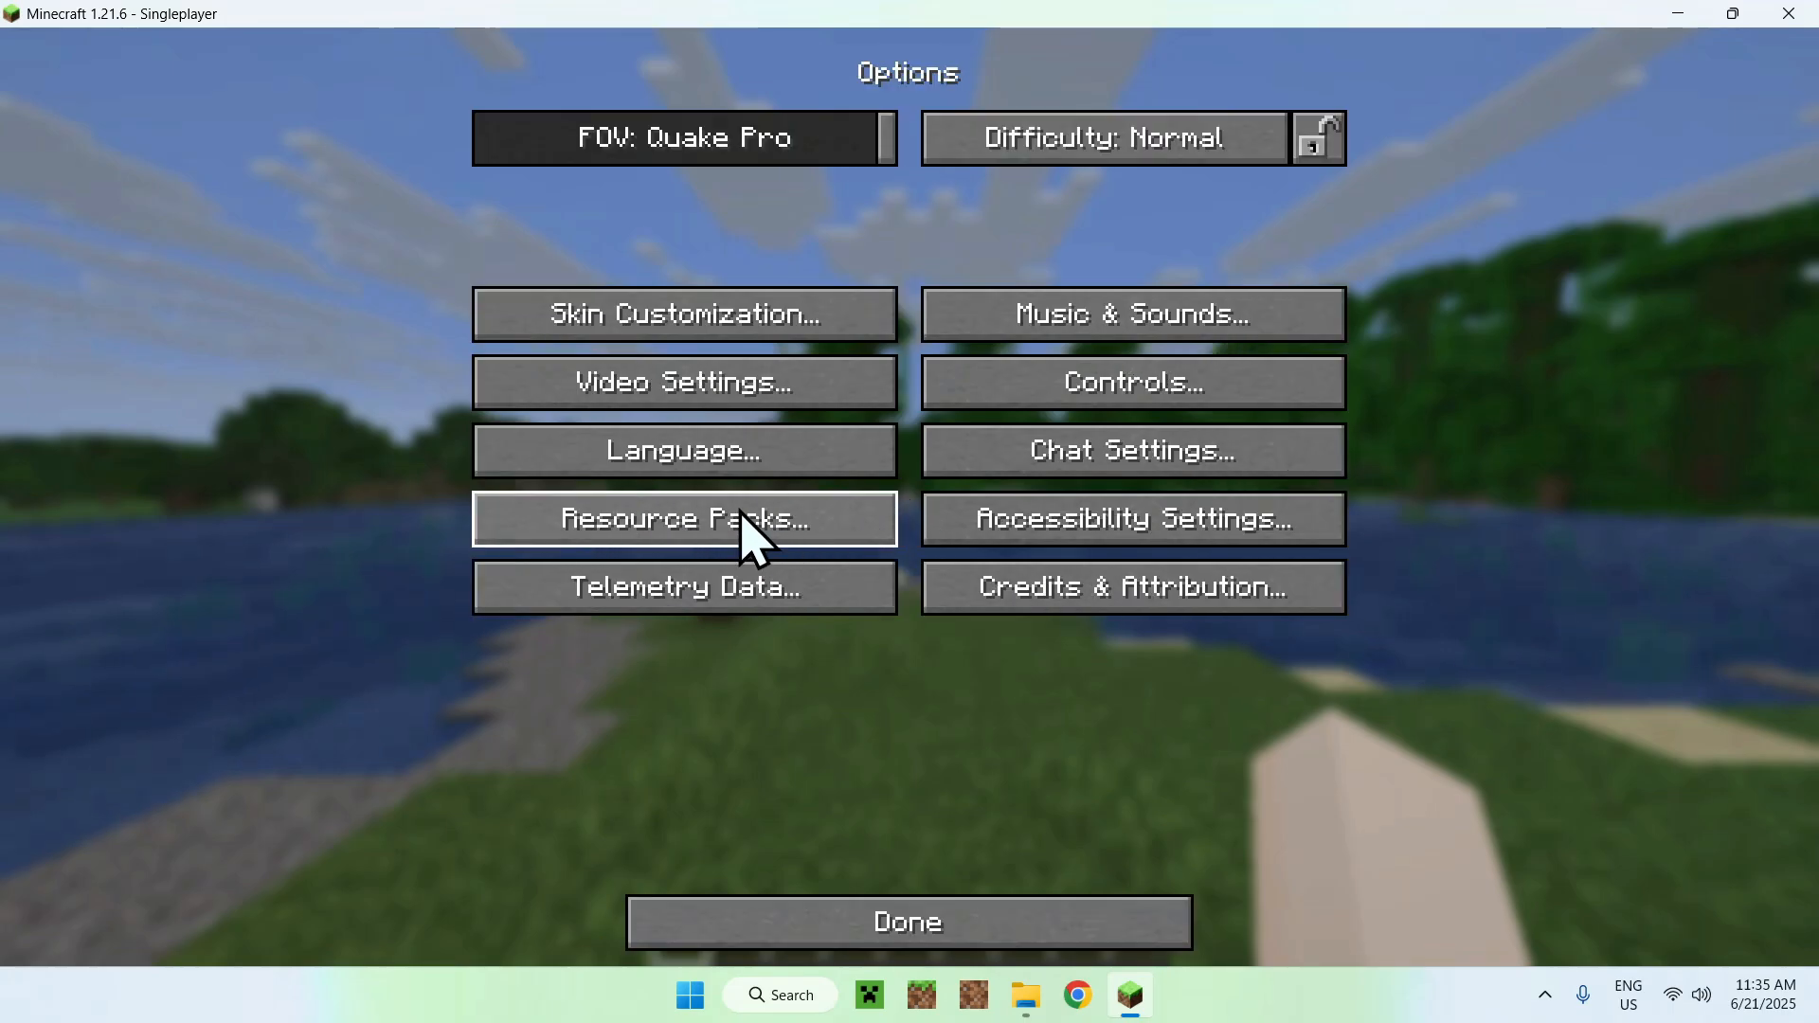
click(684, 517)
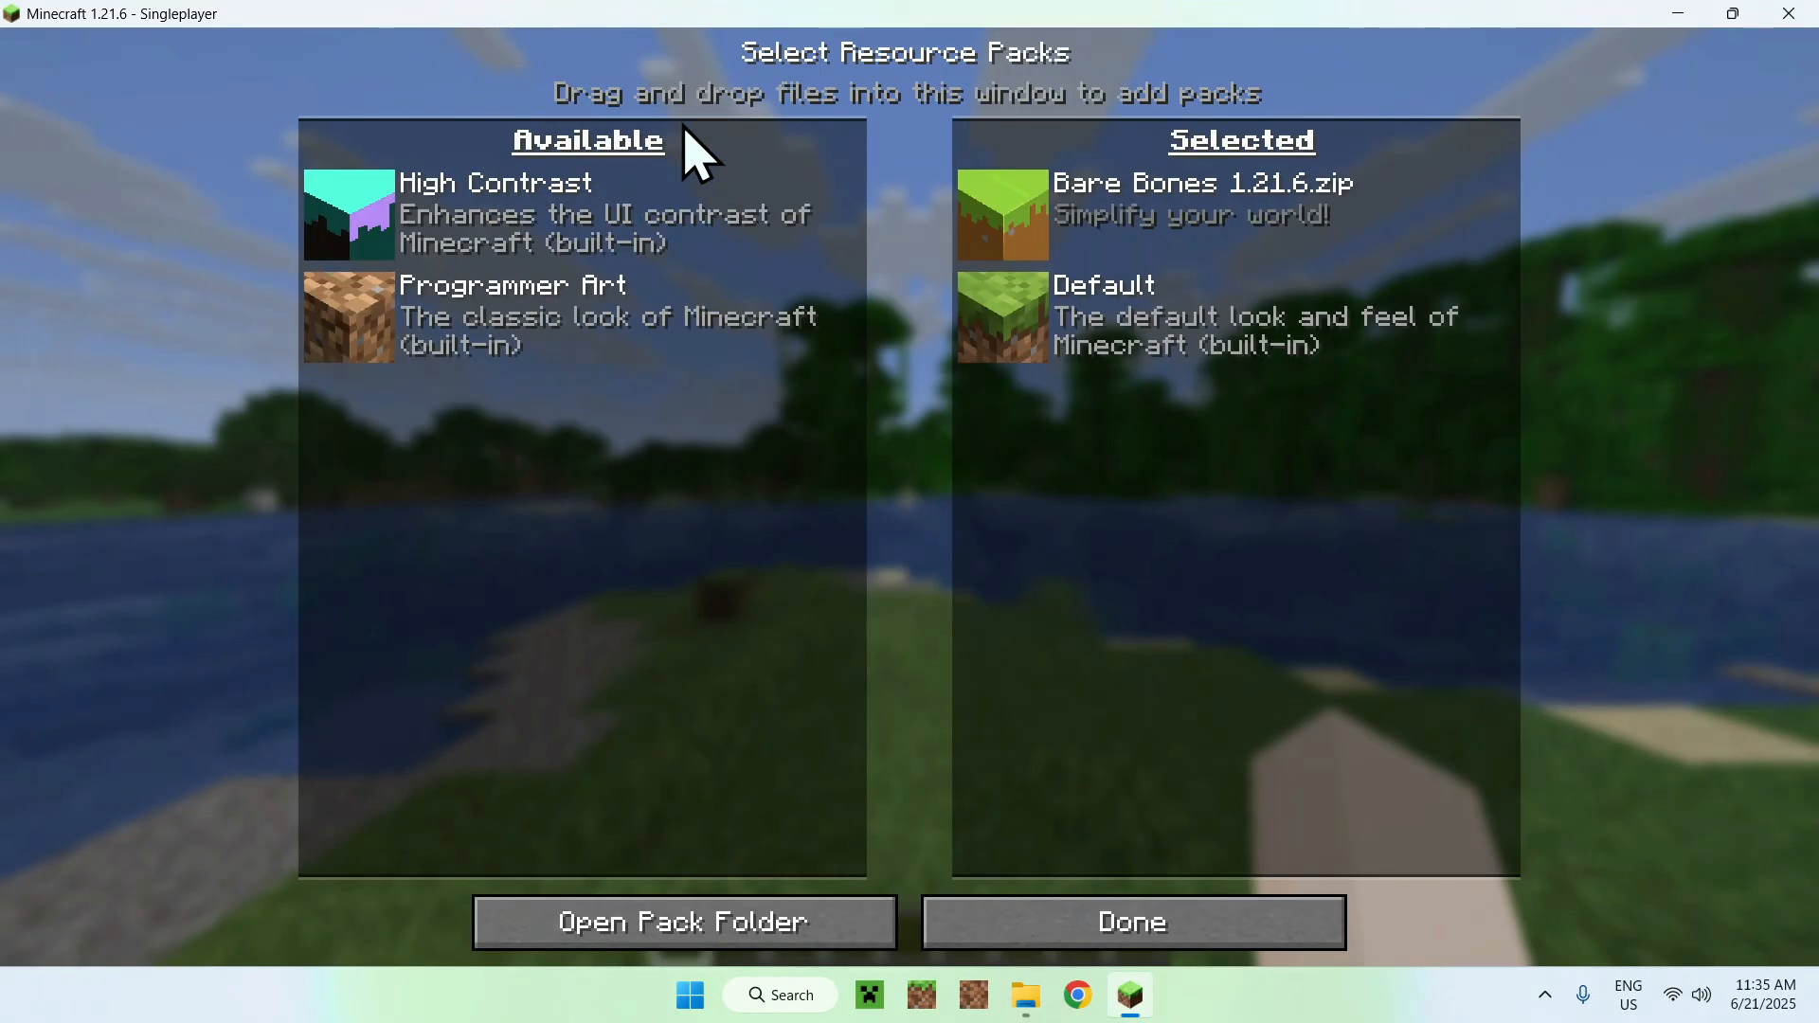
click(1133, 921)
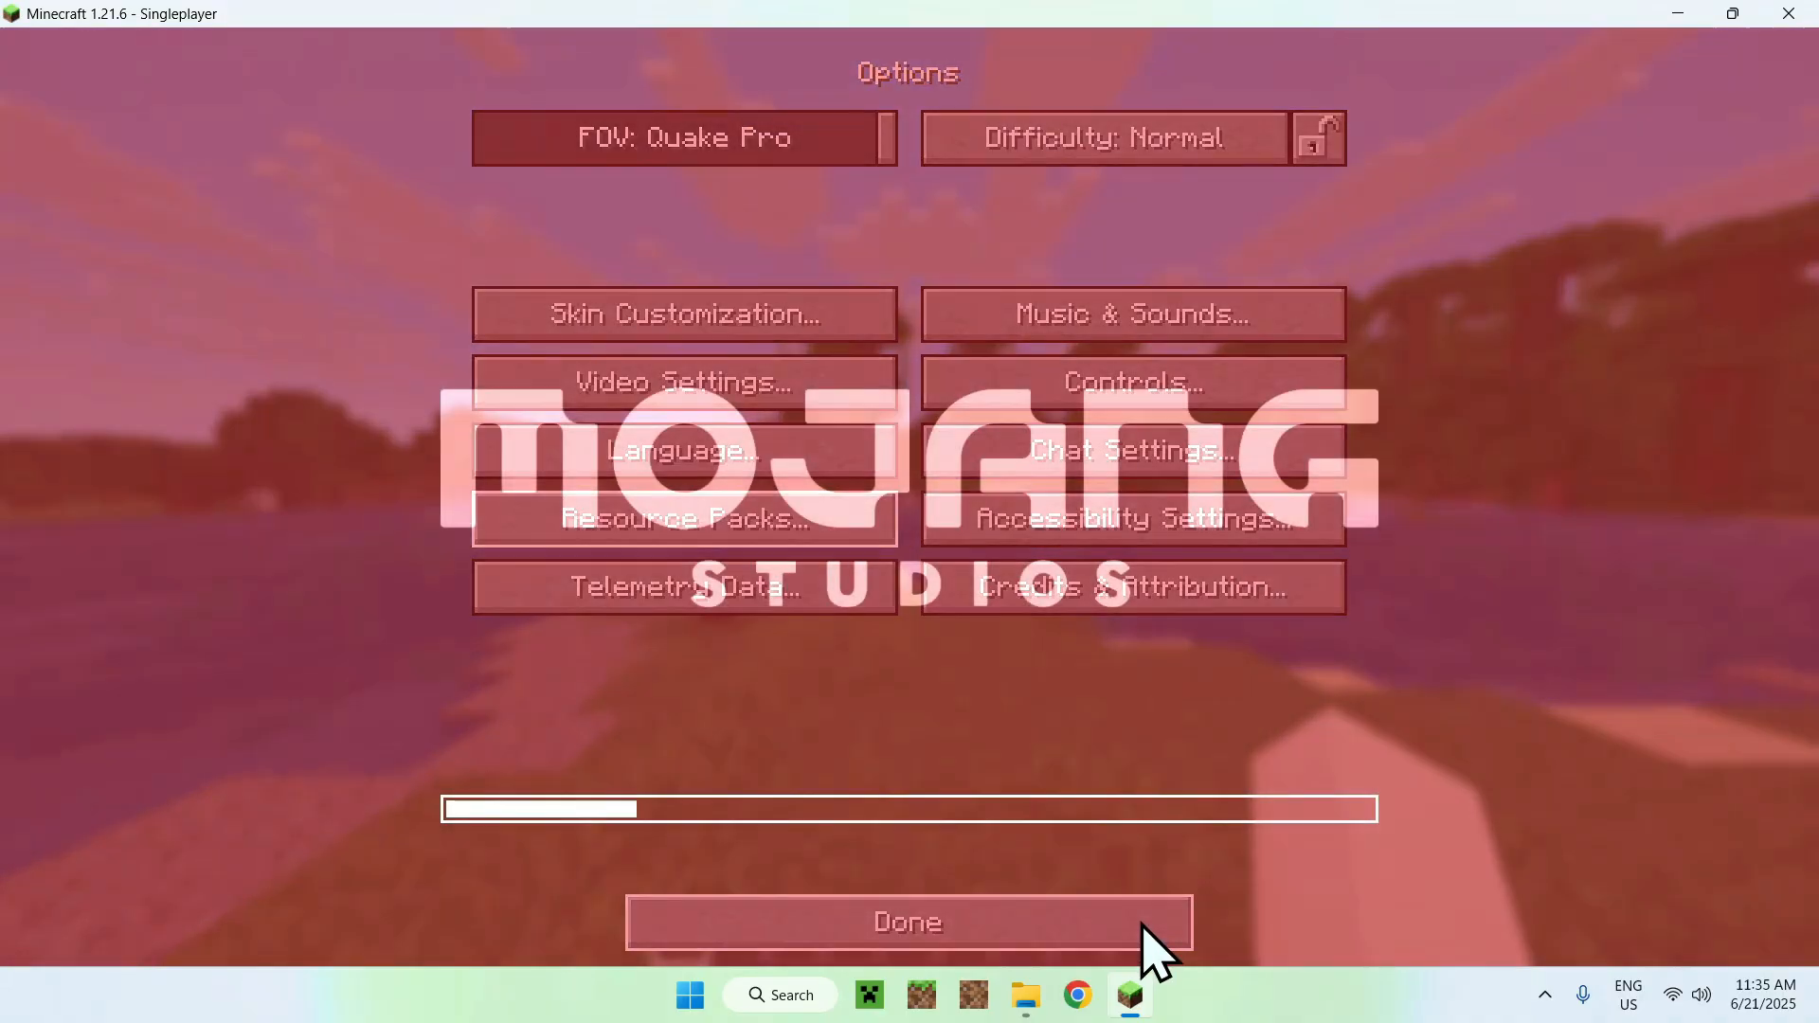
click(908, 921)
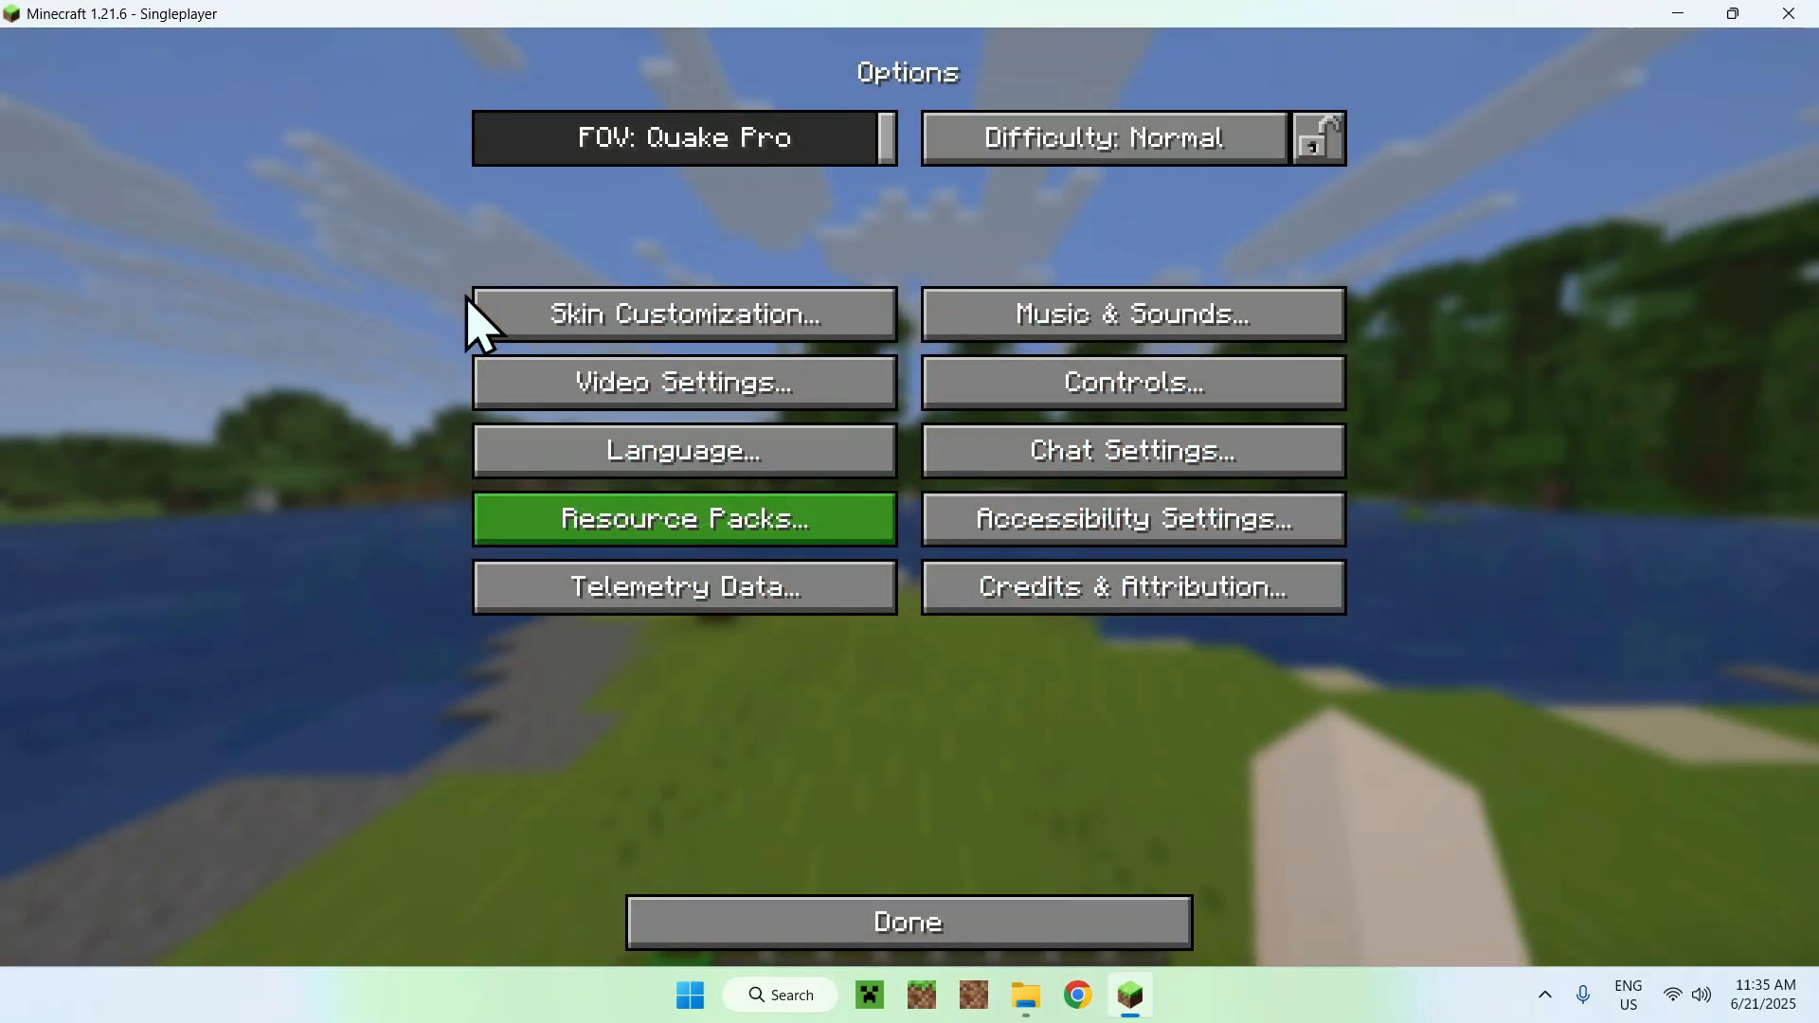
- Move 'Bare Bones 1.21.6.zip' to Selected above Default and reload the world with it
click(684, 520)
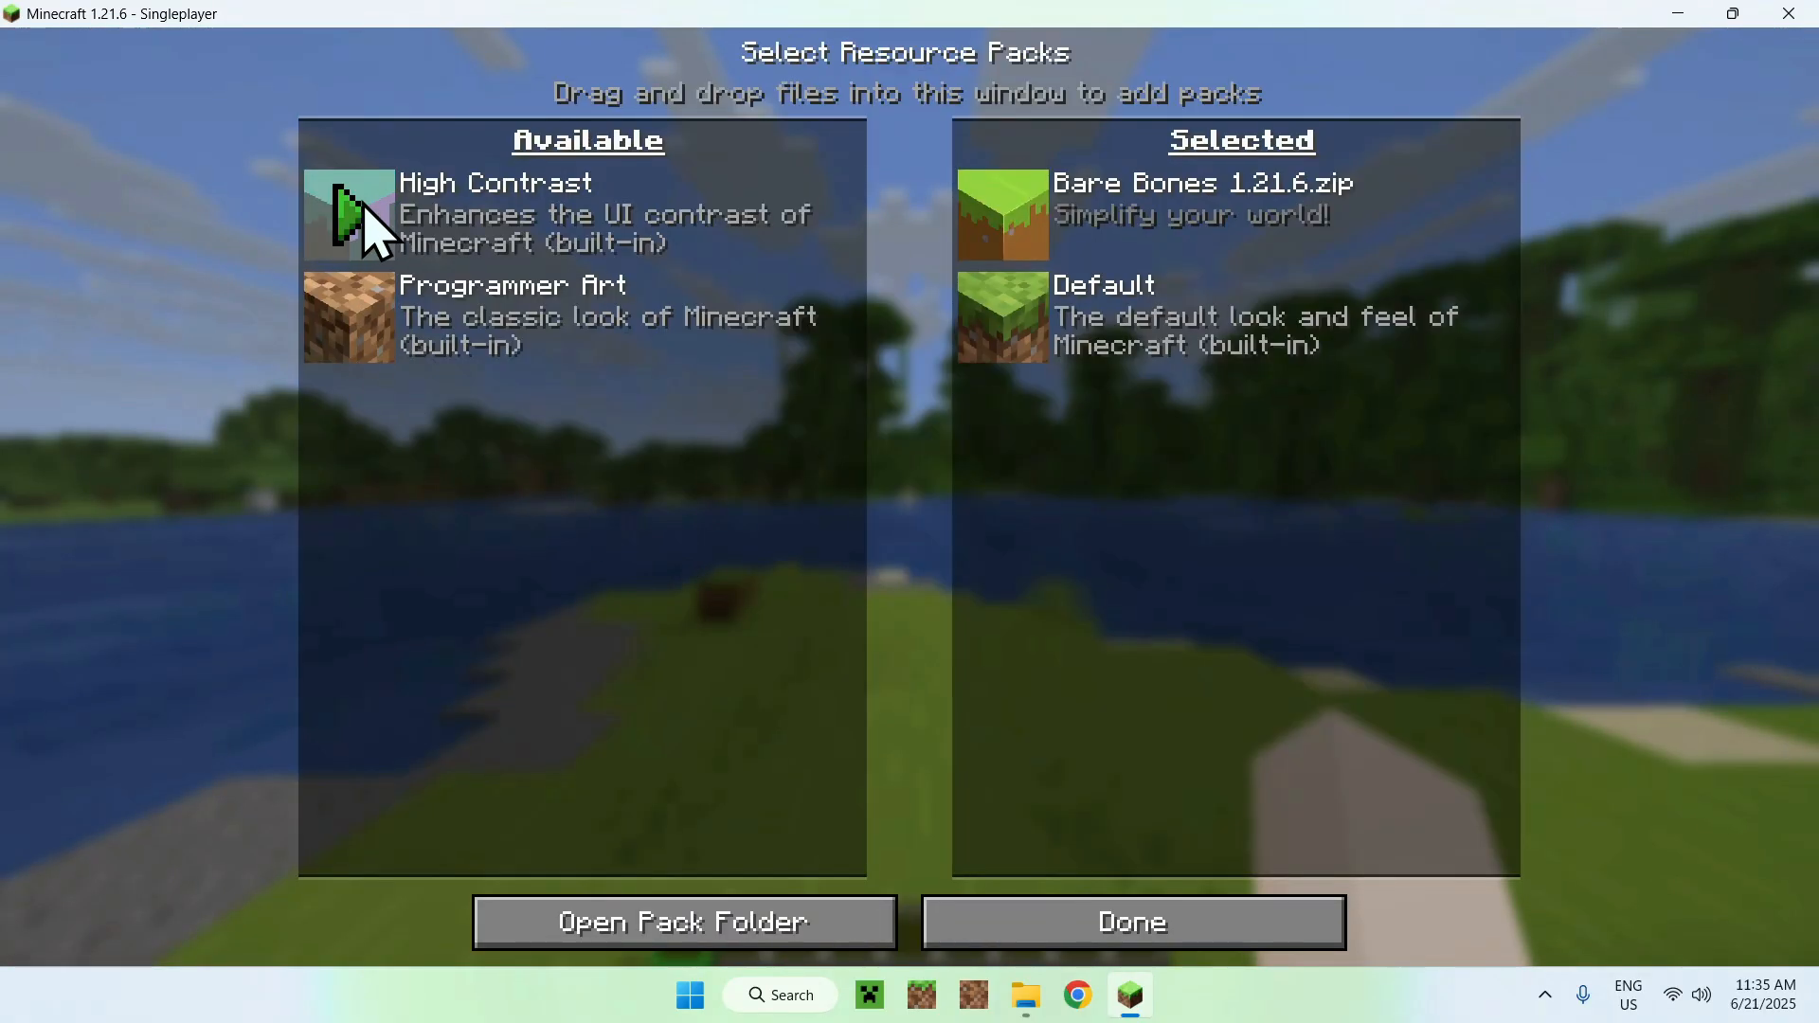
mouse_move(906, 192)
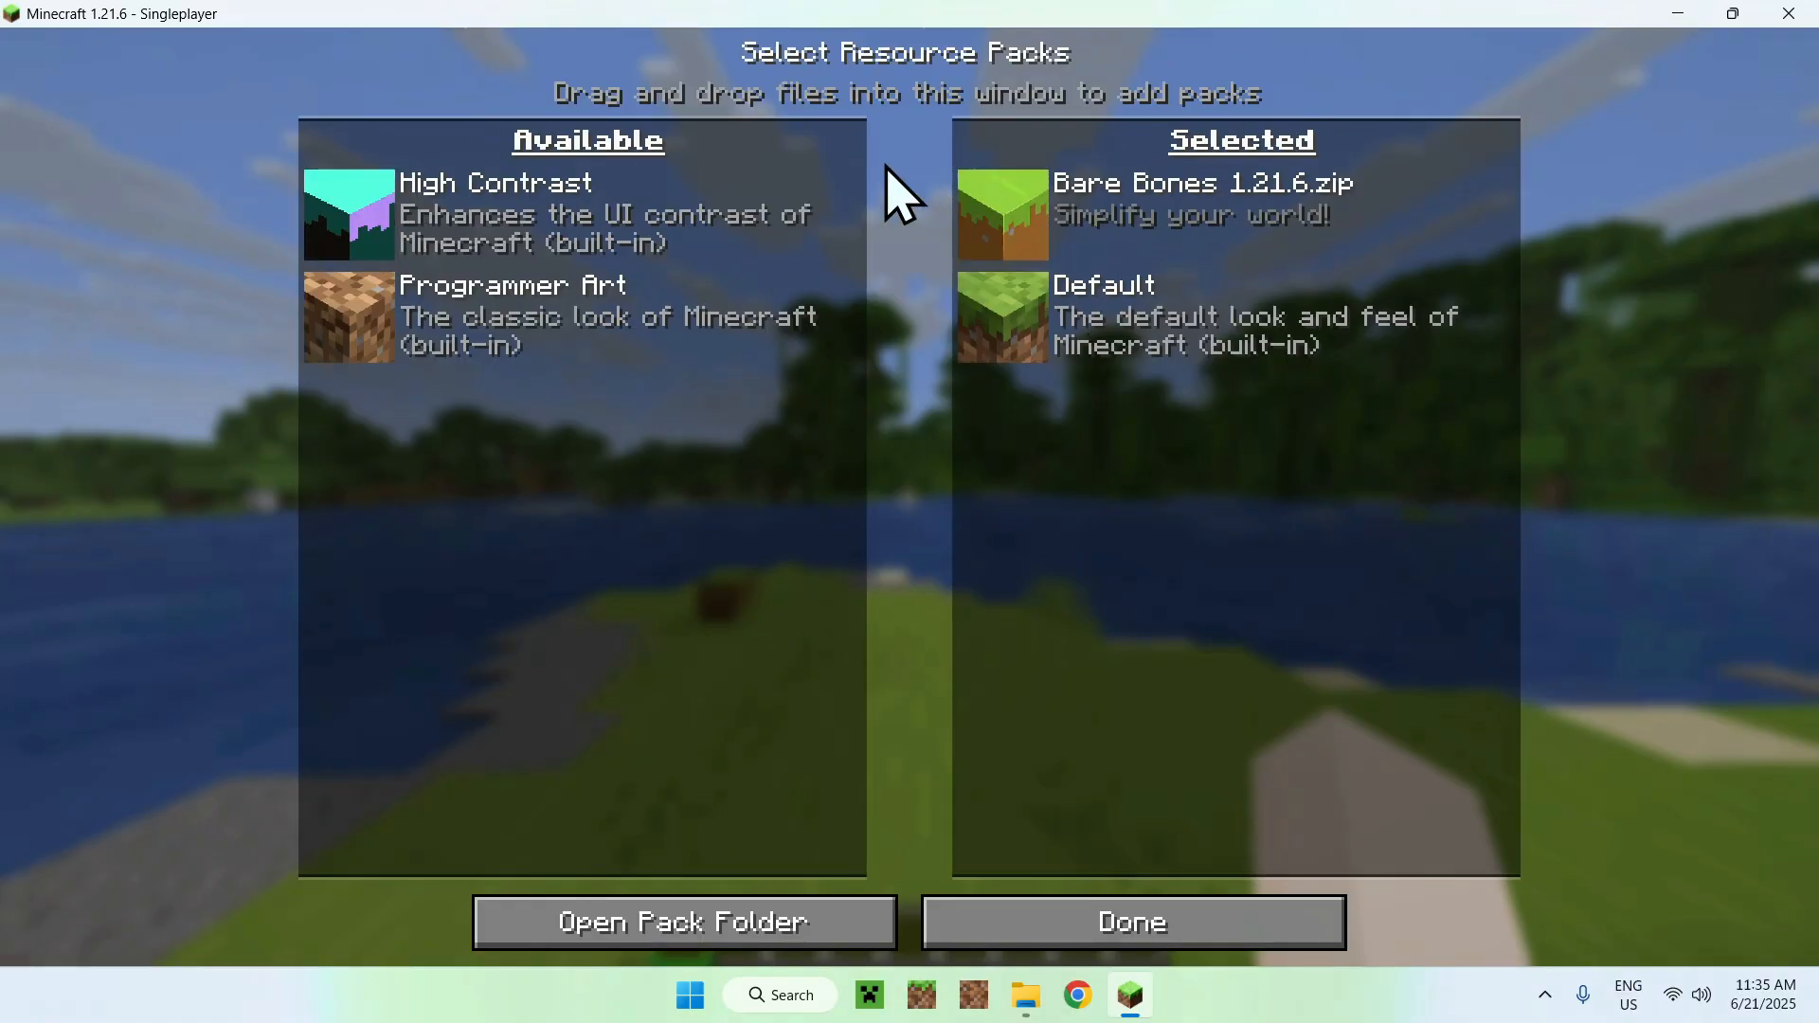
mouse_move(940, 191)
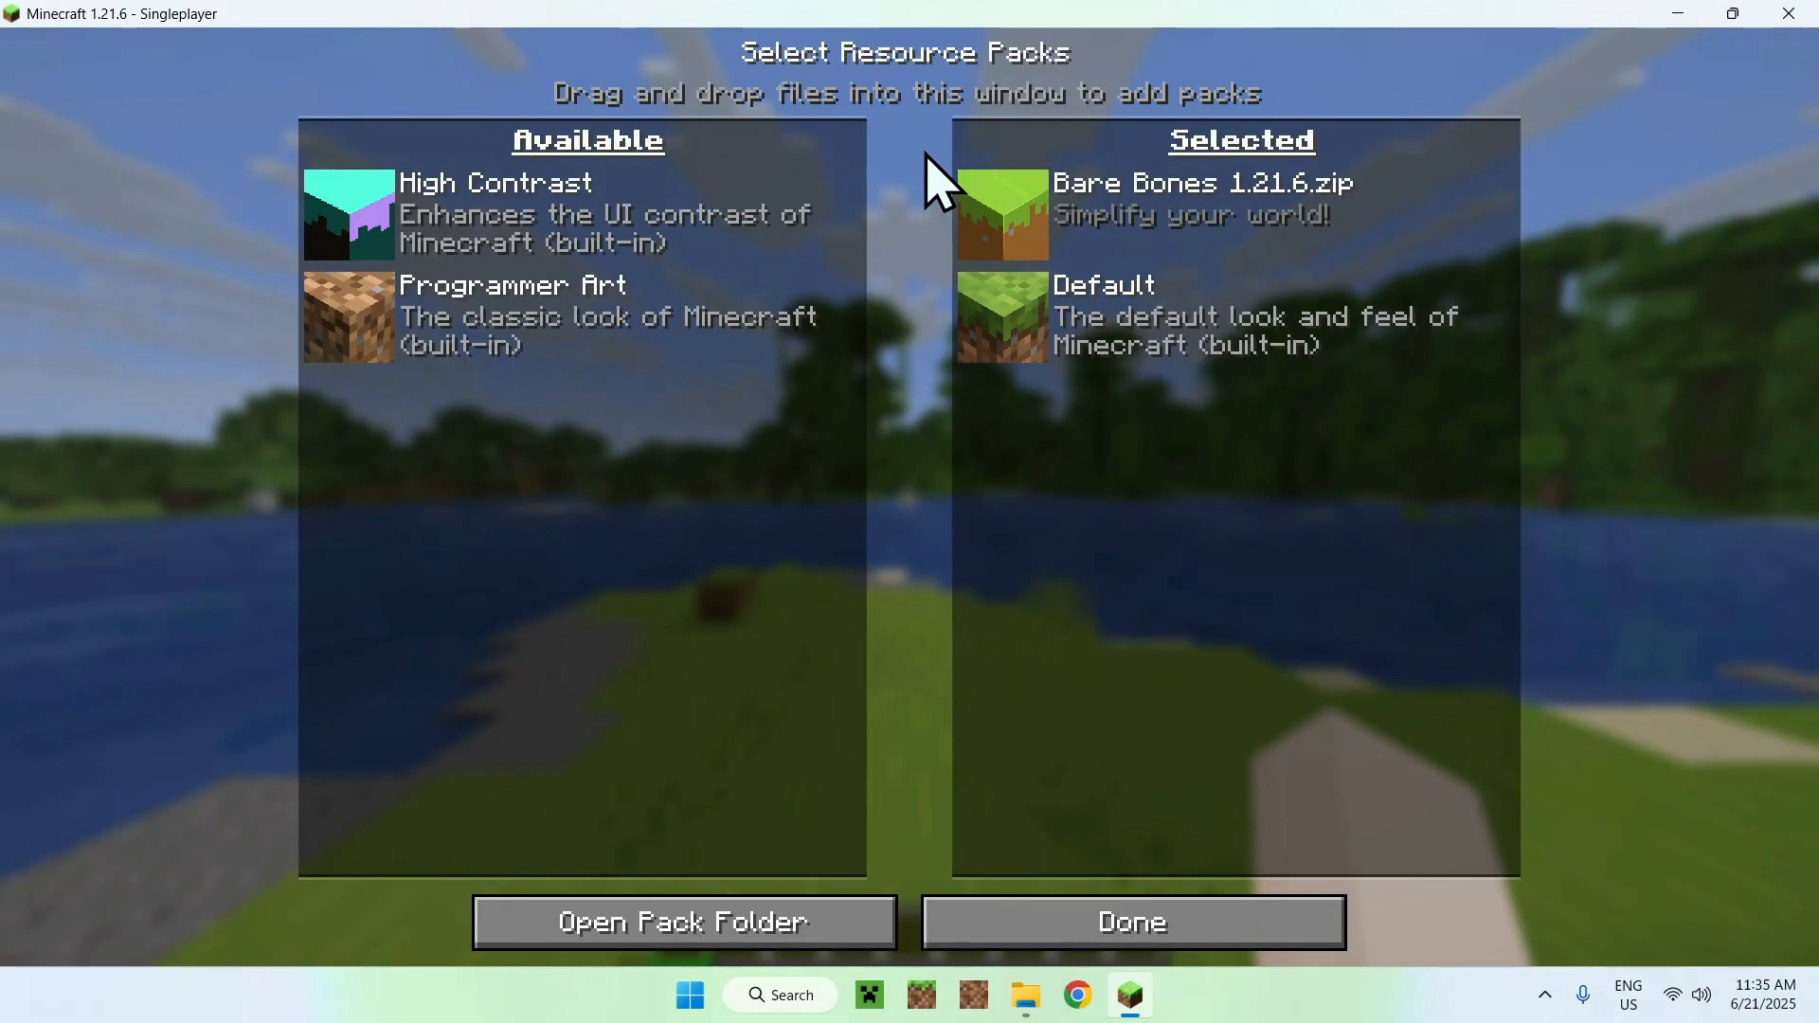
mouse_move(898, 377)
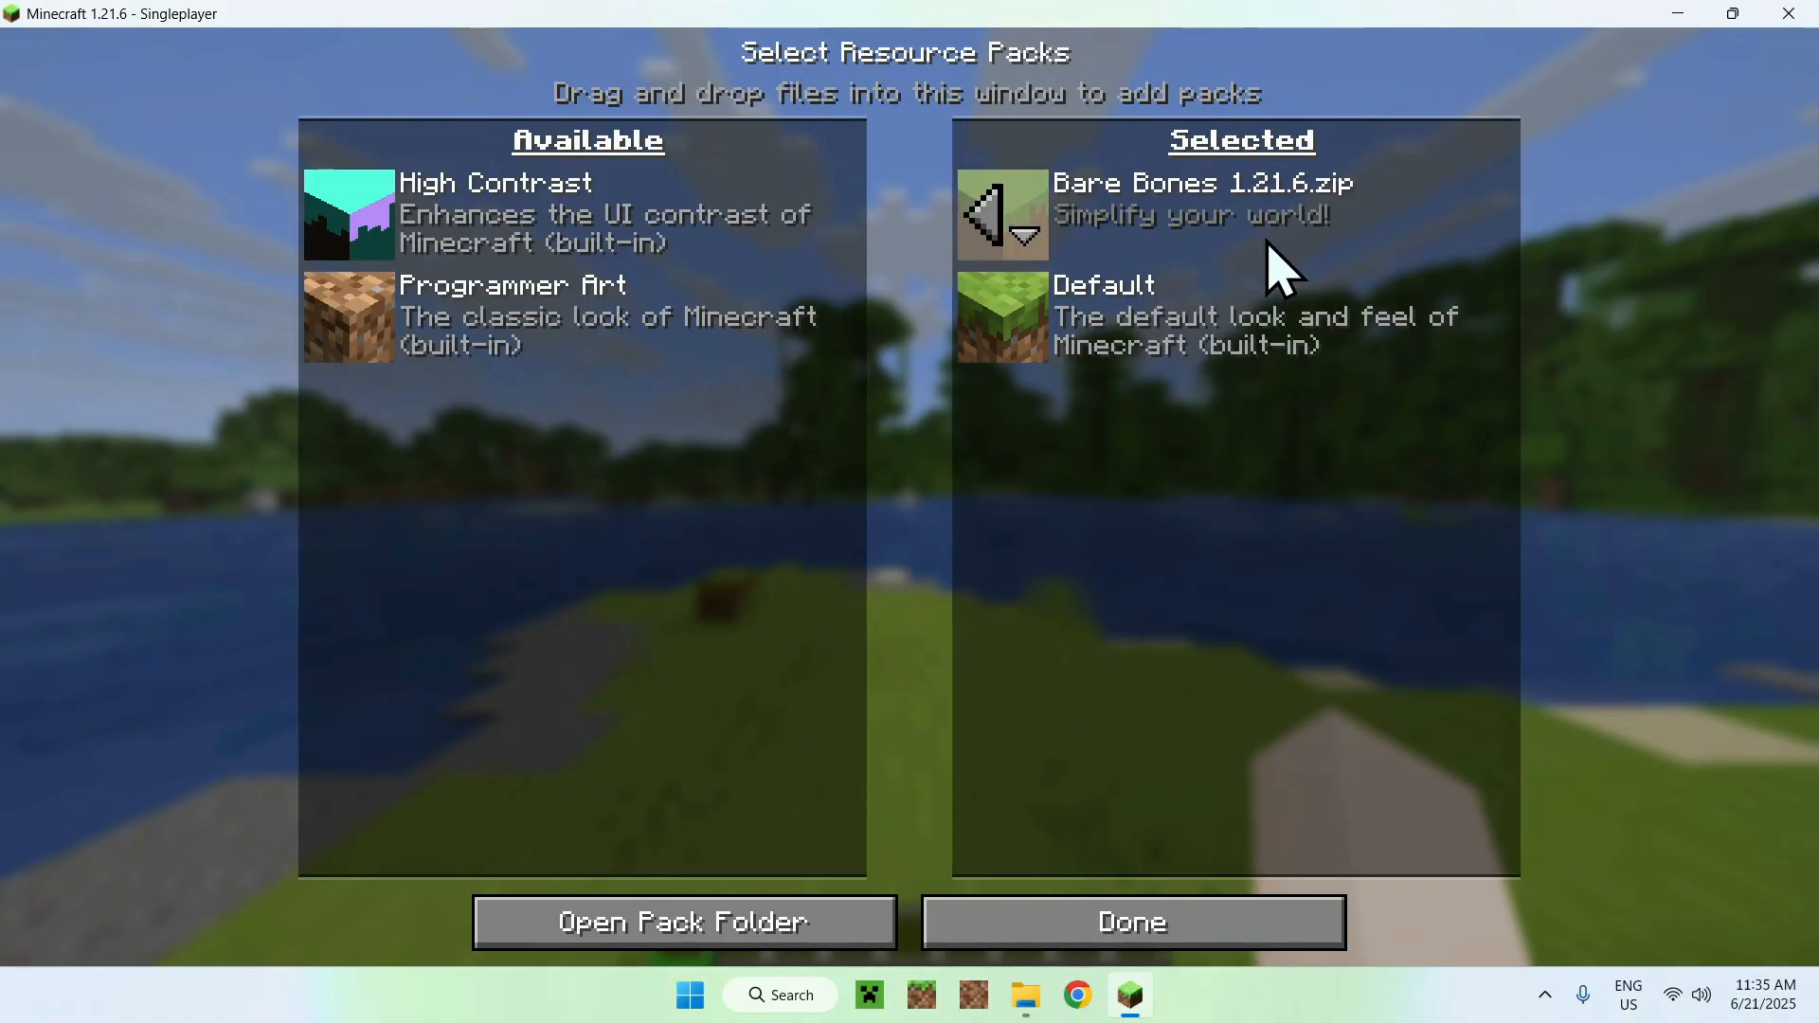
mouse_move(1486, 301)
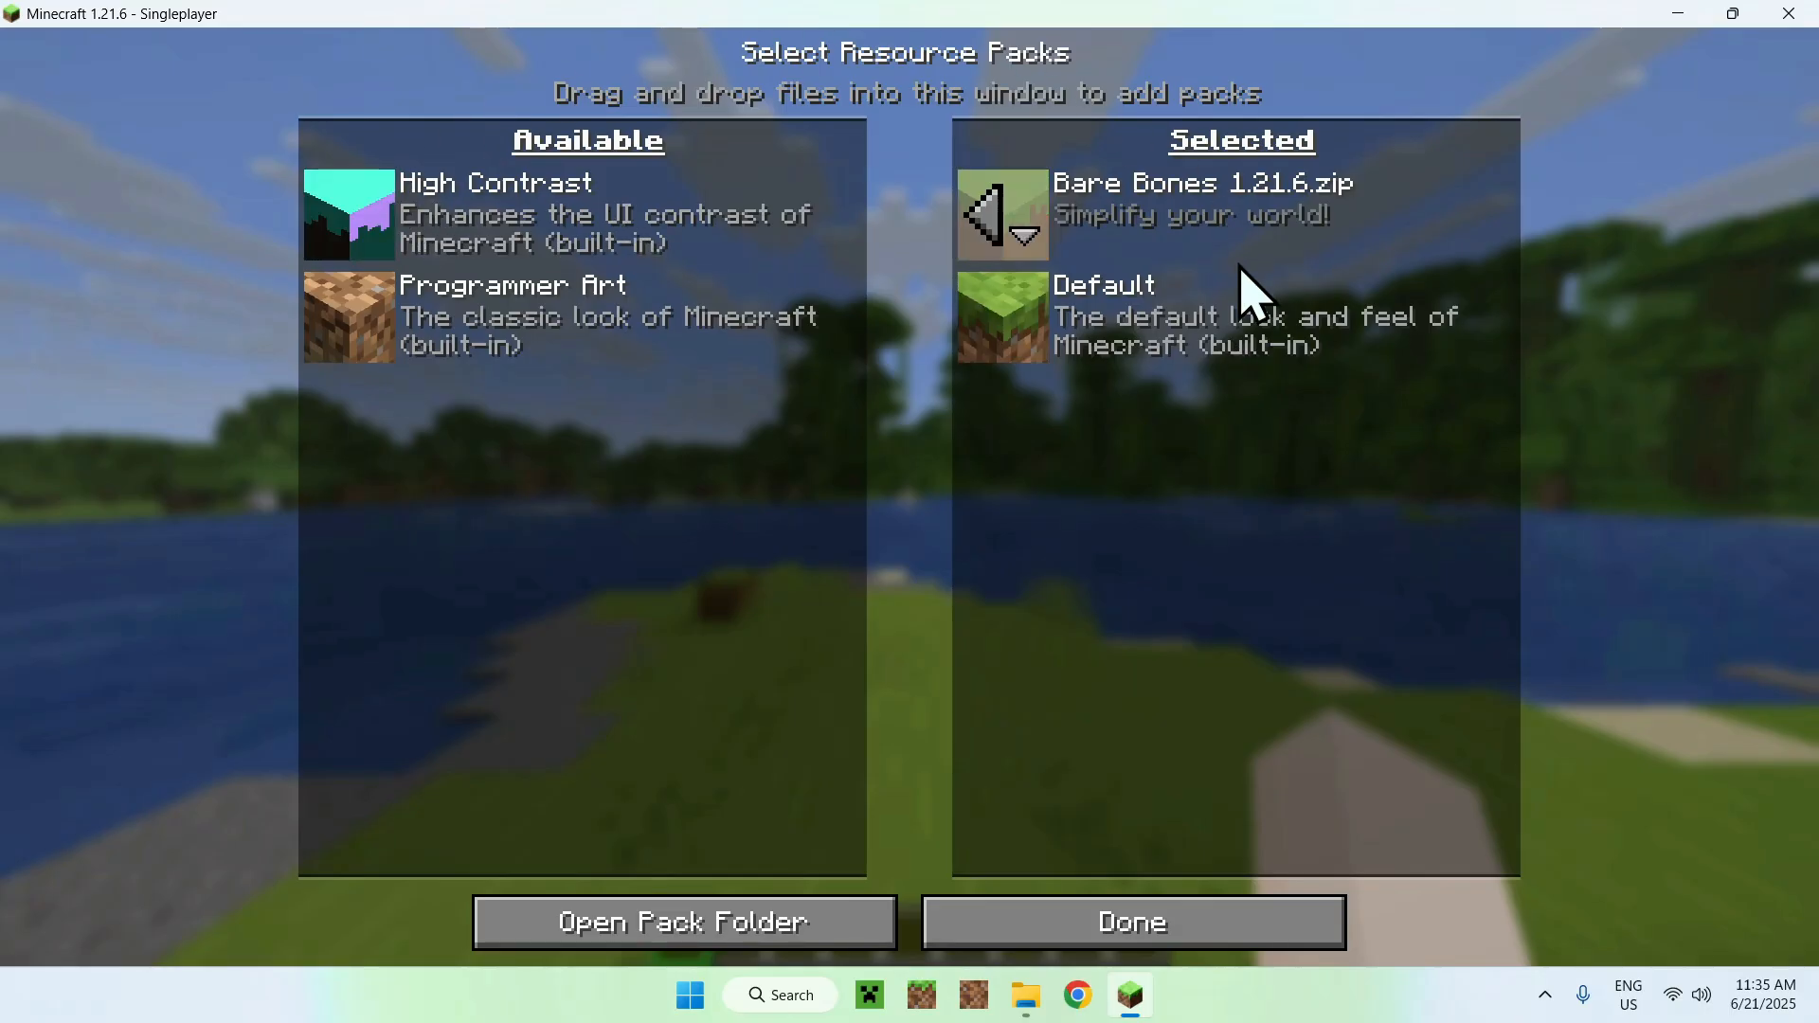
click(1132, 921)
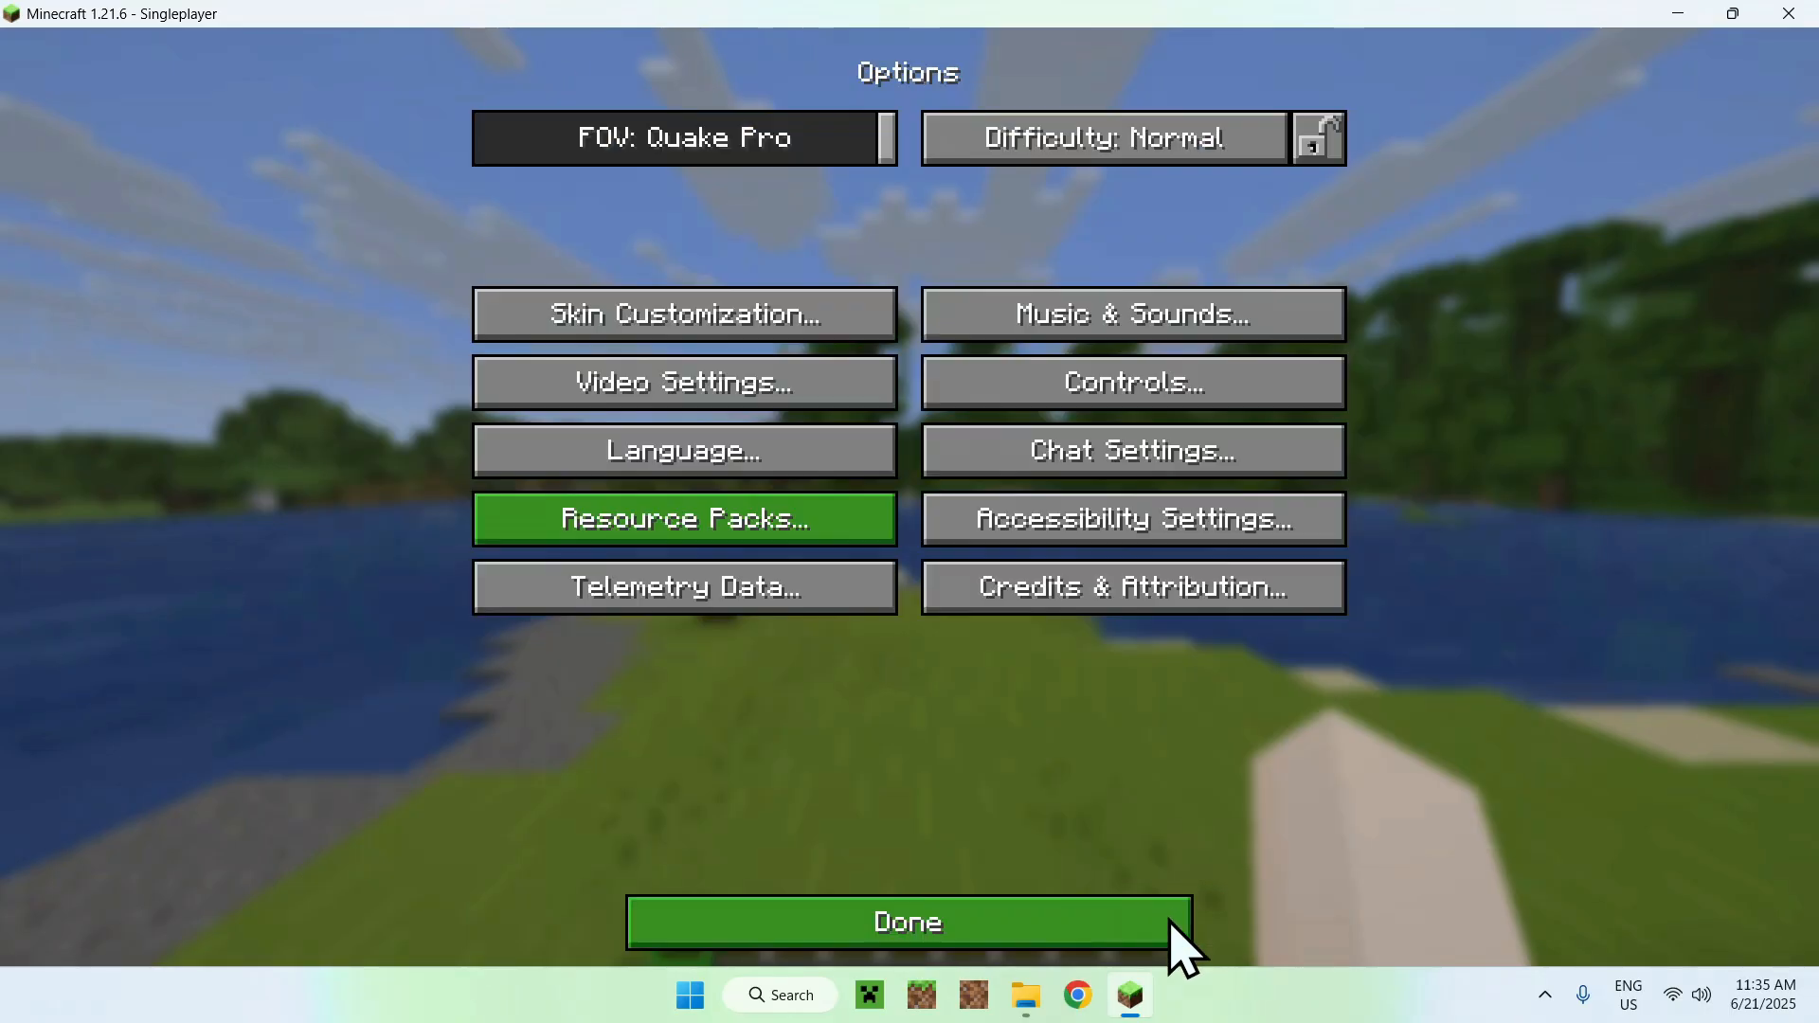
click(908, 921)
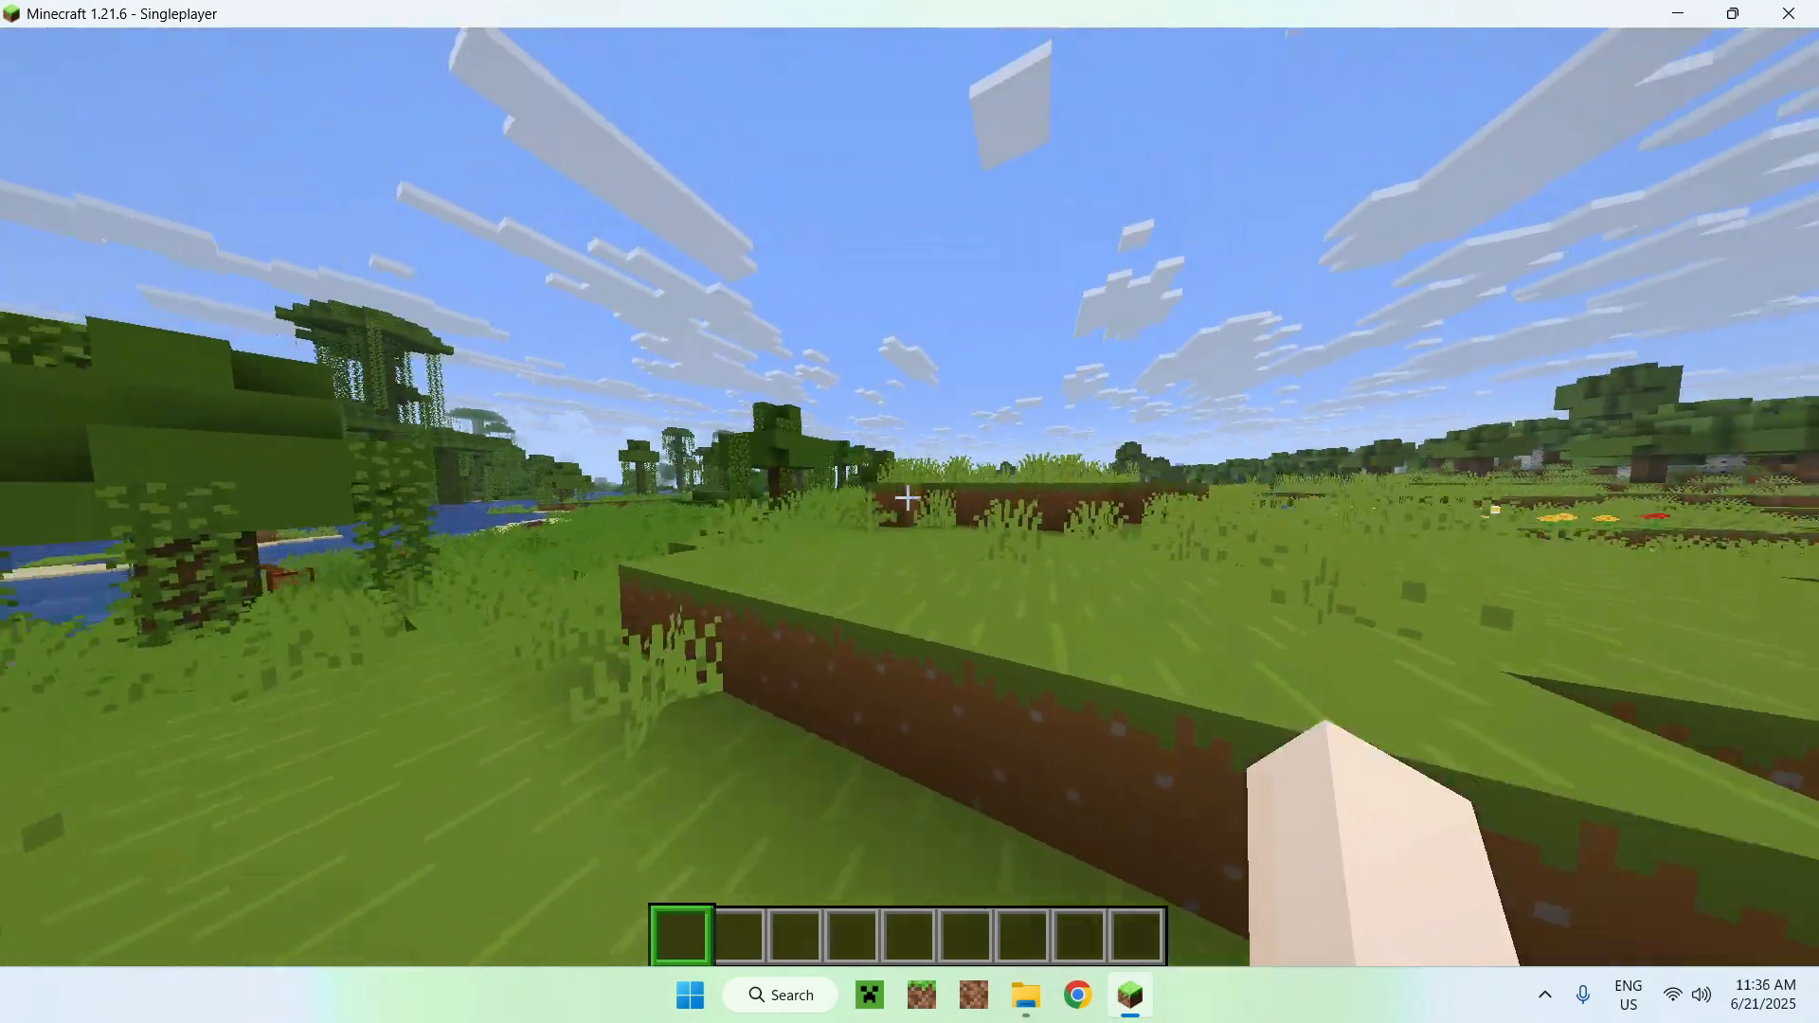